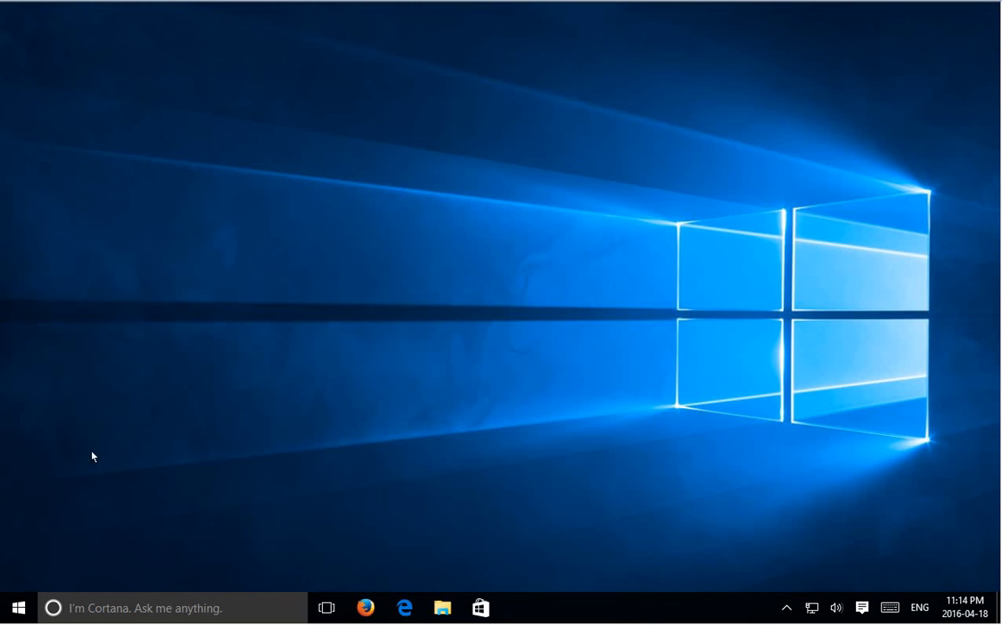
- From Start, reach Settings > Update & security showing three updates downloading at 0%
{"action": "left_click", "coordinate": [15, 608]}
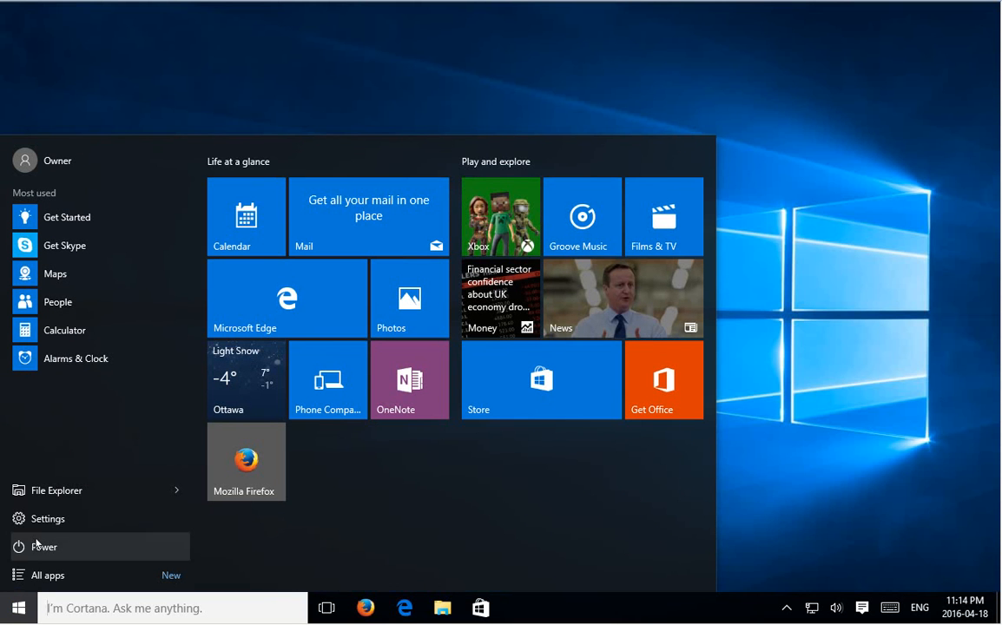
{"action": "left_click", "coordinate": [49, 519]}
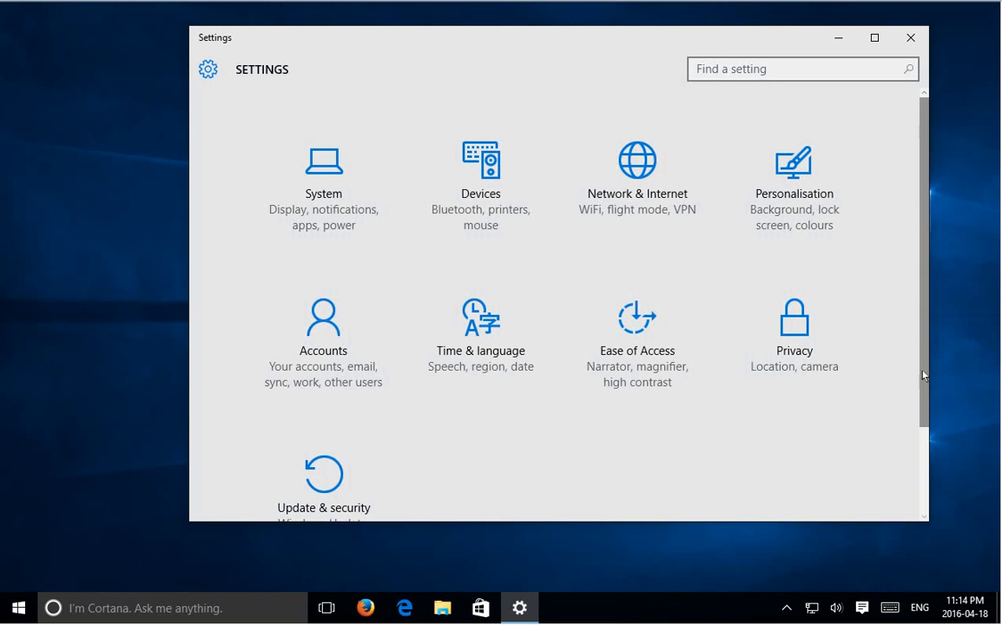
{"action": "scroll", "scroll_direction": "down", "scroll_amount": 3}
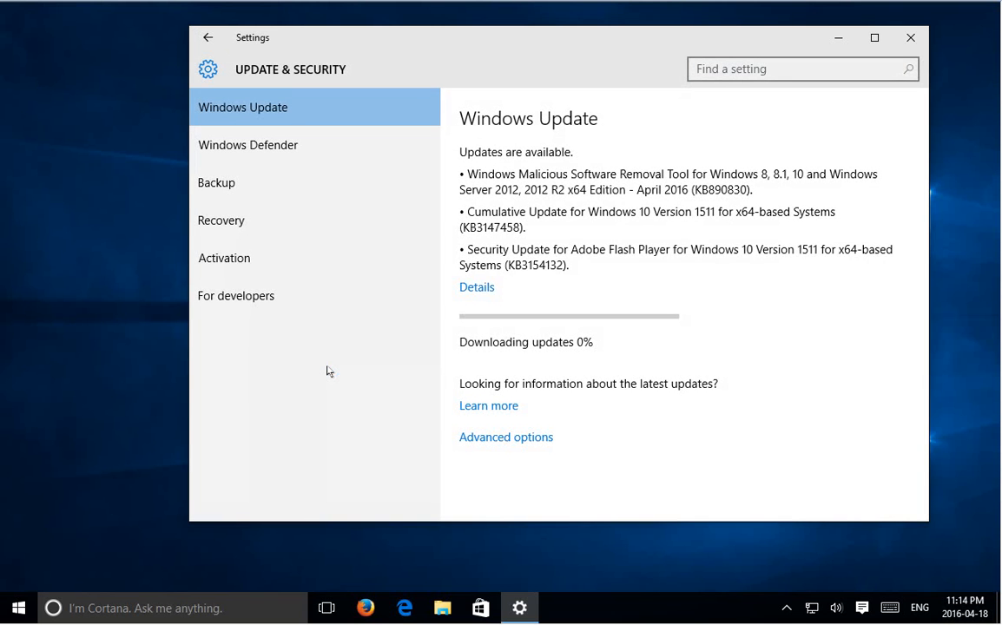
- Show the Recovery page with Reset this PC and Advanced start-up
{"action": "left_click", "coordinate": [221, 218]}
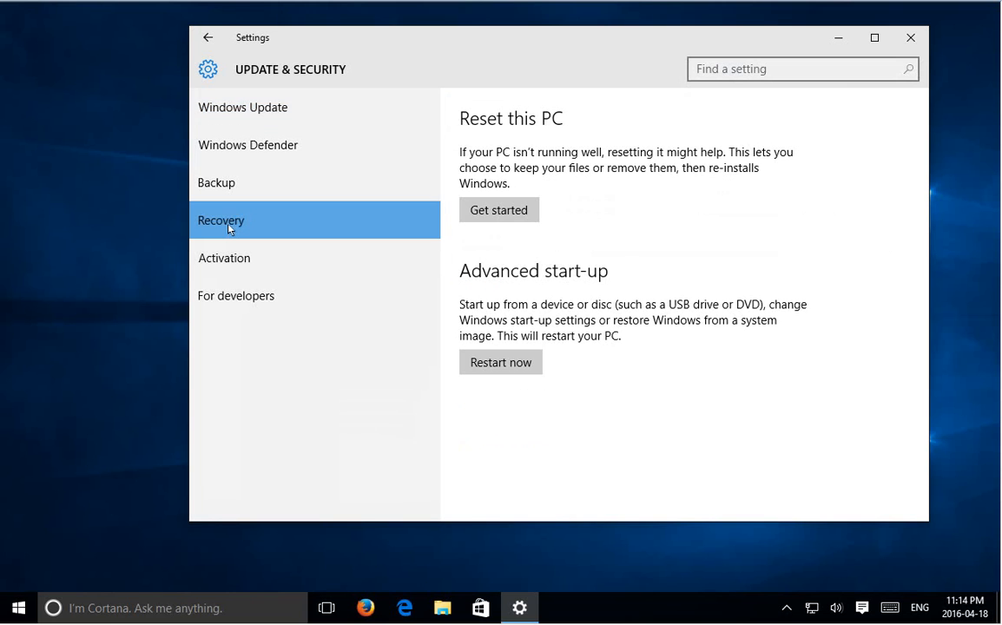
{"action": "mouse_move", "coordinate": [667, 165]}
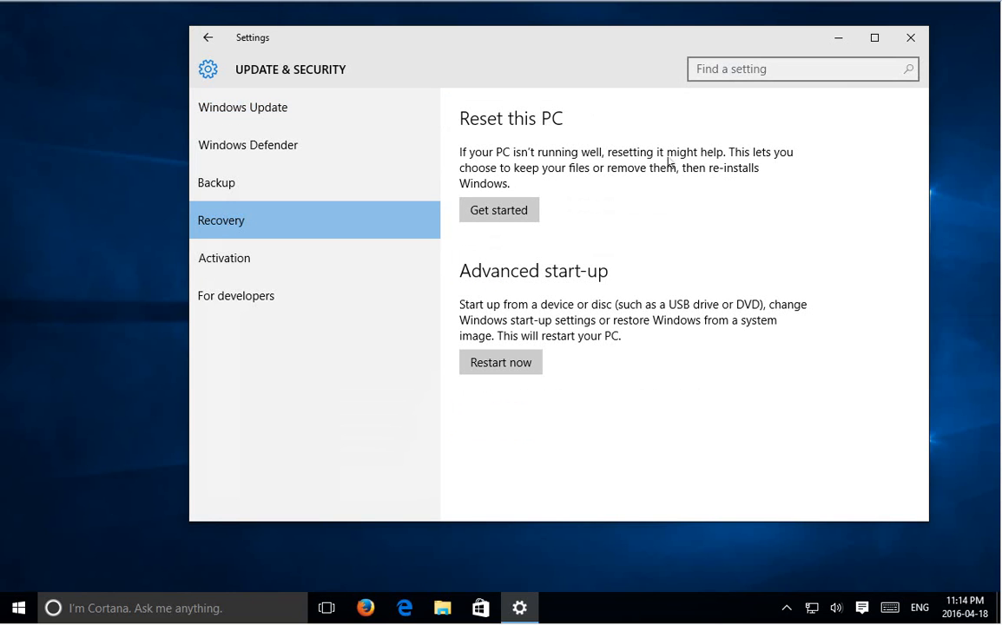
{"action": "mouse_move", "coordinate": [644, 194]}
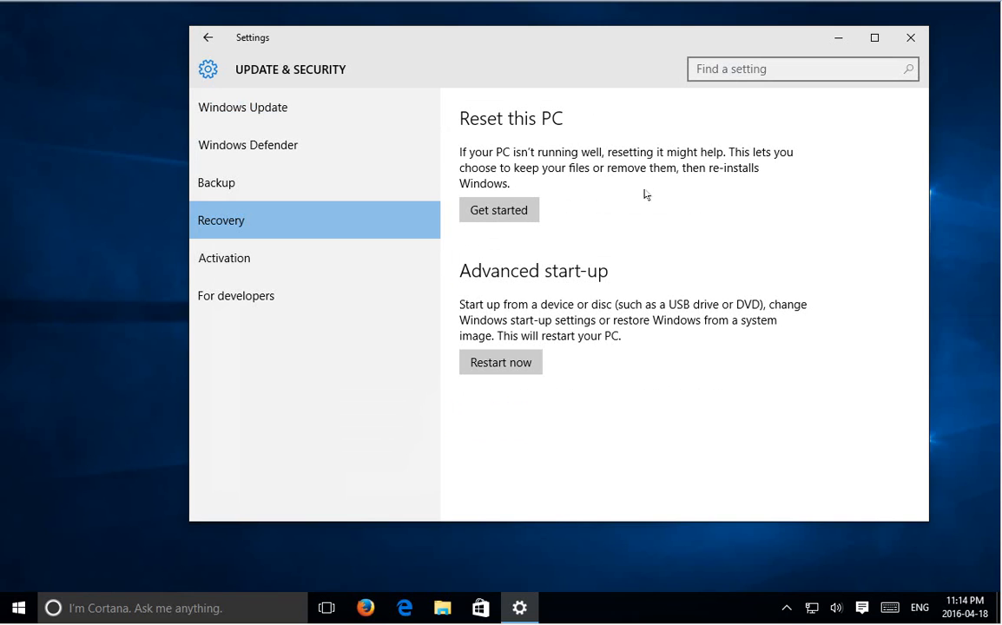
{"action": "mouse_move", "coordinate": [577, 226]}
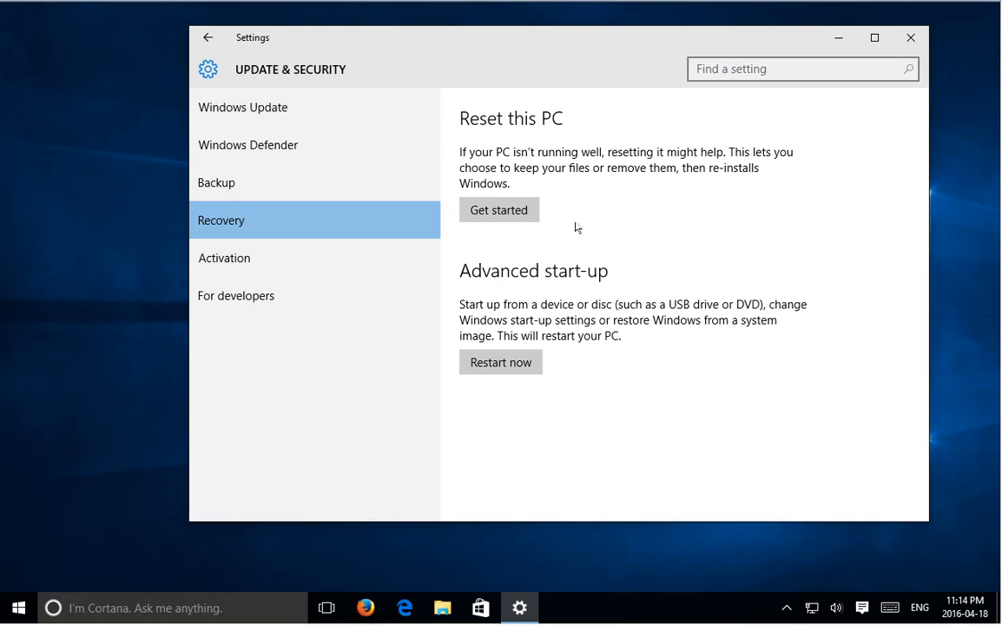
{"action": "mouse_move", "coordinate": [604, 282]}
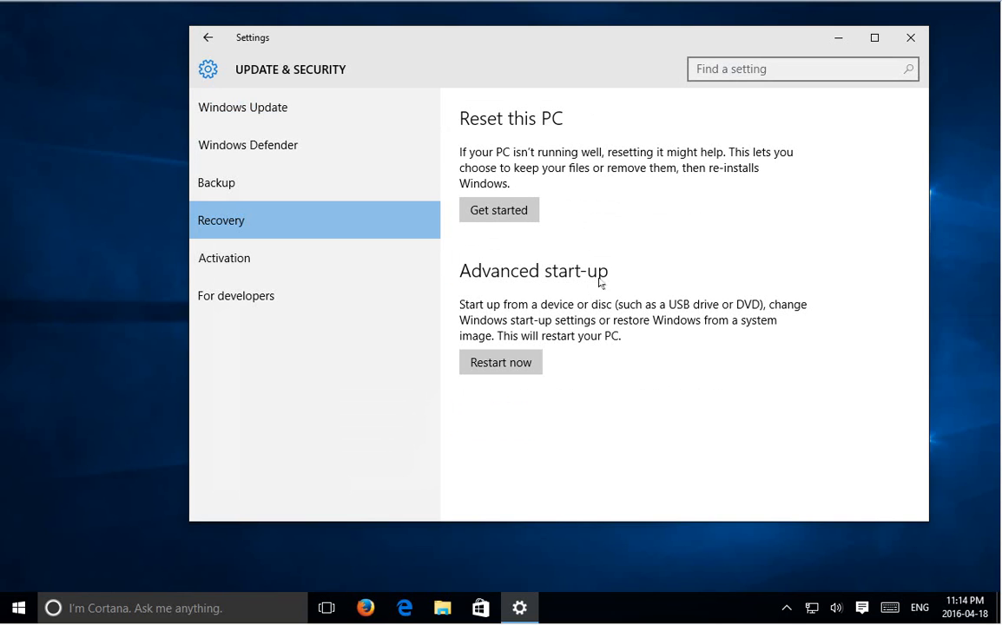
{"action": "mouse_move", "coordinate": [471, 251]}
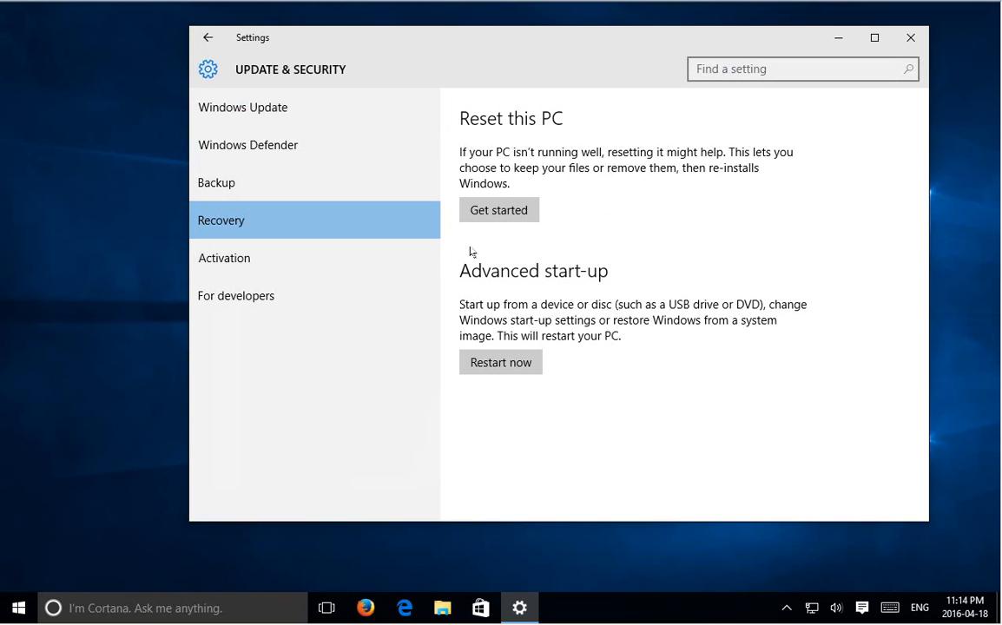
{"action": "mouse_move", "coordinate": [528, 300]}
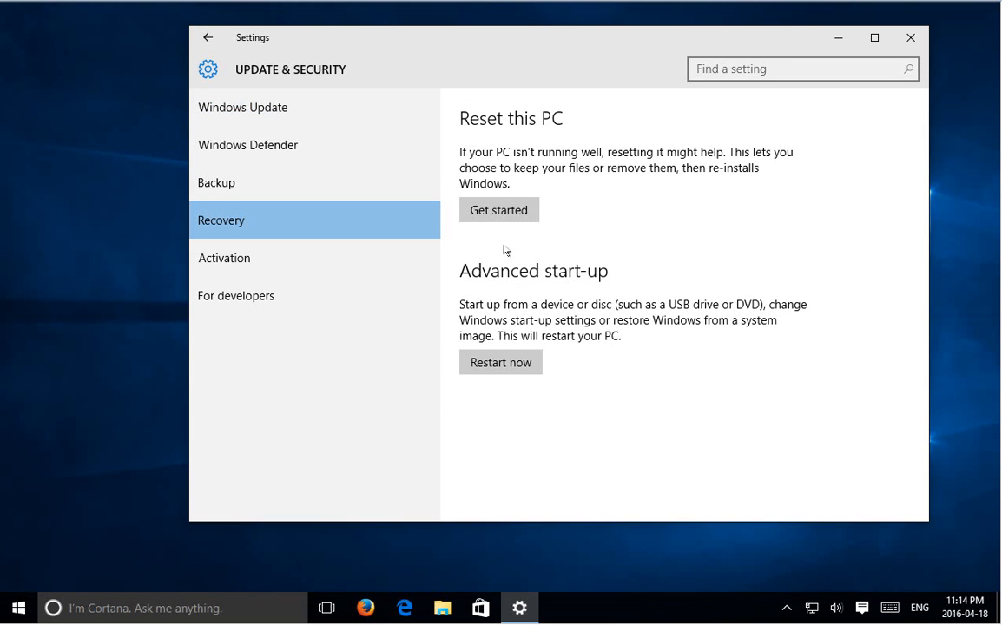
{"action": "mouse_move", "coordinate": [500, 281]}
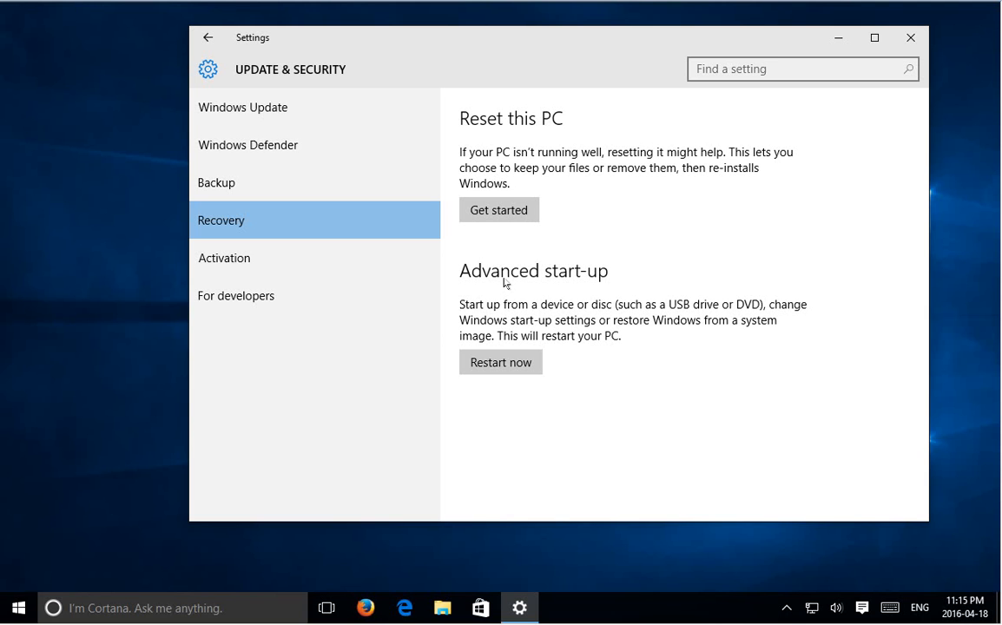
{"action": "mouse_move", "coordinate": [748, 101]}
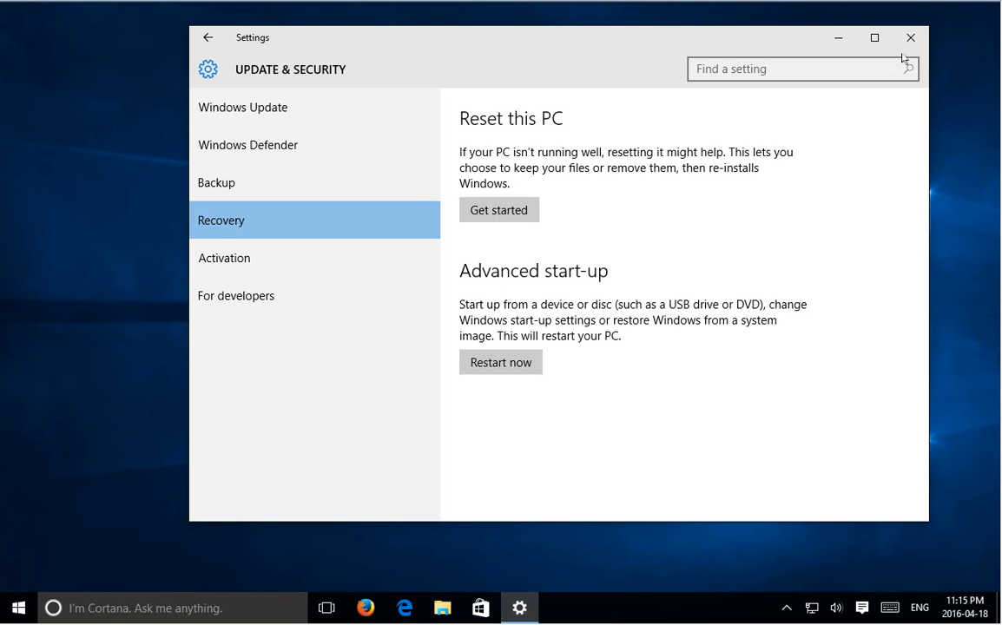
- Close Settings and bring up the Get Windows 10 upgrade prompt from the tray
{"action": "left_click", "coordinate": [911, 38]}
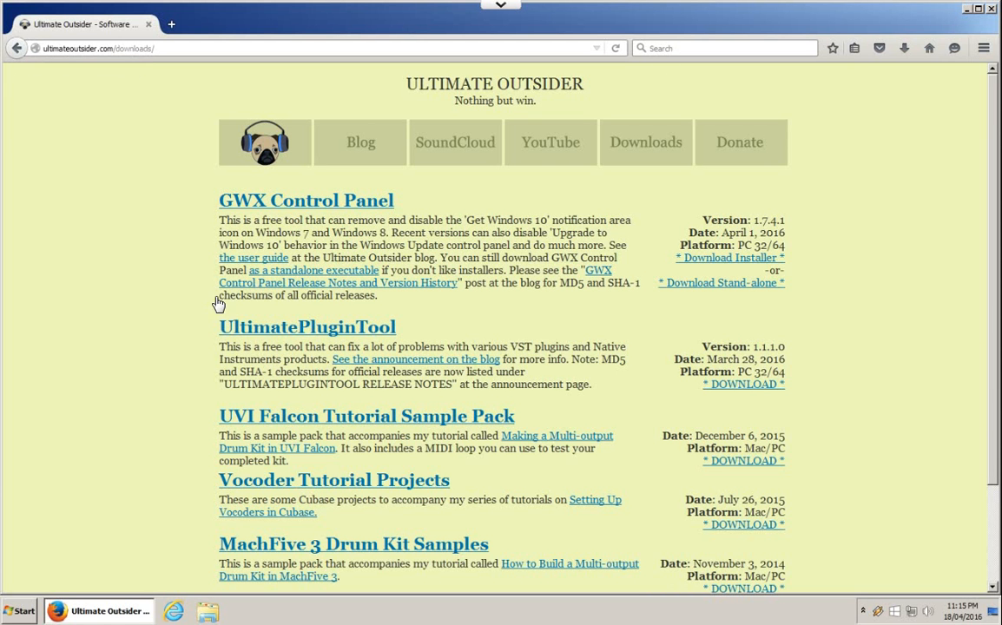
{"action": "mouse_move", "coordinate": [215, 302]}
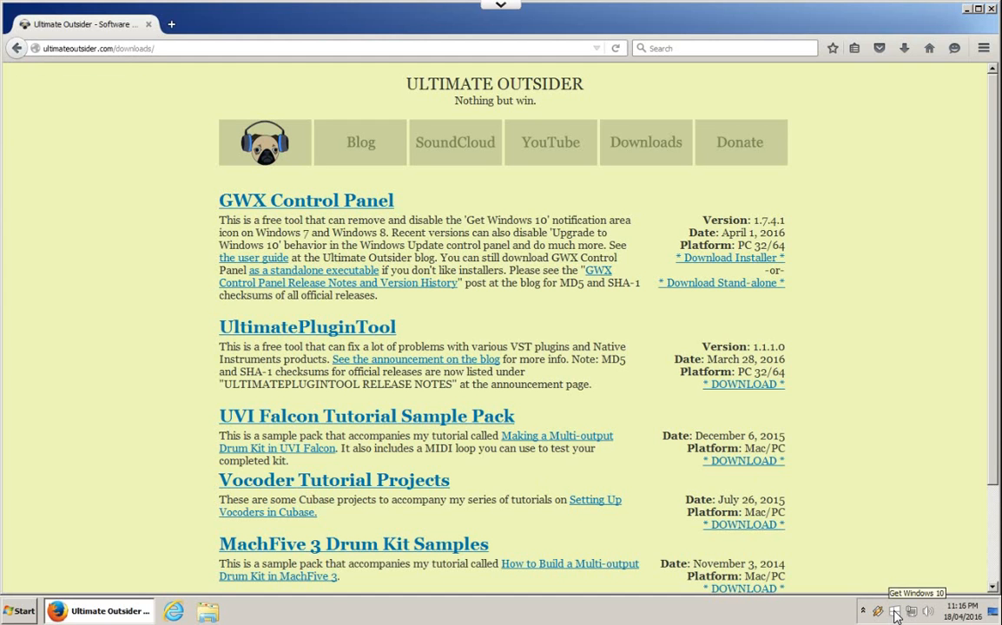
{"action": "left_click", "coordinate": [897, 611]}
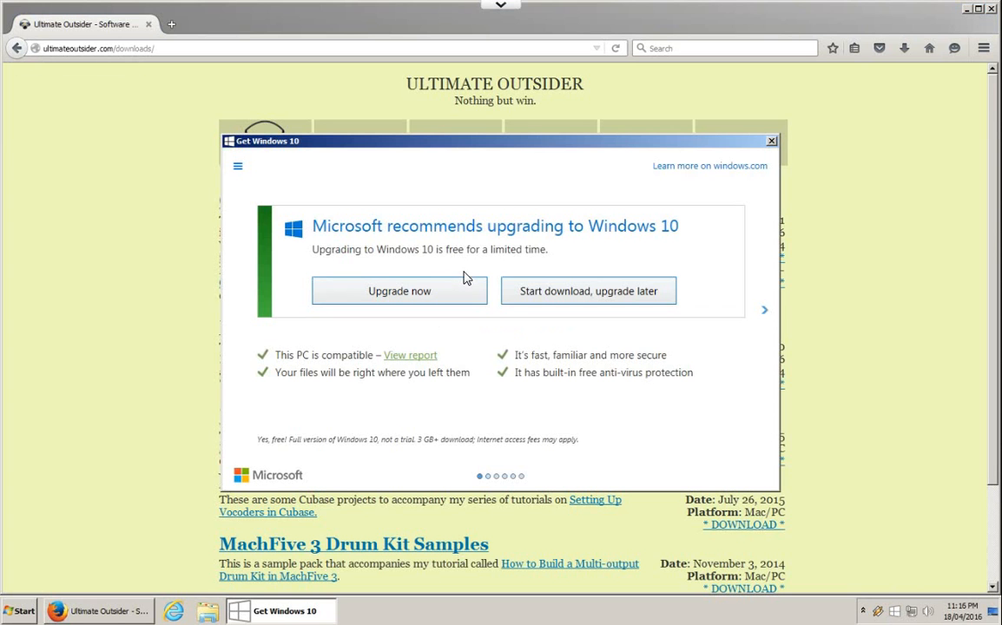
{"action": "mouse_move", "coordinate": [379, 261]}
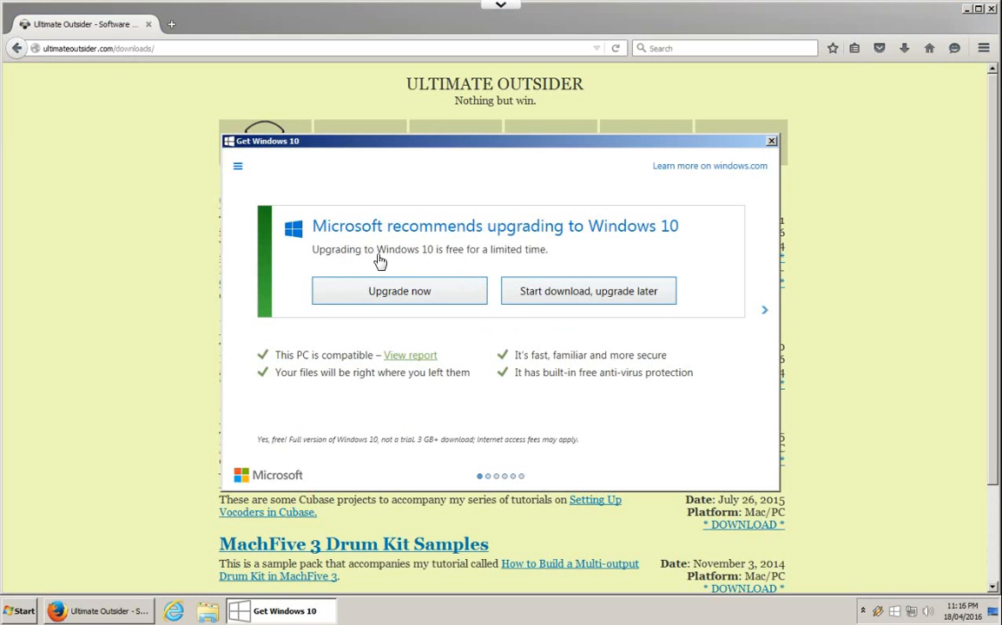
{"action": "mouse_move", "coordinate": [519, 299]}
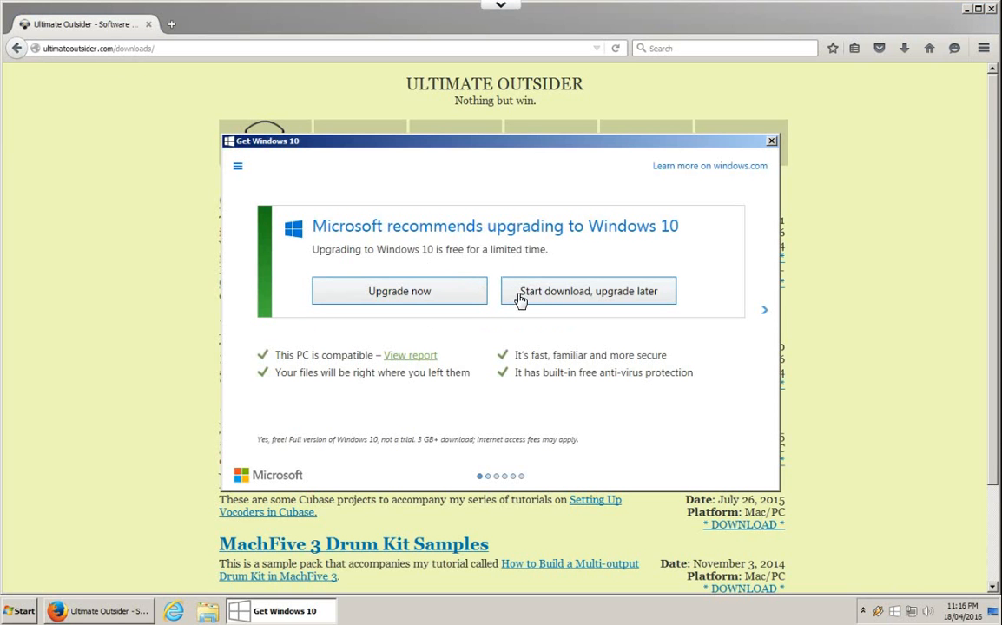
{"action": "mouse_move", "coordinate": [446, 327]}
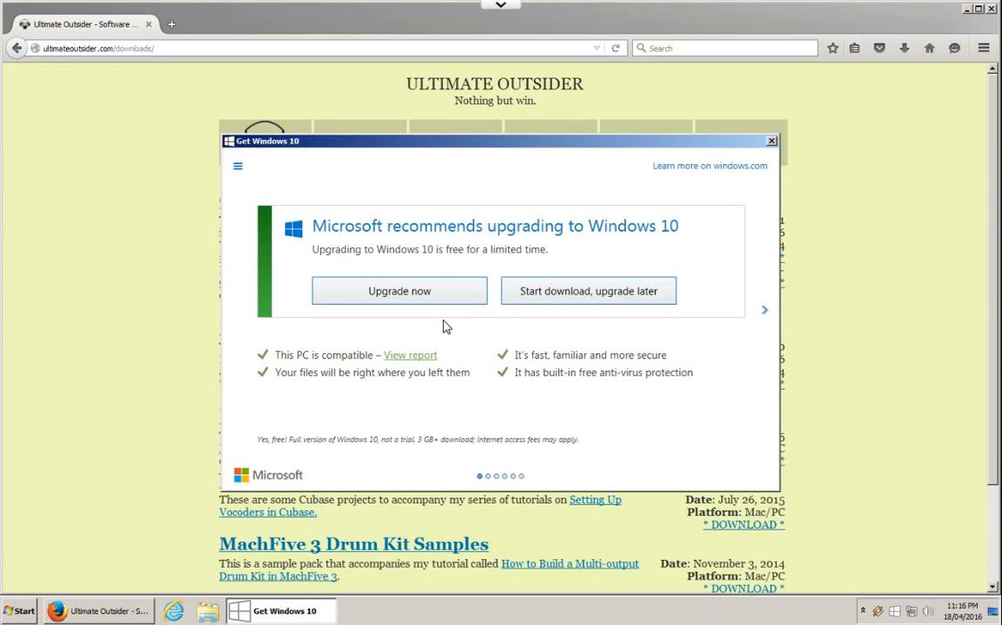
{"action": "mouse_move", "coordinate": [494, 326]}
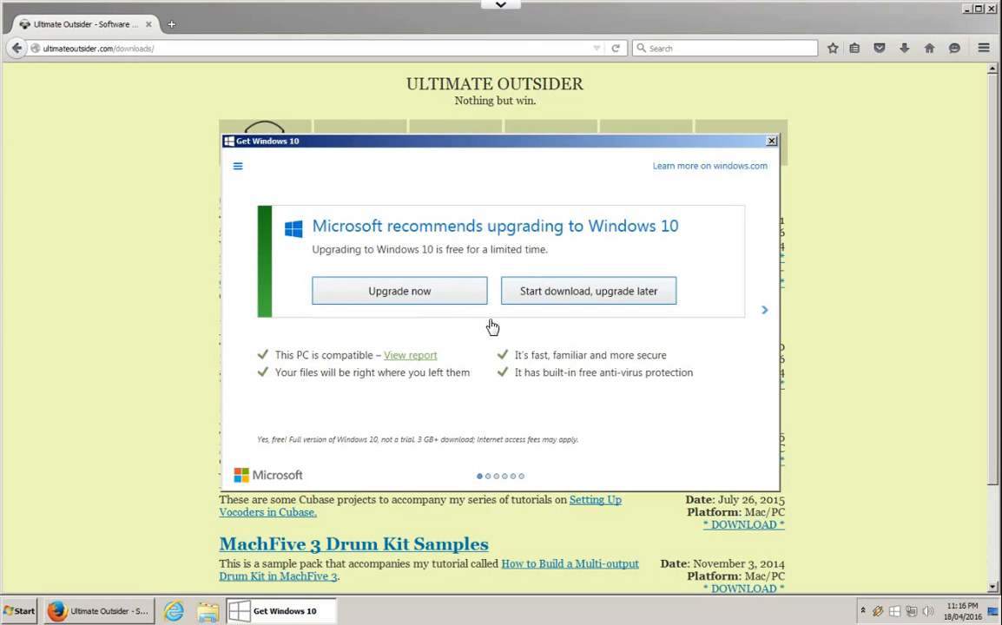
{"action": "mouse_move", "coordinate": [493, 327]}
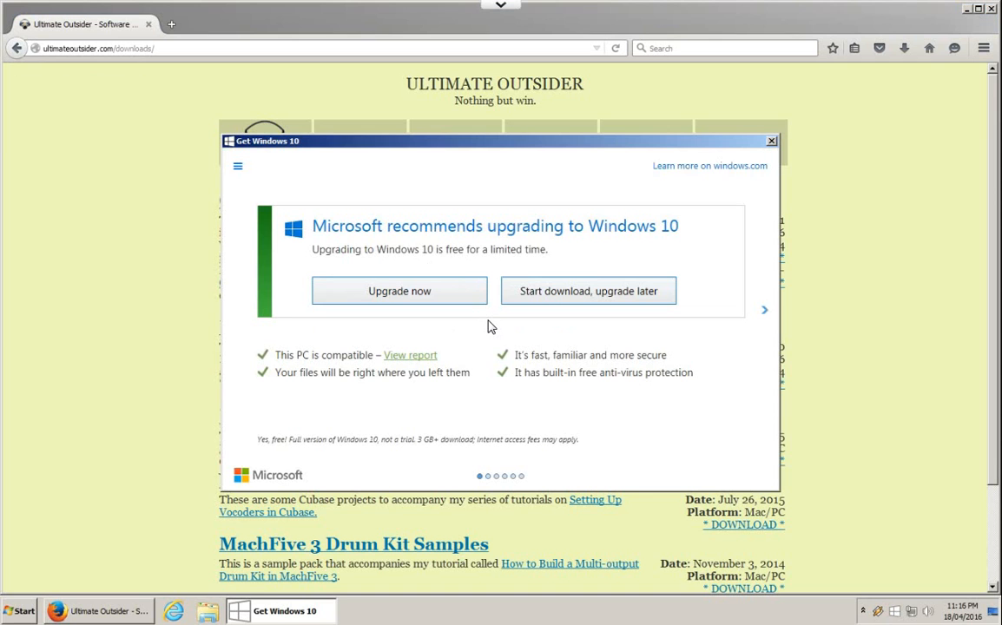
{"action": "mouse_move", "coordinate": [495, 325]}
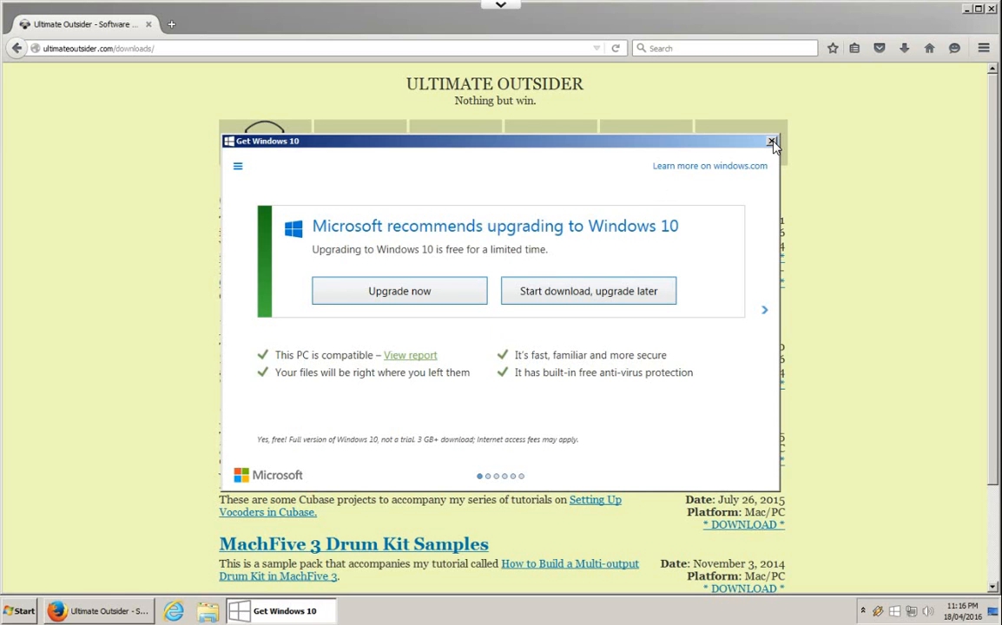
- Dismiss the upgrade prompt and save the GWX Control Panel installer from ultimateoutsider.com/downloads
{"action": "left_click", "coordinate": [773, 143]}
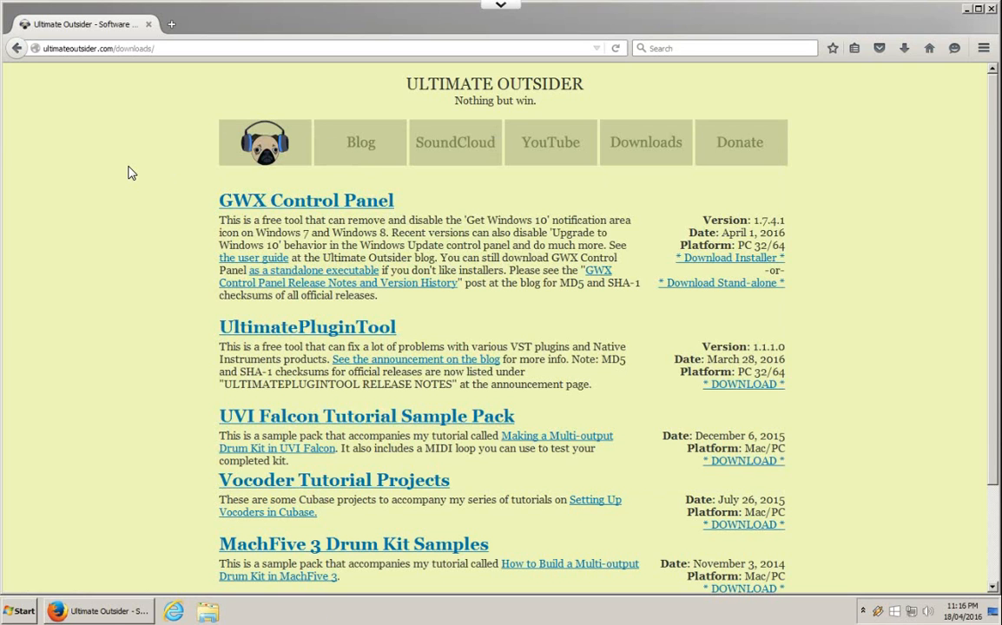
{"action": "mouse_move", "coordinate": [226, 202]}
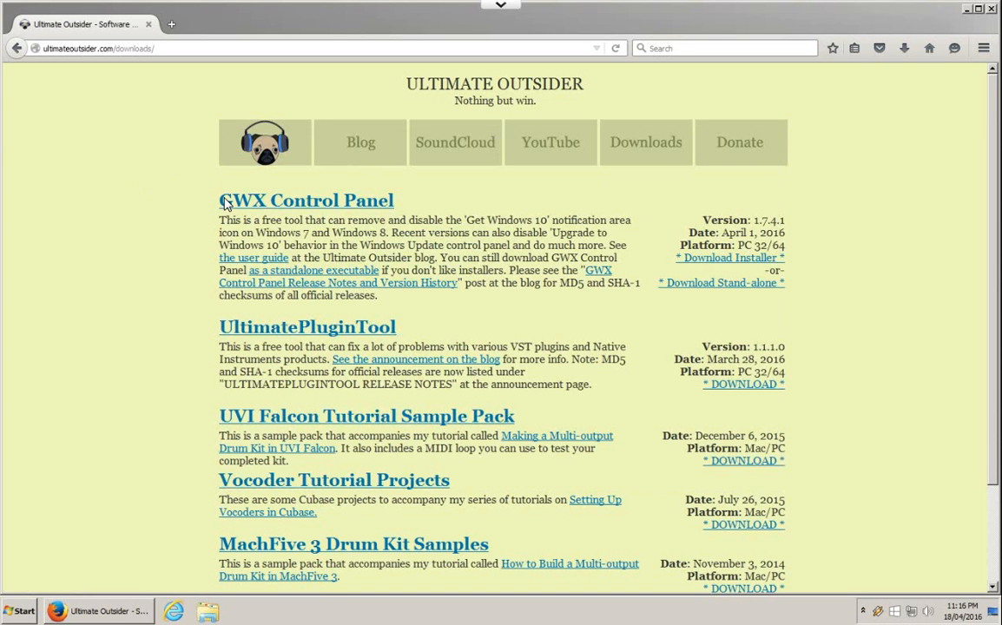
{"action": "mouse_move", "coordinate": [379, 219]}
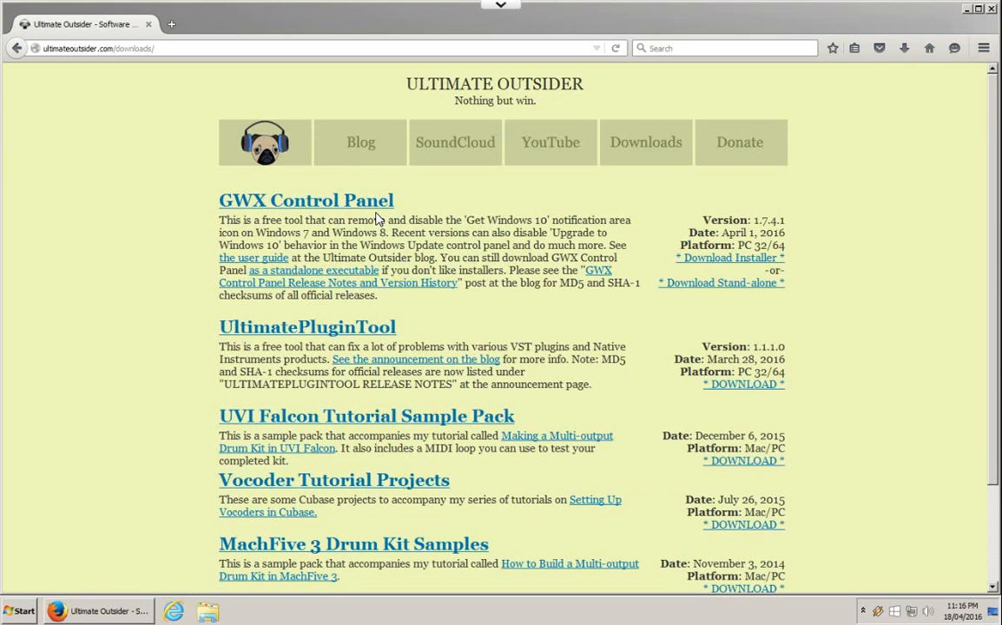
{"action": "mouse_move", "coordinate": [148, 162]}
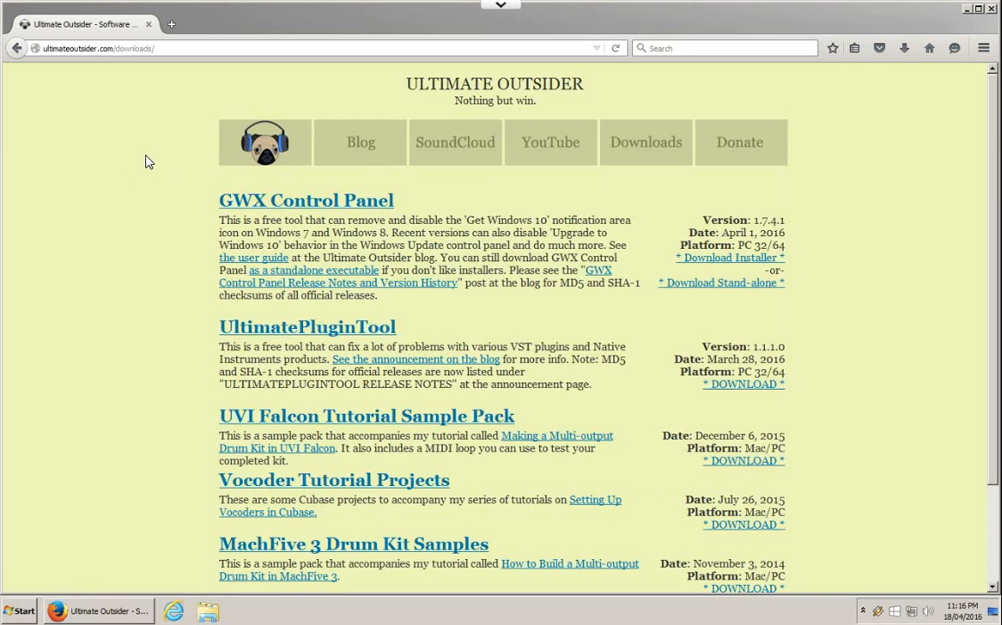
{"action": "mouse_move", "coordinate": [56, 54]}
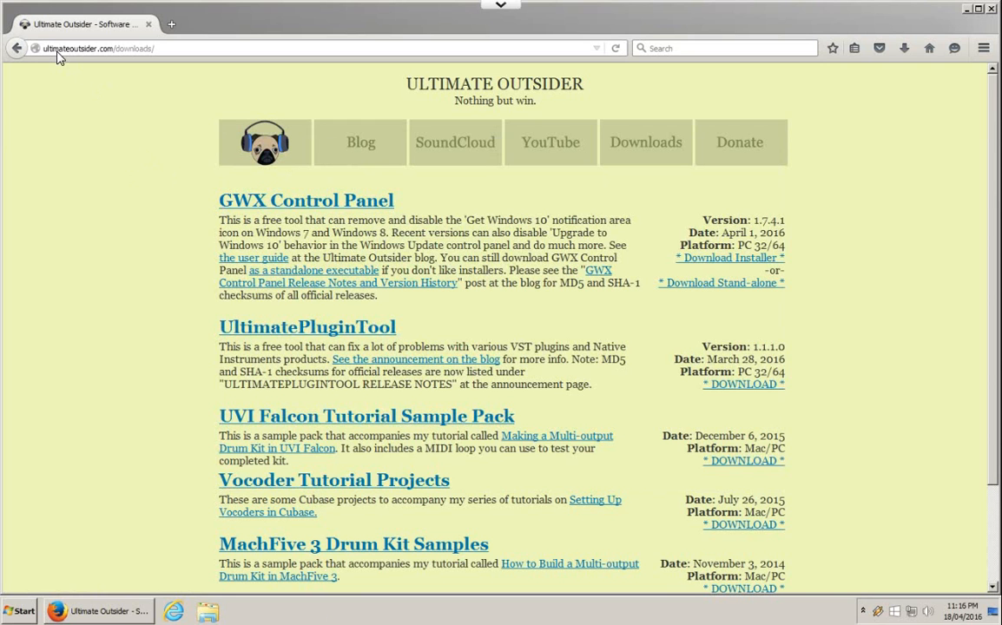
{"action": "double_click", "coordinate": [132, 49]}
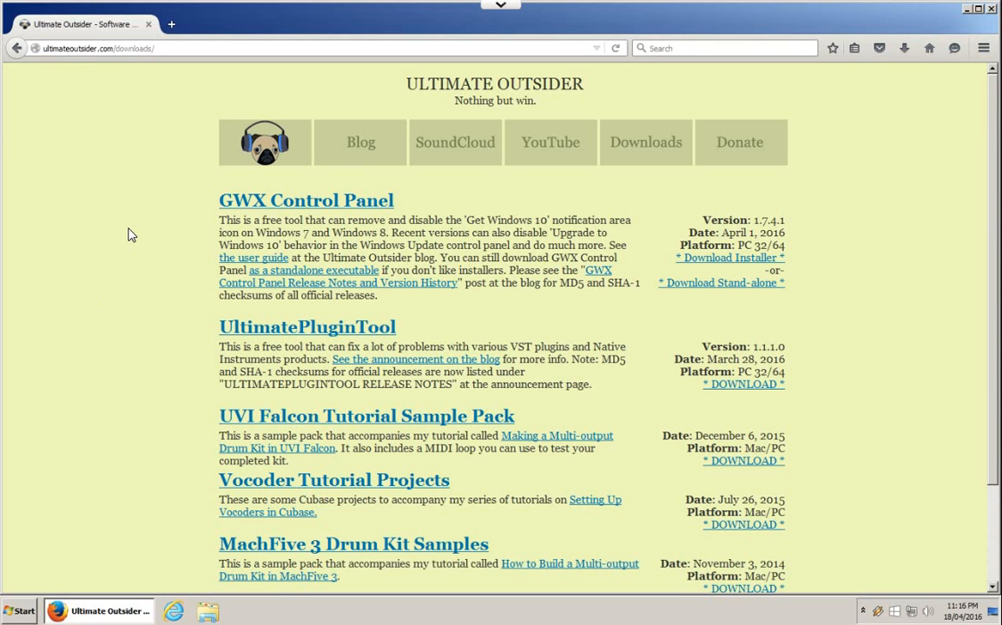
{"action": "mouse_move", "coordinate": [170, 68]}
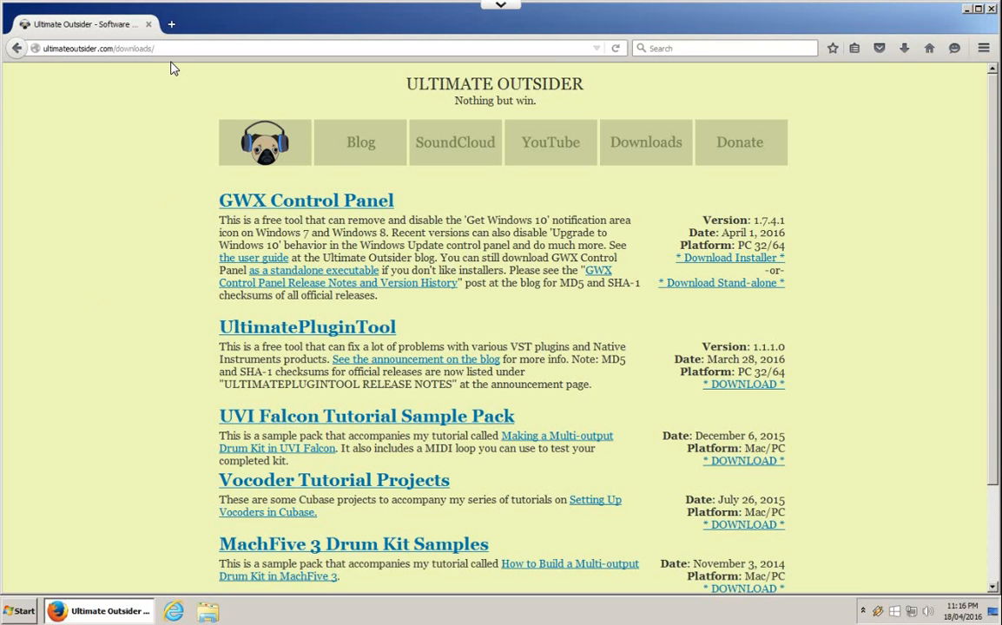
{"action": "mouse_move", "coordinate": [71, 66]}
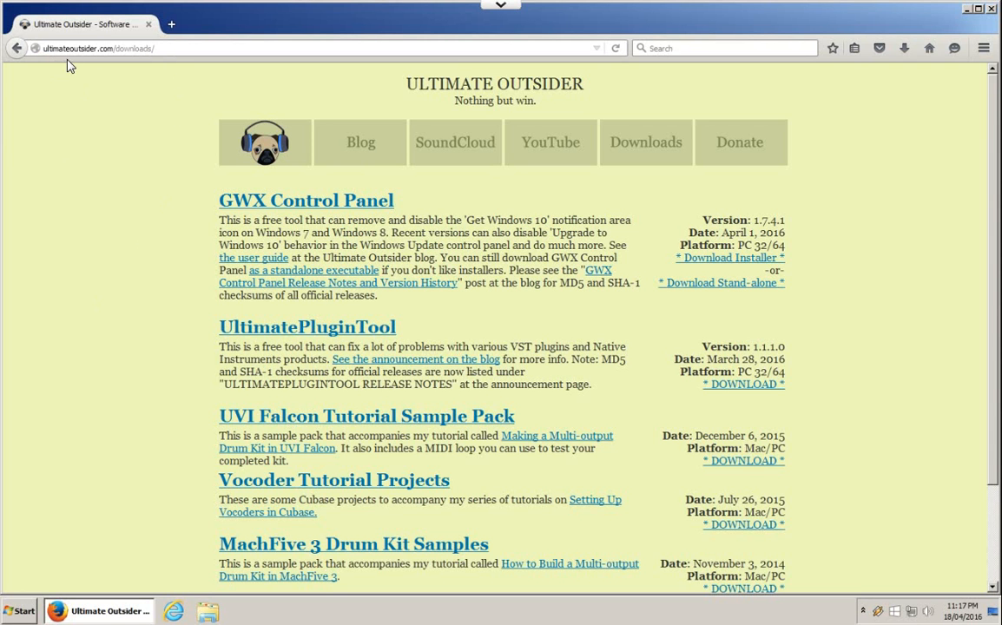
{"action": "mouse_move", "coordinate": [112, 59]}
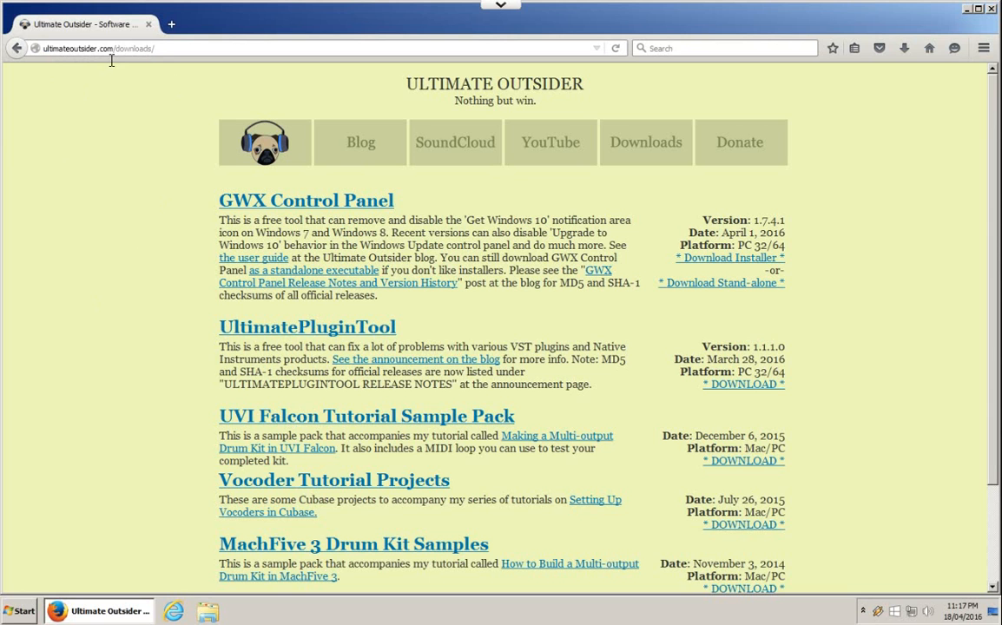
{"action": "mouse_move", "coordinate": [155, 66]}
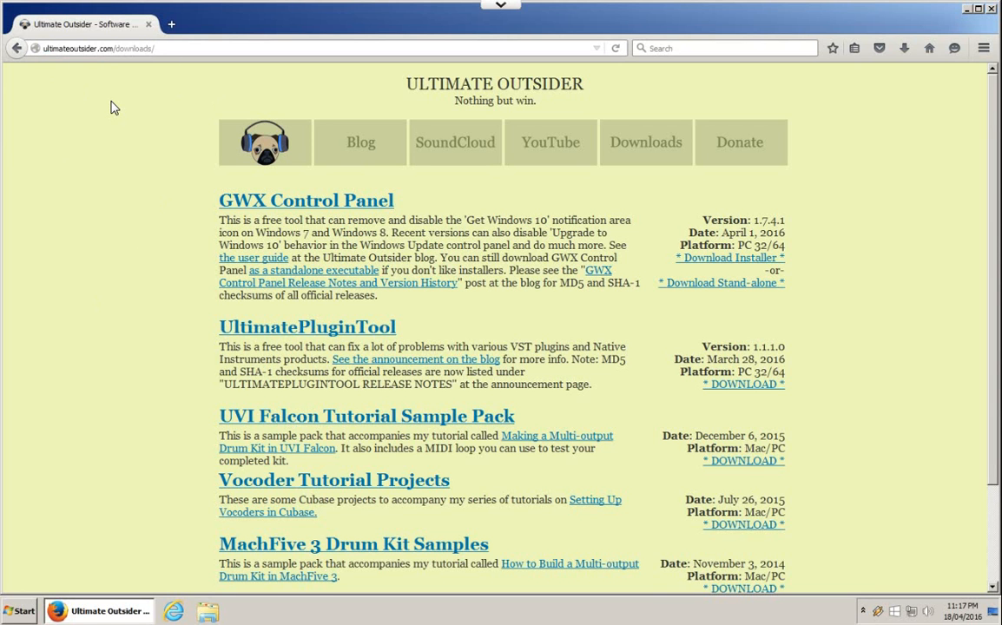
{"action": "mouse_move", "coordinate": [412, 166]}
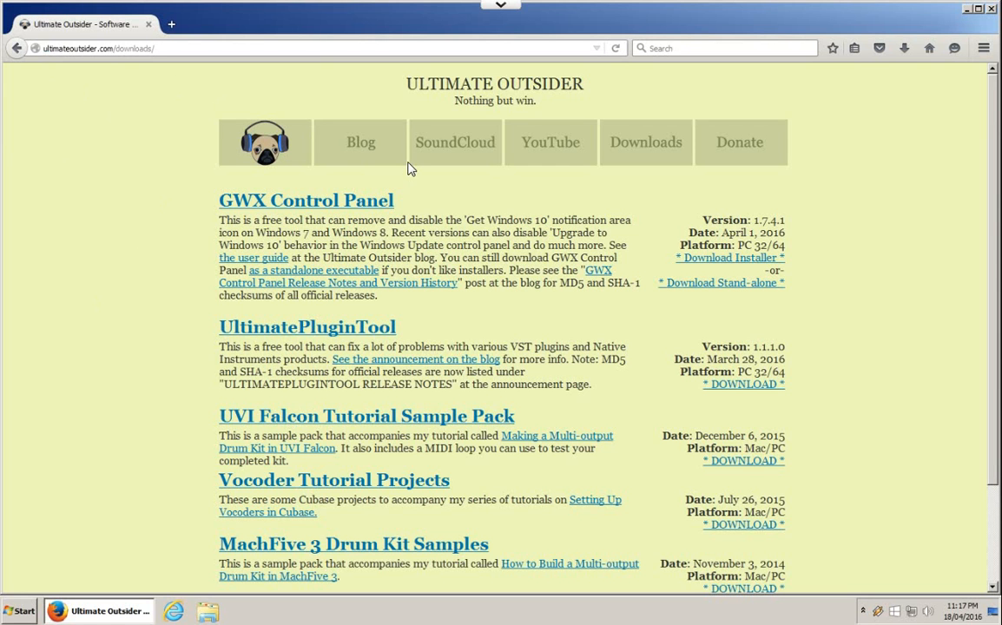
{"action": "mouse_move", "coordinate": [575, 256]}
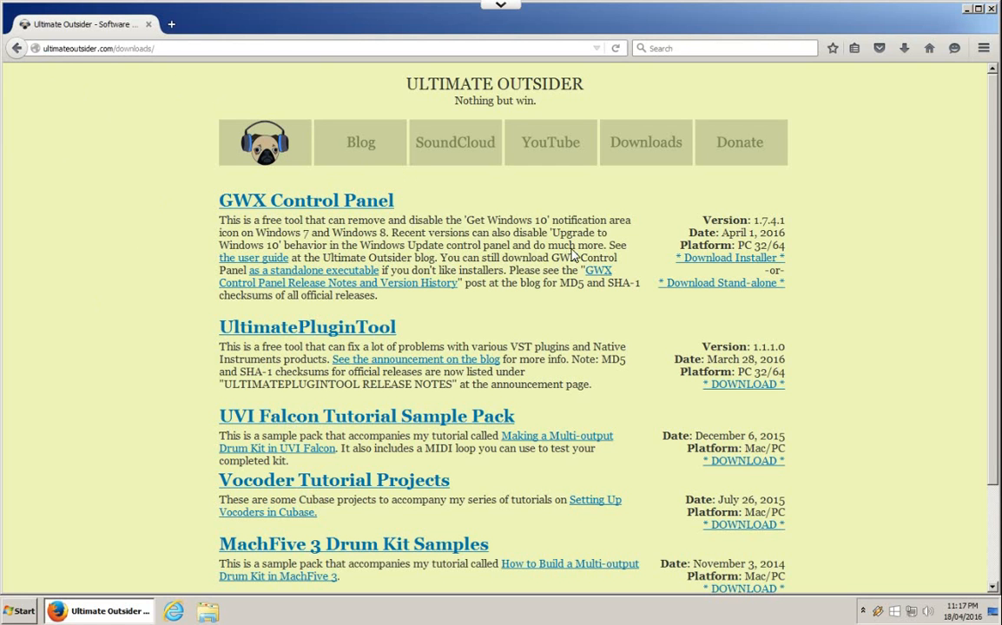
{"action": "mouse_move", "coordinate": [730, 268]}
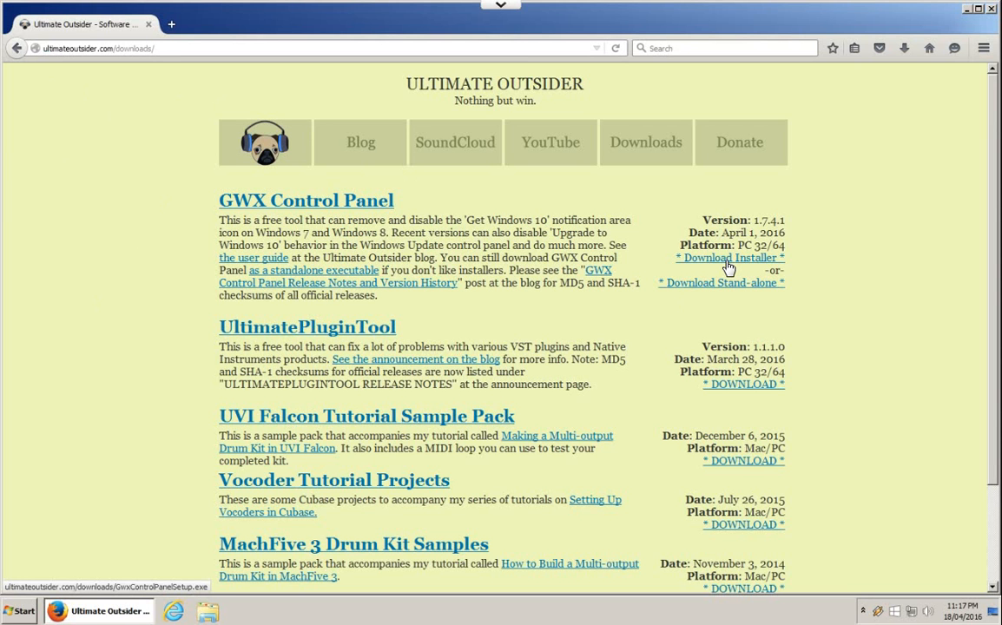
{"action": "mouse_move", "coordinate": [733, 264]}
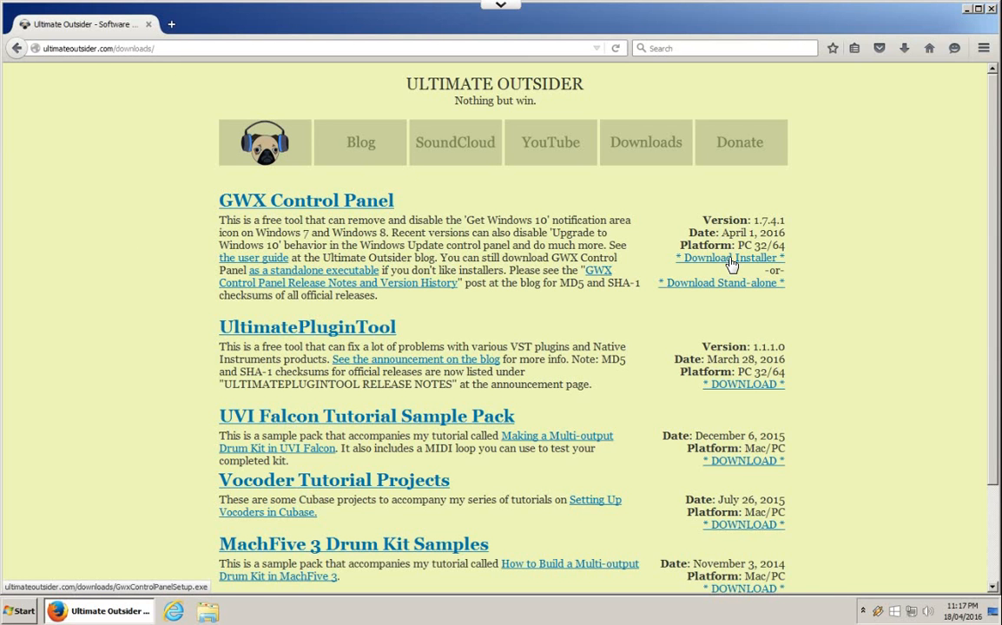
{"action": "left_click", "coordinate": [729, 258]}
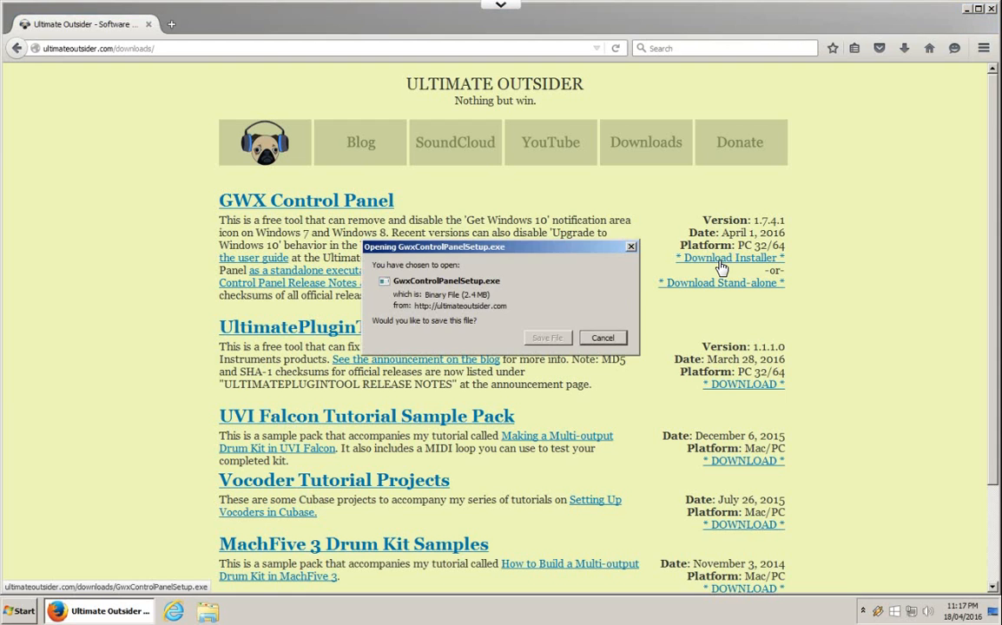
{"action": "left_click", "coordinate": [603, 337]}
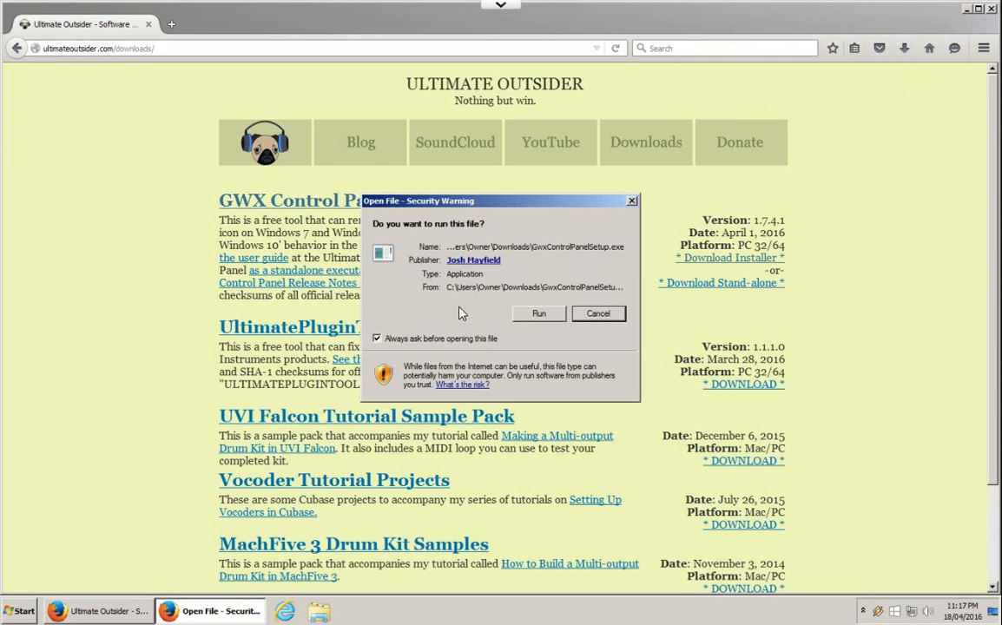
- Run the installer through the setup wizard and launch GWX Control Panel
{"action": "left_click", "coordinate": [598, 312]}
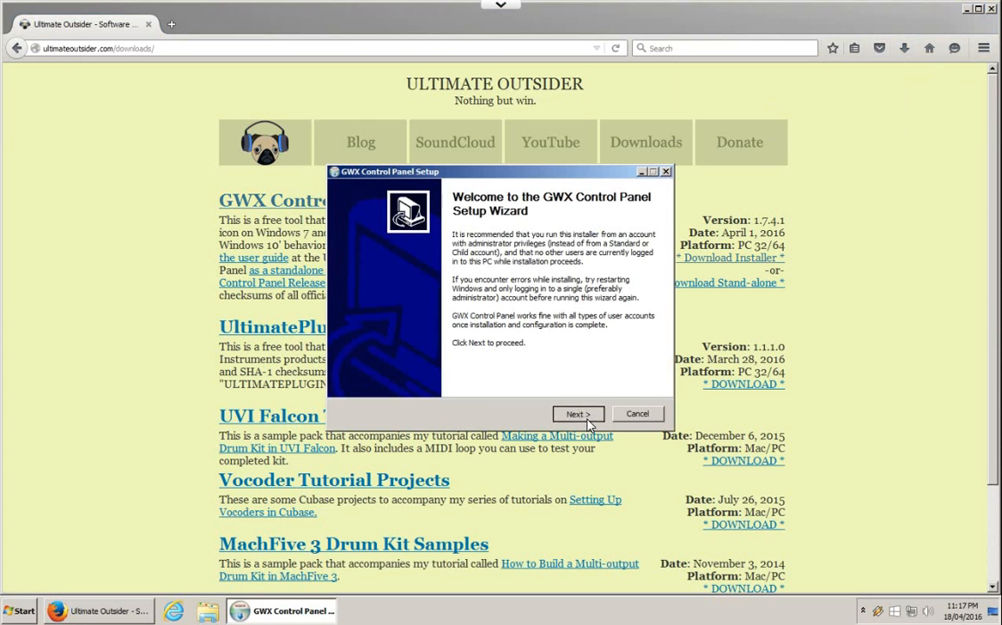
{"action": "left_click", "coordinate": [578, 413]}
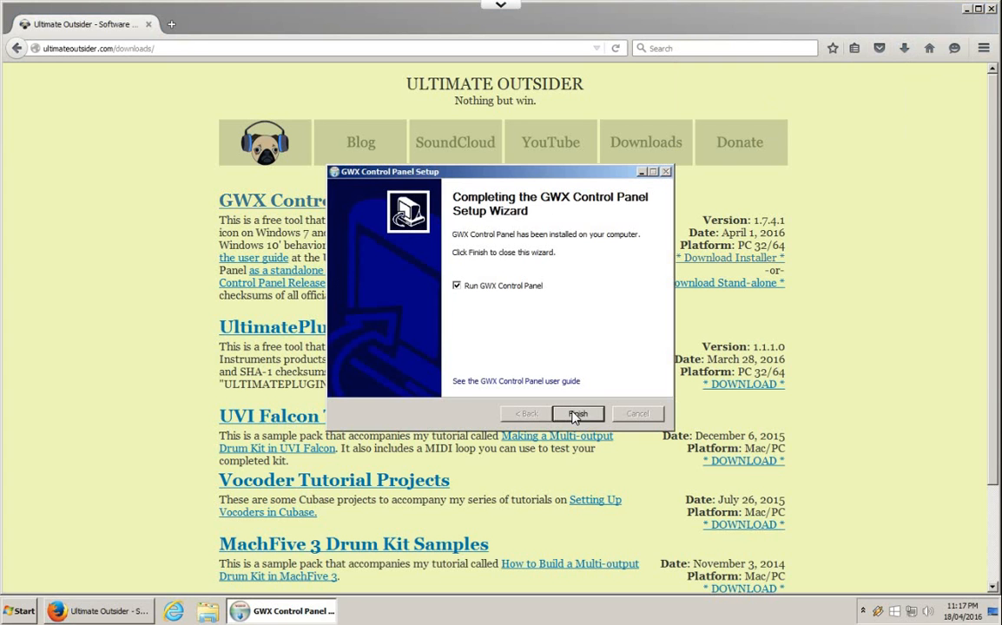
{"action": "left_click", "coordinate": [578, 414]}
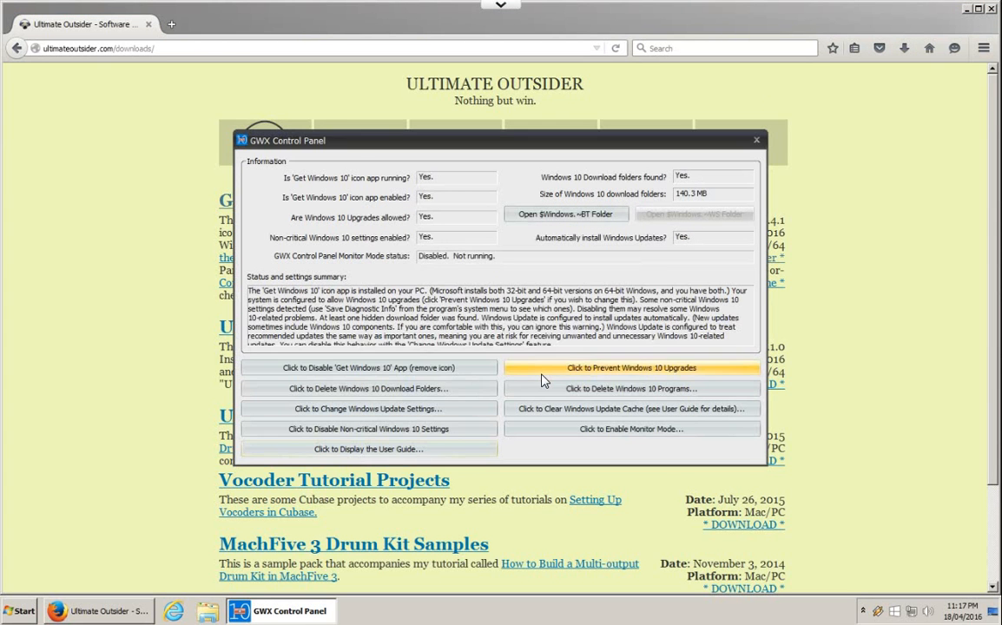
{"action": "mouse_move", "coordinate": [702, 298]}
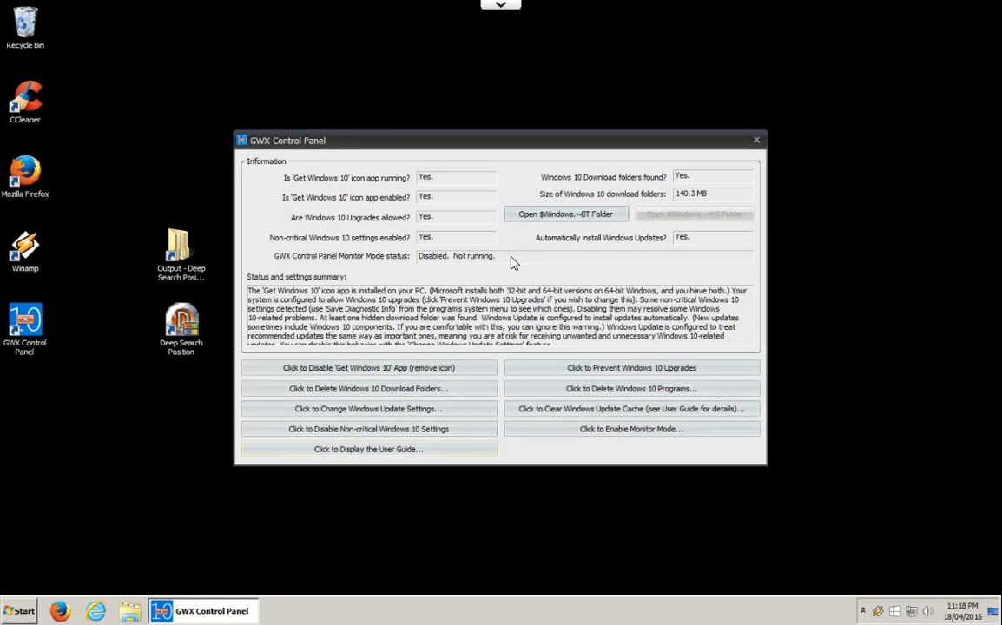
{"action": "mouse_move", "coordinate": [896, 618]}
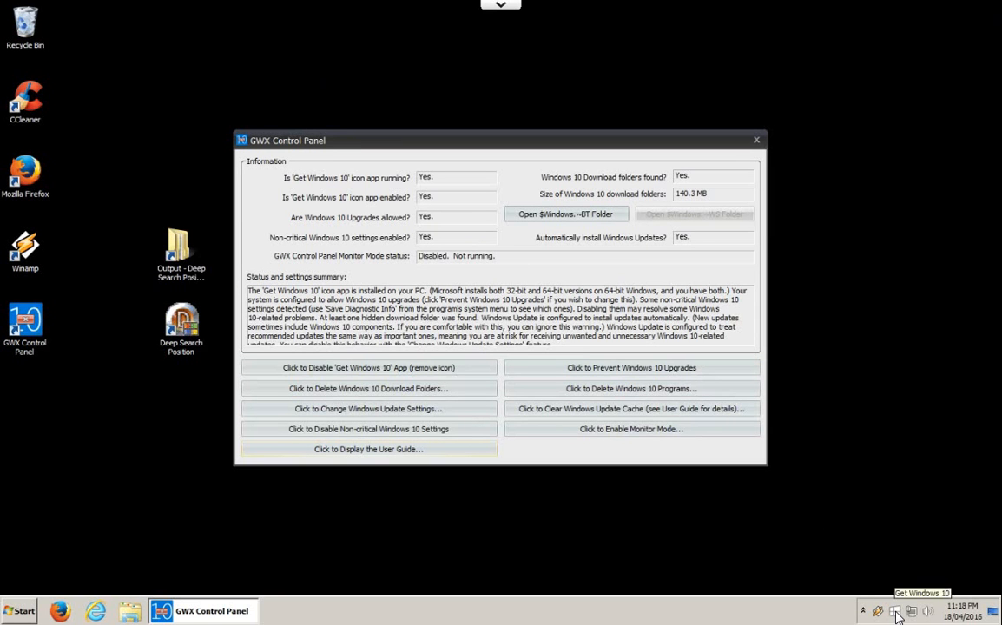
- Reopen the Get Windows 10 prompt from the tray beside the control panel
{"action": "left_click", "coordinate": [896, 608]}
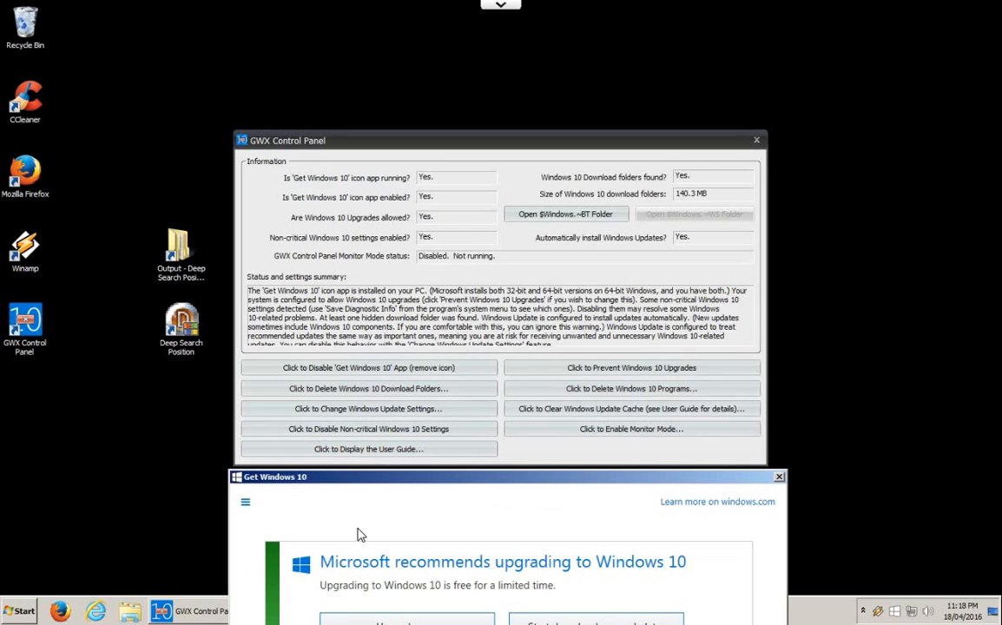
{"action": "mouse_move", "coordinate": [476, 143]}
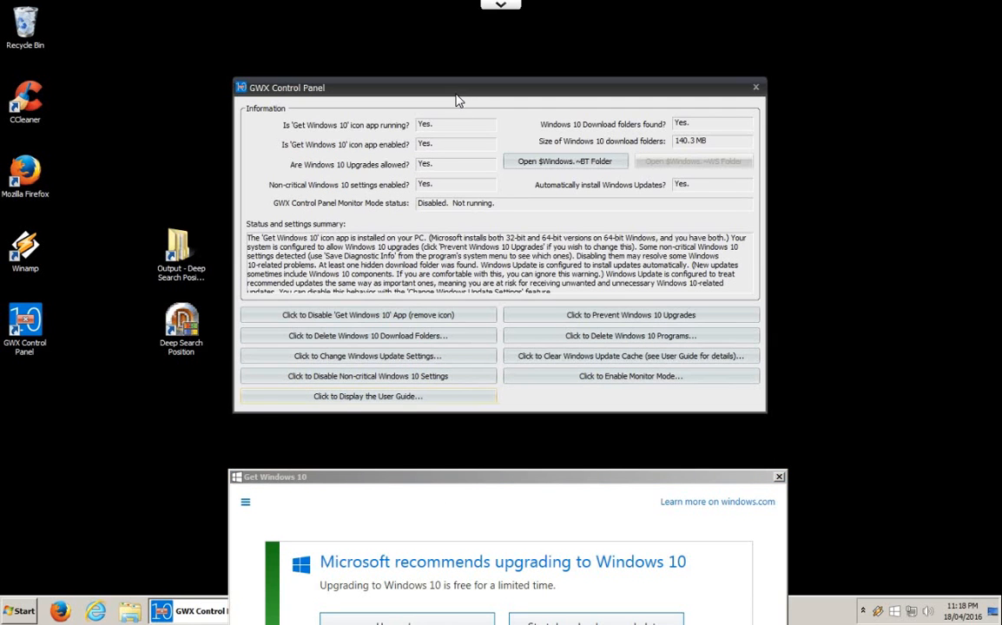
{"action": "mouse_move", "coordinate": [325, 115]}
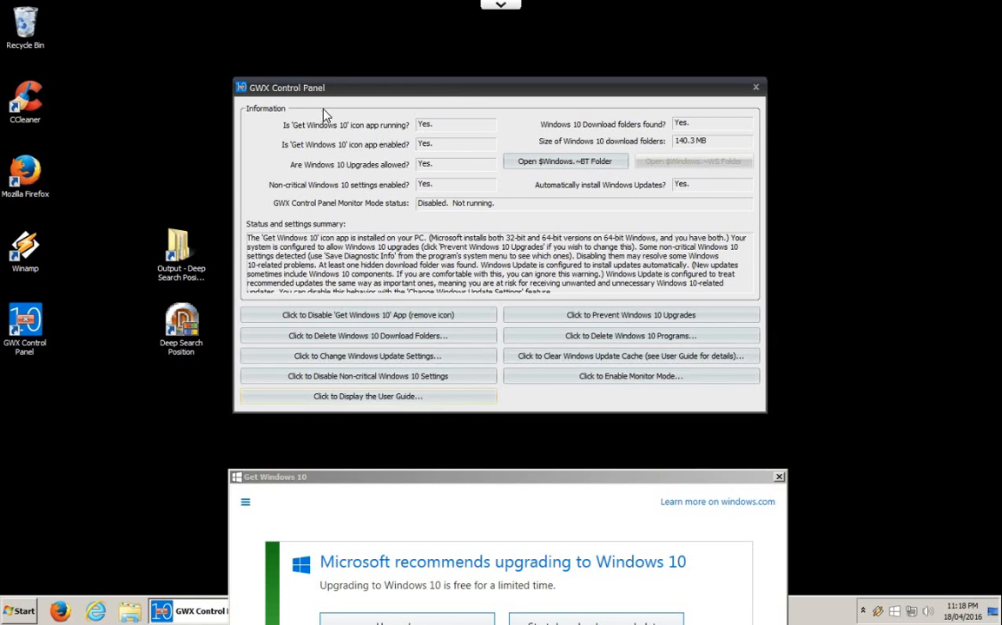
{"action": "mouse_move", "coordinate": [437, 174]}
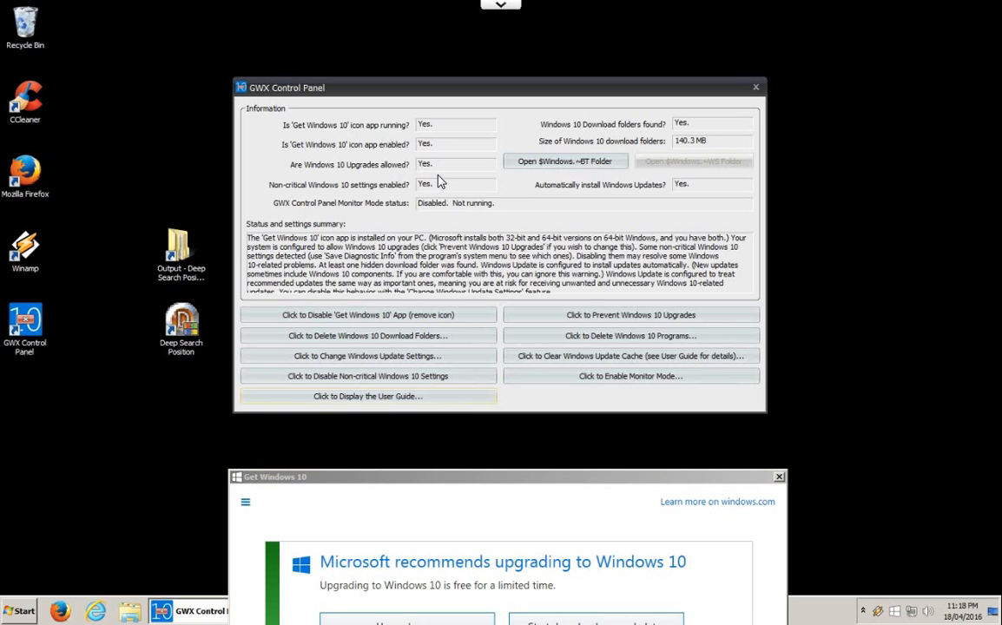
{"action": "mouse_move", "coordinate": [431, 149]}
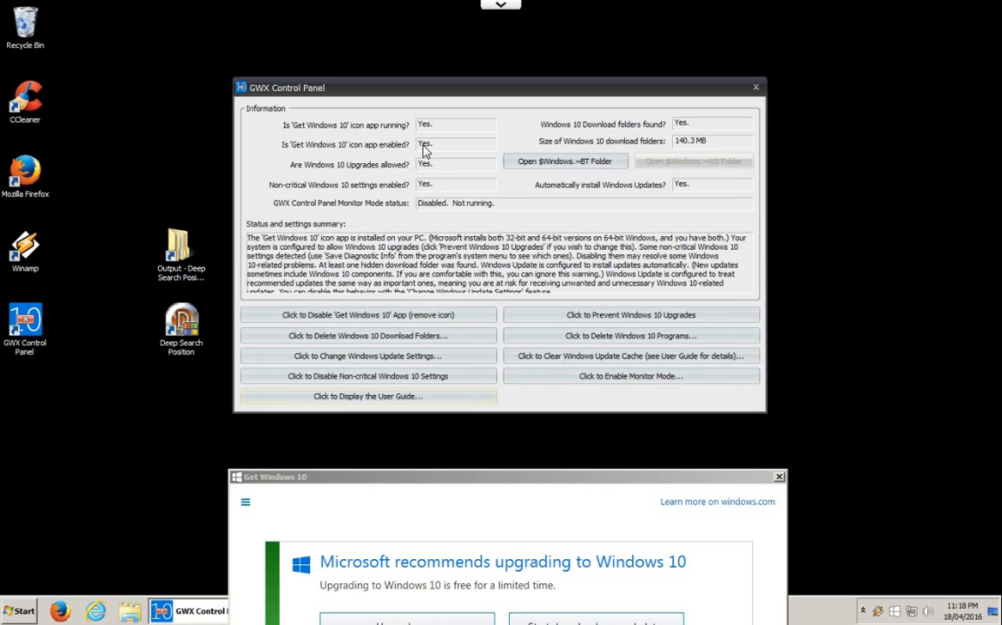
{"action": "mouse_move", "coordinate": [445, 156]}
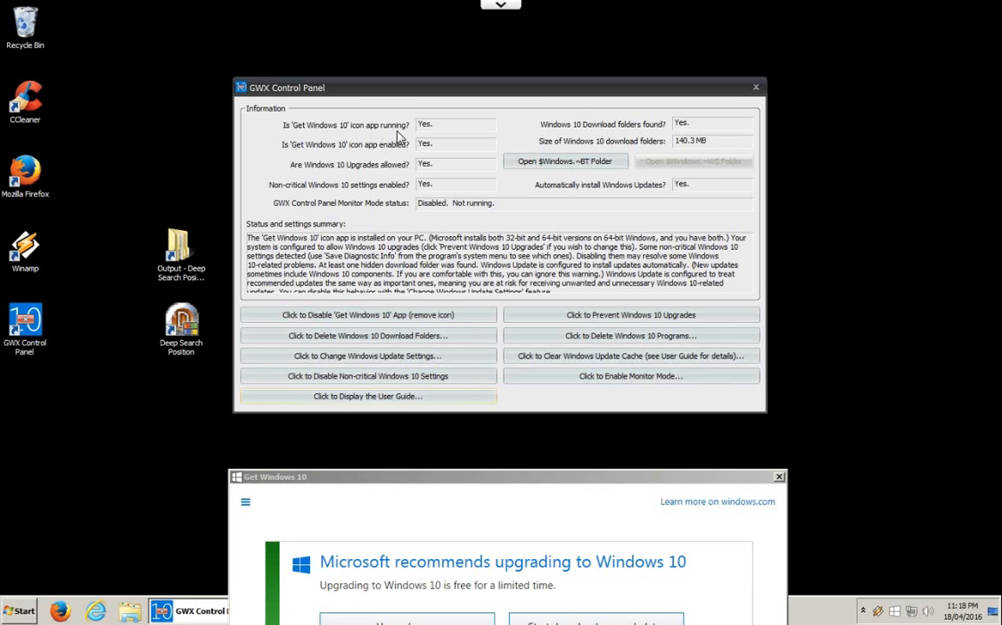
{"action": "mouse_move", "coordinate": [420, 137]}
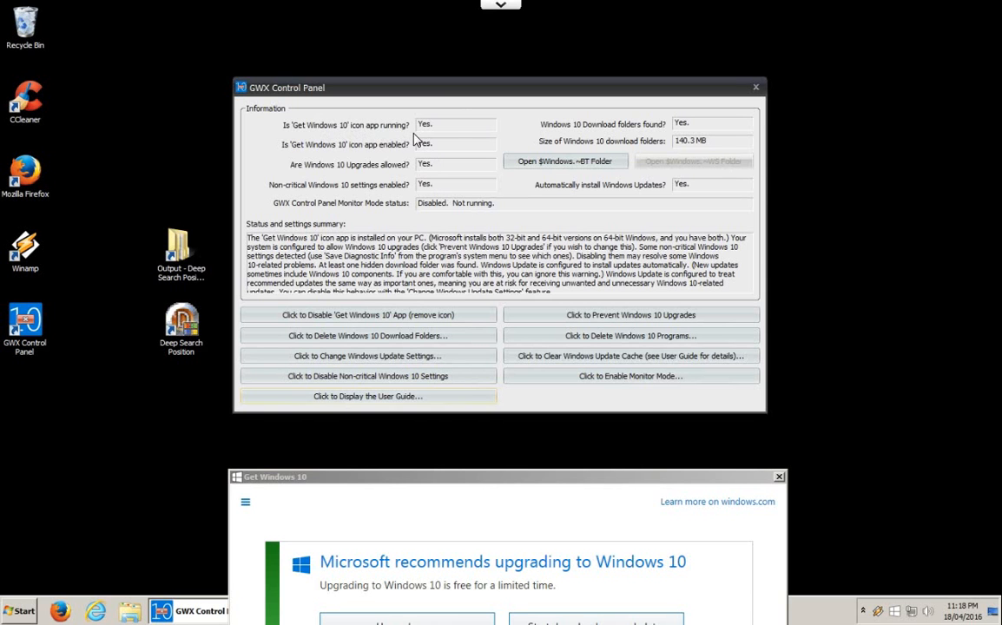
{"action": "mouse_move", "coordinate": [404, 160]}
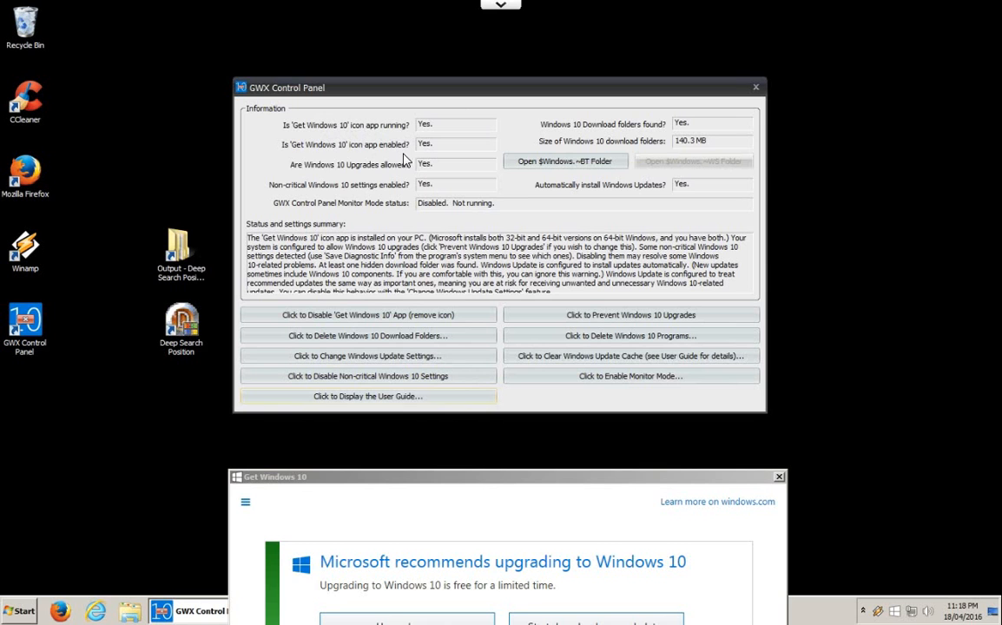
{"action": "mouse_move", "coordinate": [337, 195]}
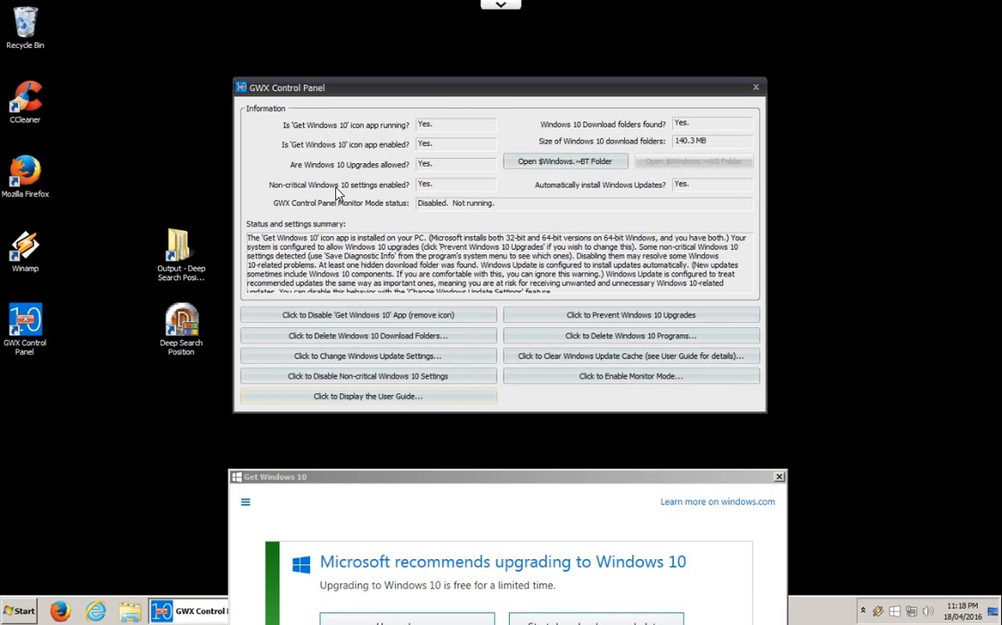
{"action": "mouse_move", "coordinate": [707, 149]}
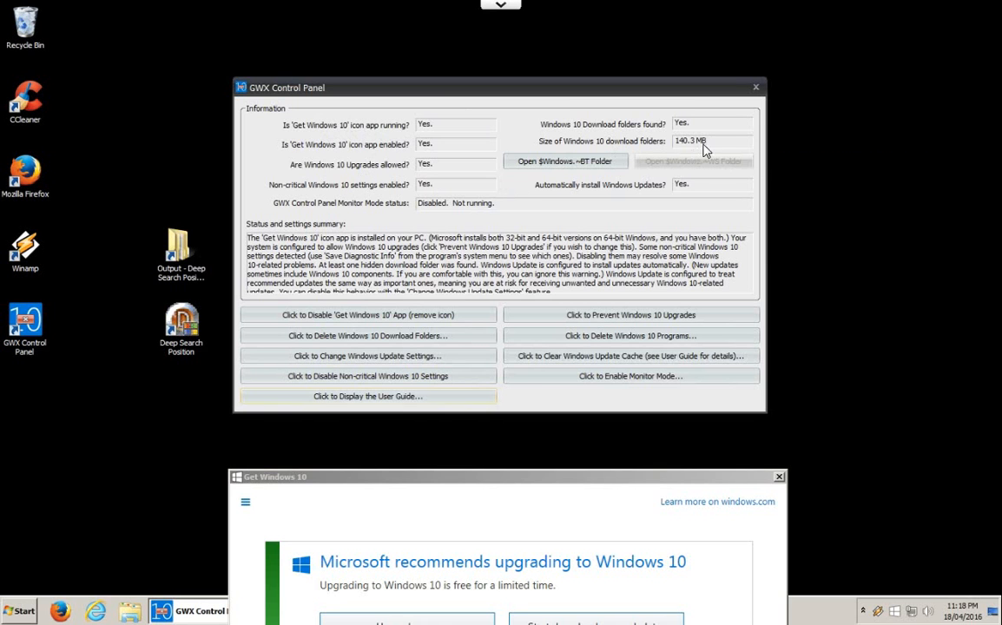
{"action": "mouse_move", "coordinate": [703, 146]}
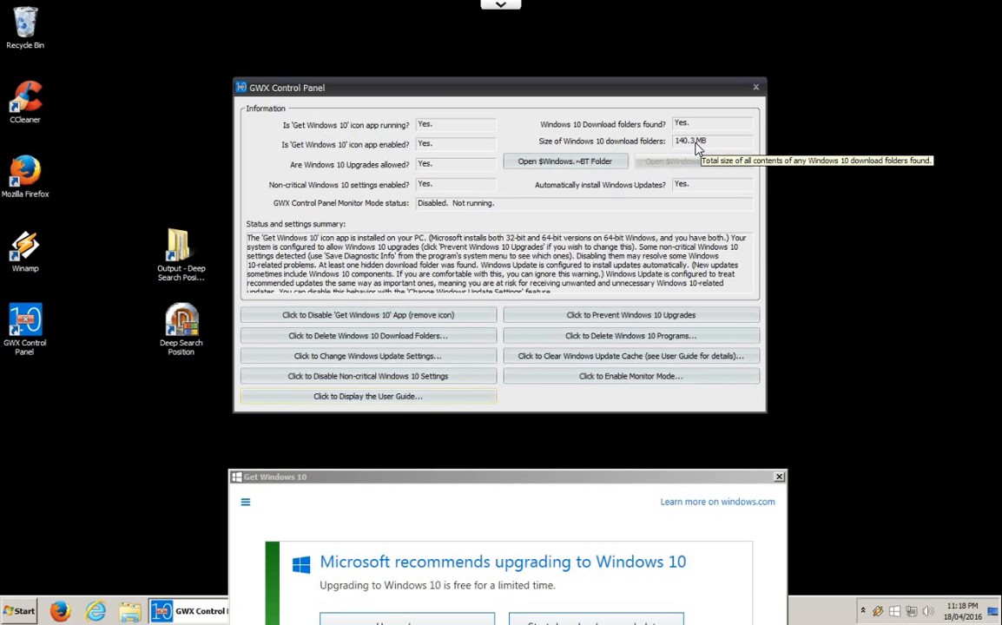
{"action": "mouse_move", "coordinate": [667, 130]}
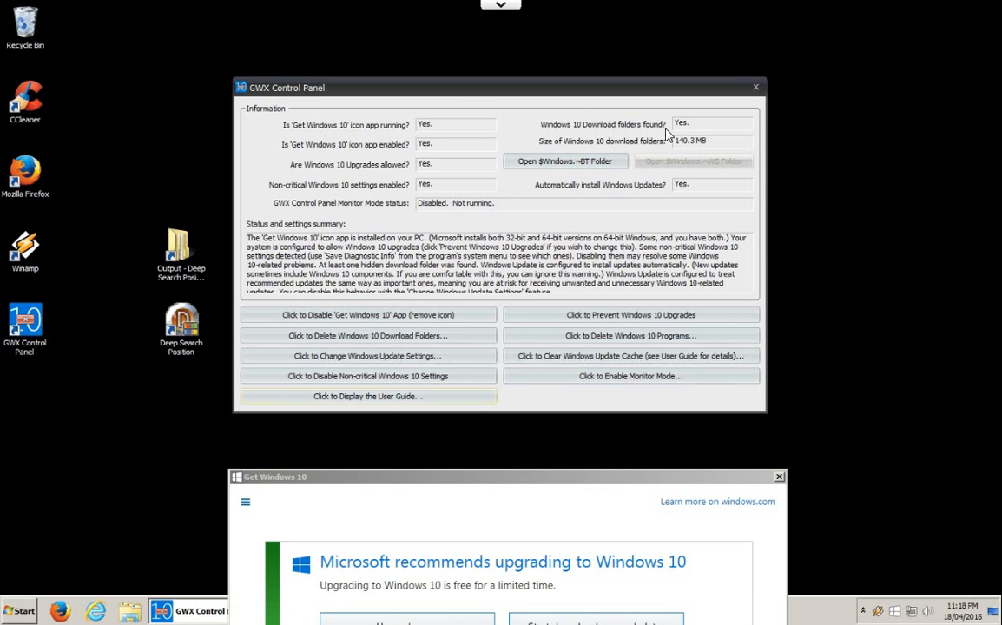
{"action": "mouse_move", "coordinate": [686, 139]}
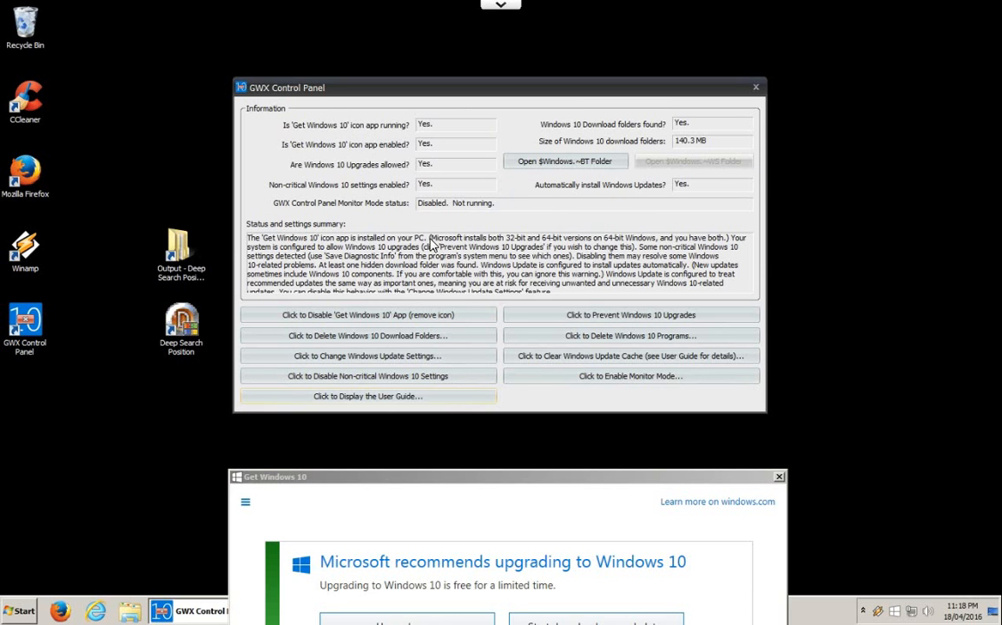
{"action": "mouse_move", "coordinate": [632, 315]}
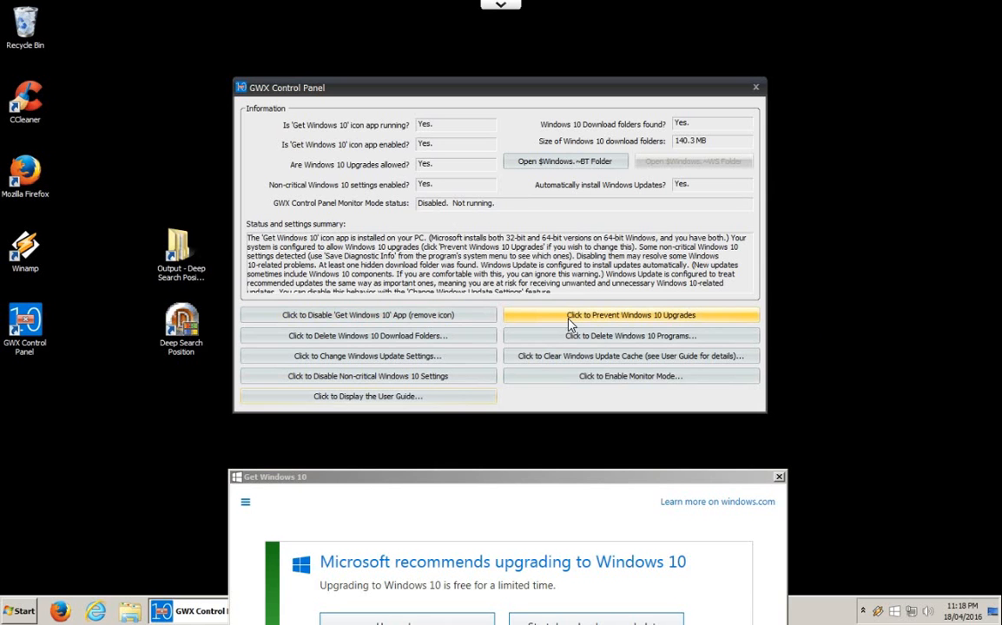
{"action": "mouse_move", "coordinate": [393, 375]}
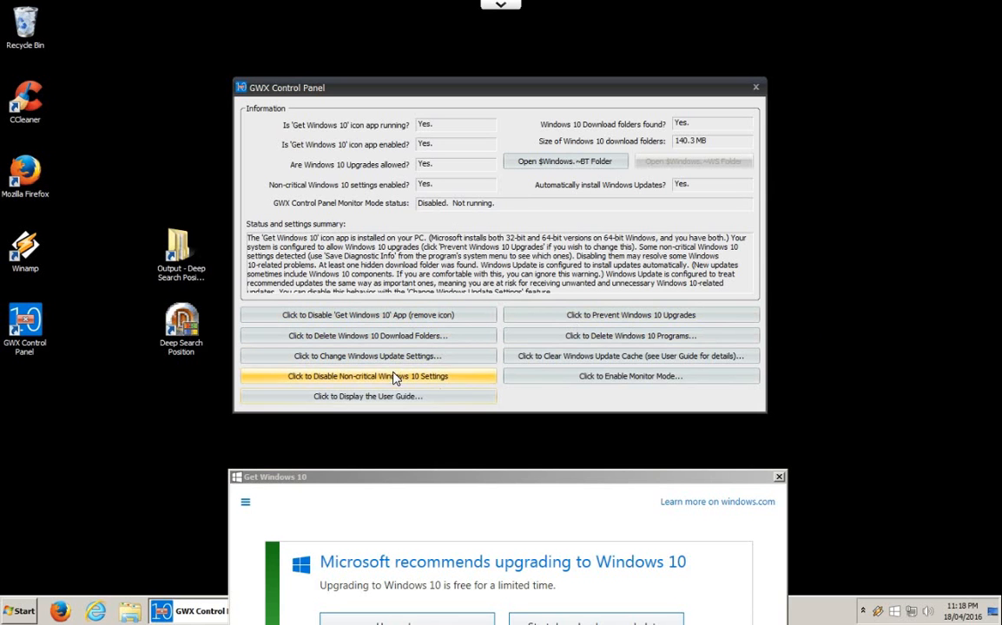
{"action": "mouse_move", "coordinate": [340, 317]}
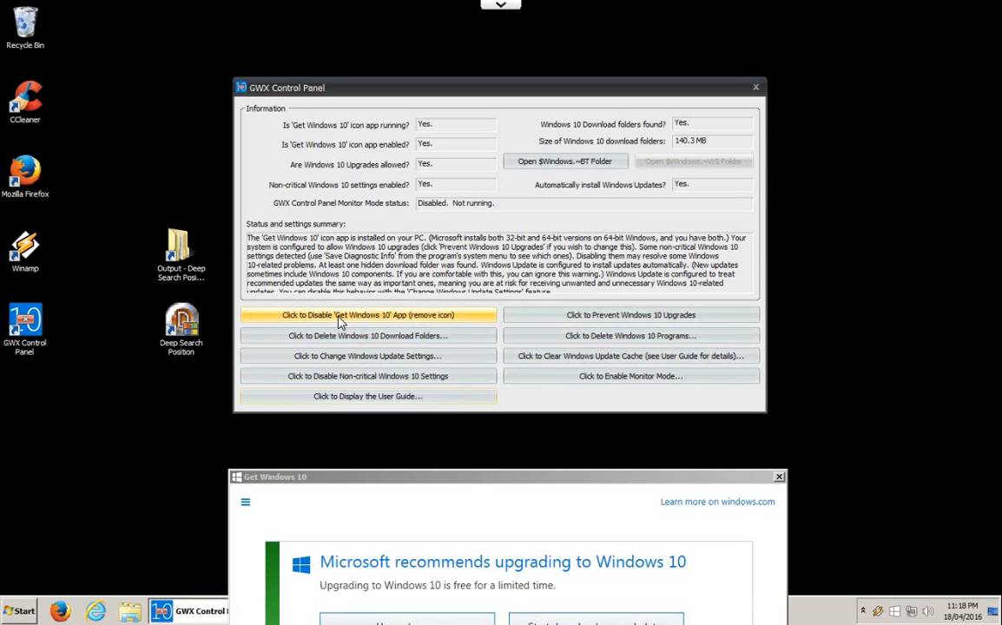
{"action": "mouse_move", "coordinate": [371, 318]}
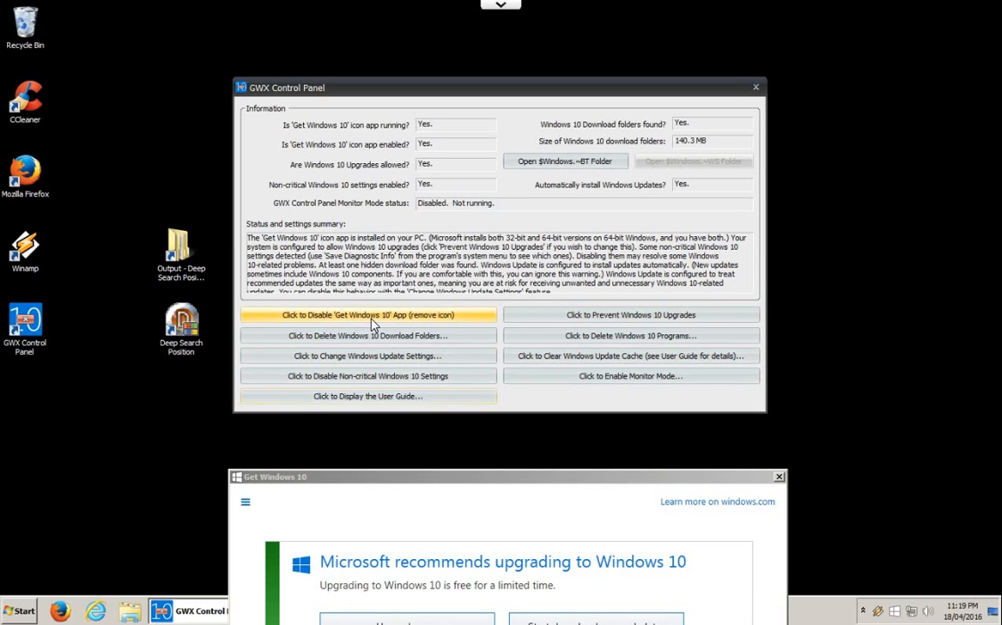
{"action": "left_click", "coordinate": [365, 314]}
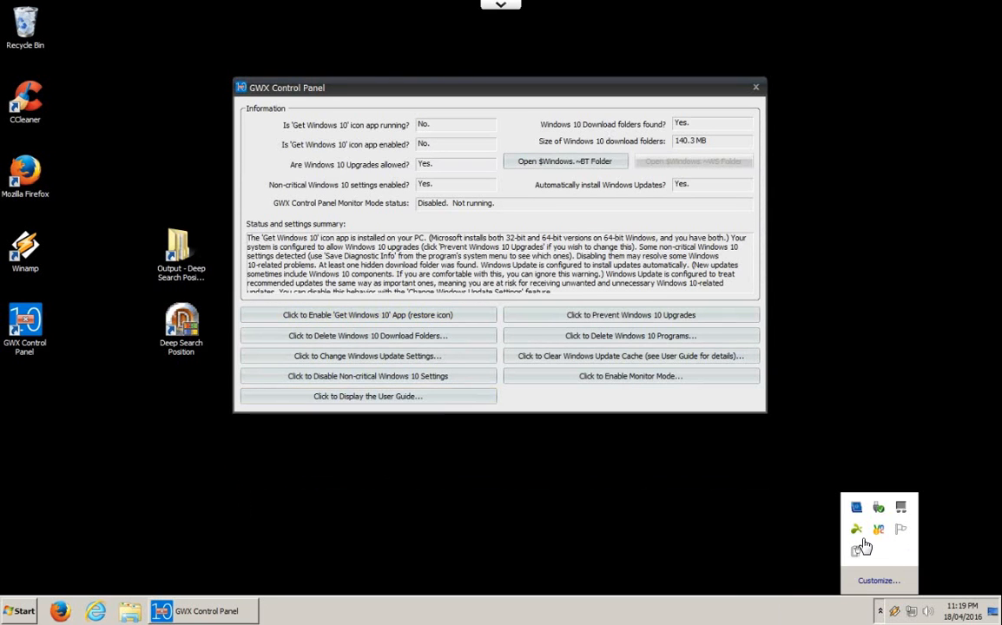
{"action": "mouse_move", "coordinate": [900, 524]}
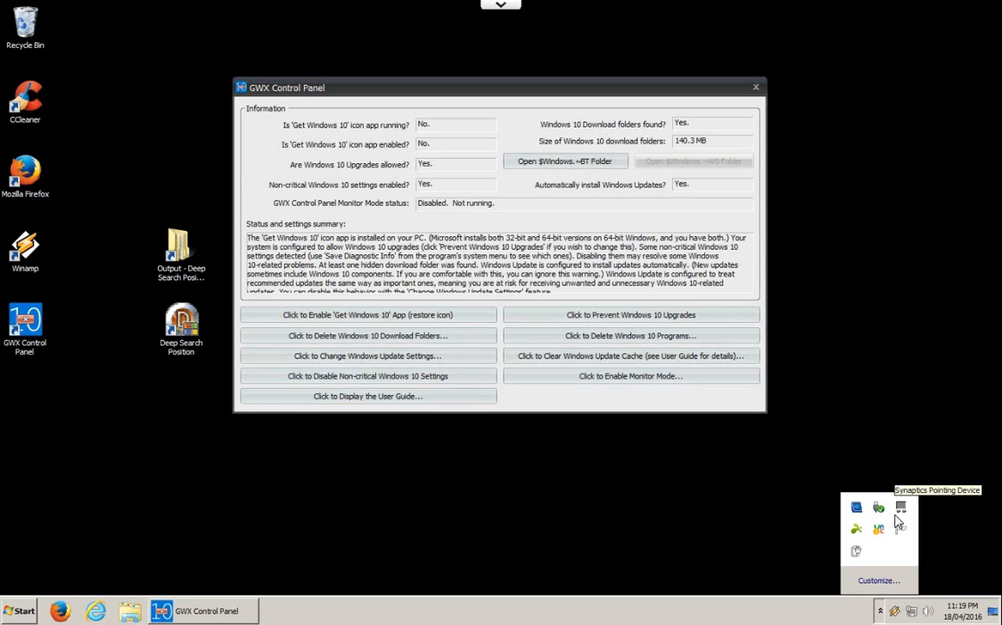
{"action": "mouse_move", "coordinate": [419, 156]}
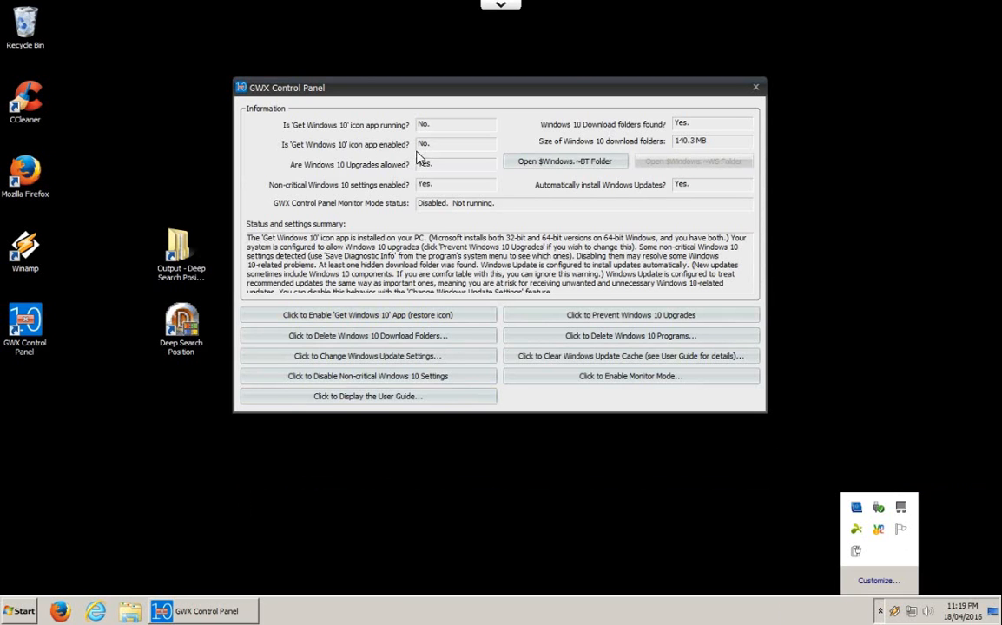
{"action": "mouse_move", "coordinate": [348, 341]}
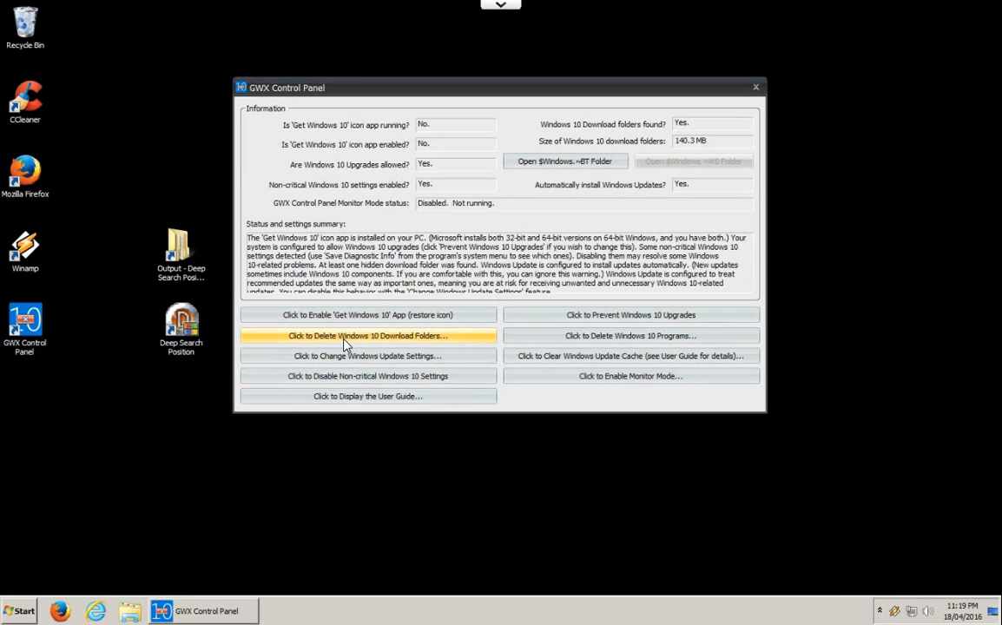
{"action": "mouse_move", "coordinate": [330, 341]}
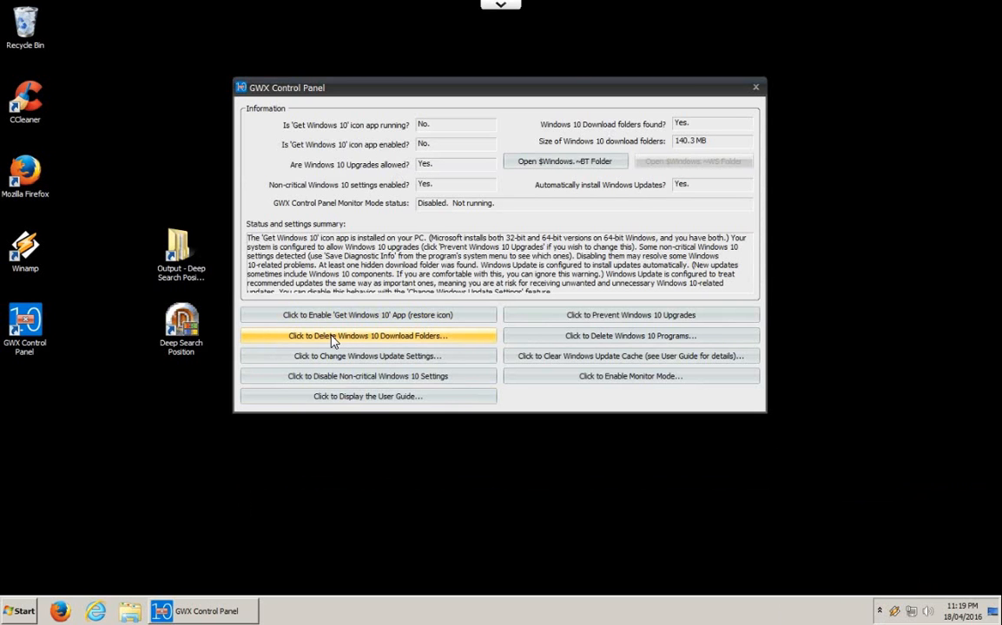
{"action": "mouse_move", "coordinate": [362, 343]}
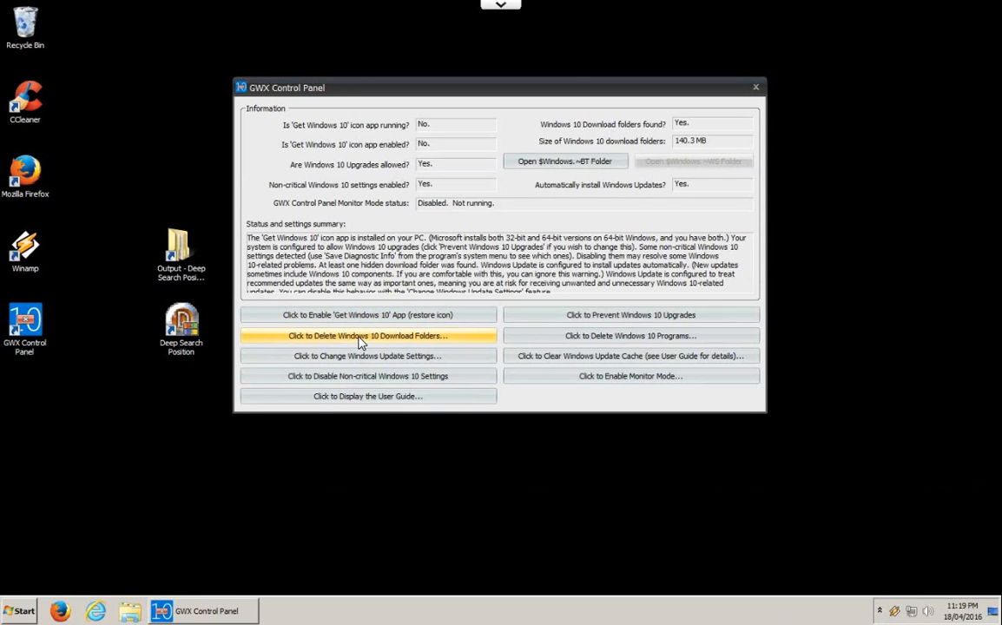
{"action": "mouse_move", "coordinate": [688, 149]}
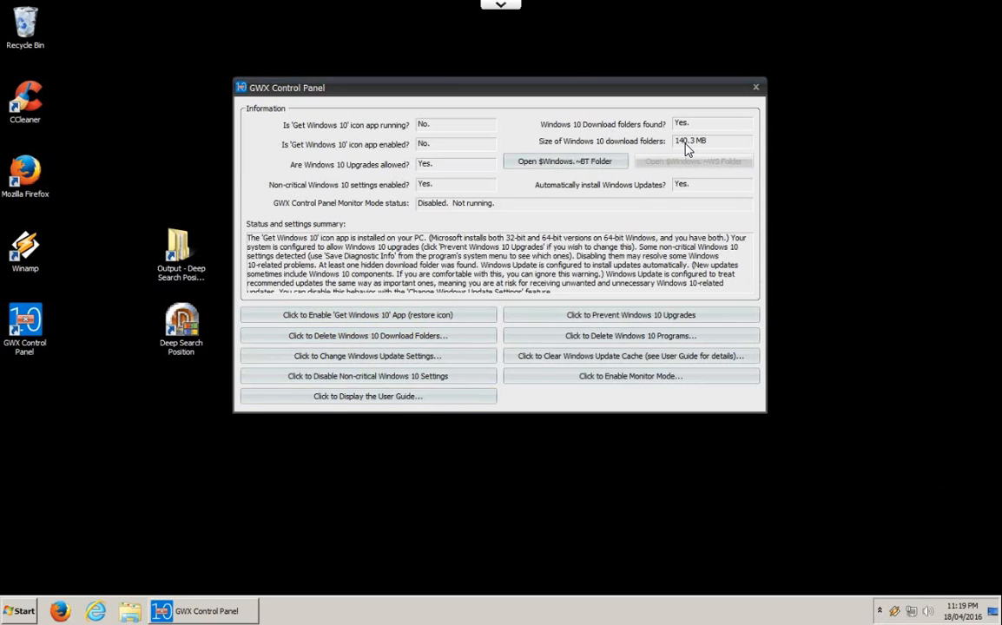
{"action": "mouse_move", "coordinate": [693, 147]}
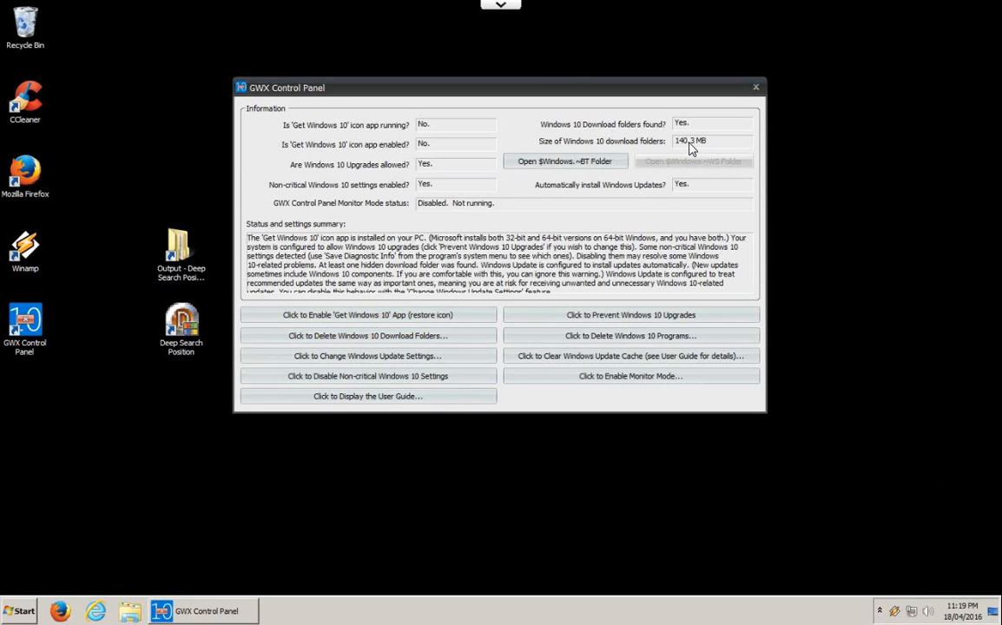
{"action": "mouse_move", "coordinate": [714, 150]}
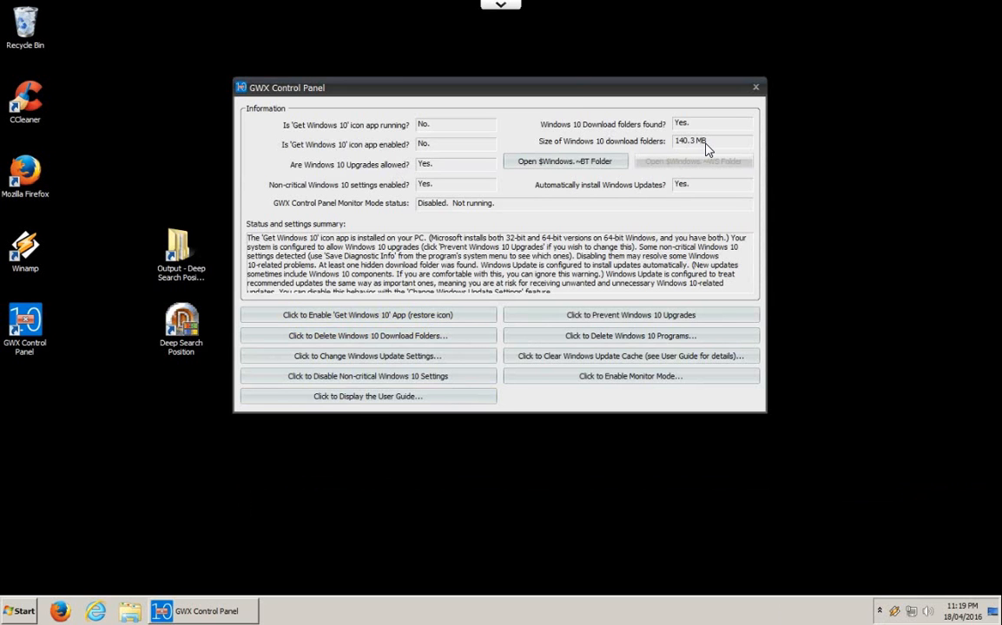
{"action": "mouse_move", "coordinate": [698, 152]}
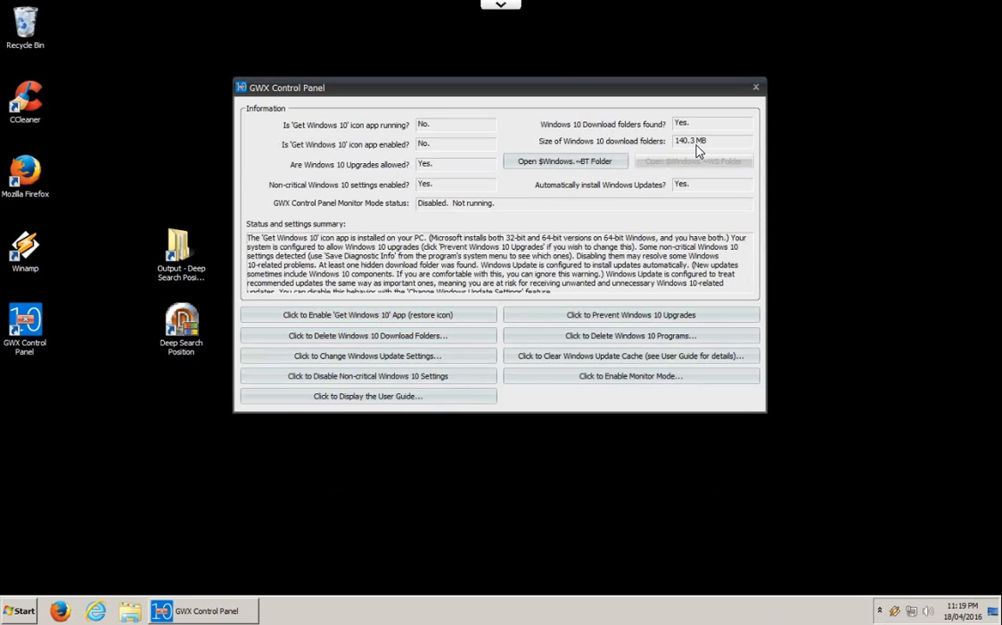
{"action": "mouse_move", "coordinate": [380, 264]}
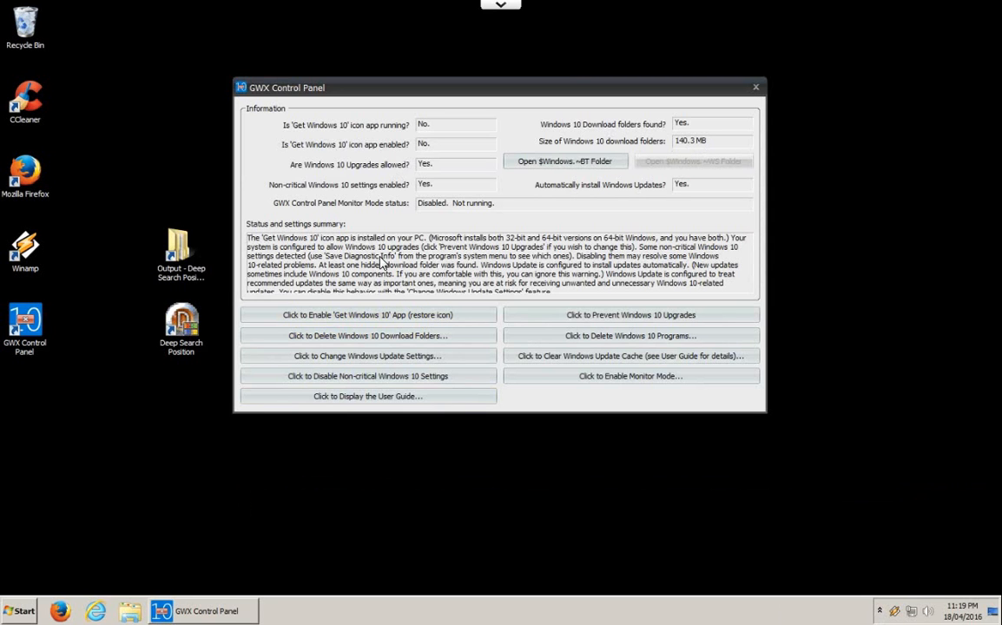
{"action": "mouse_move", "coordinate": [370, 336]}
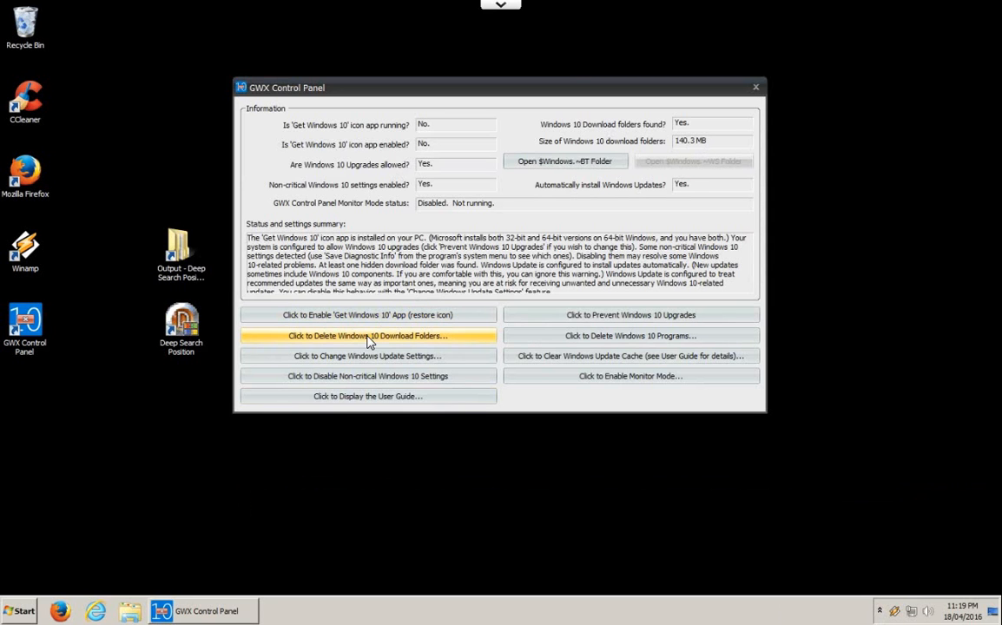
- Delete the hidden Windows 10 download folders, confirming removal of 104 files
{"action": "left_click", "coordinate": [368, 335]}
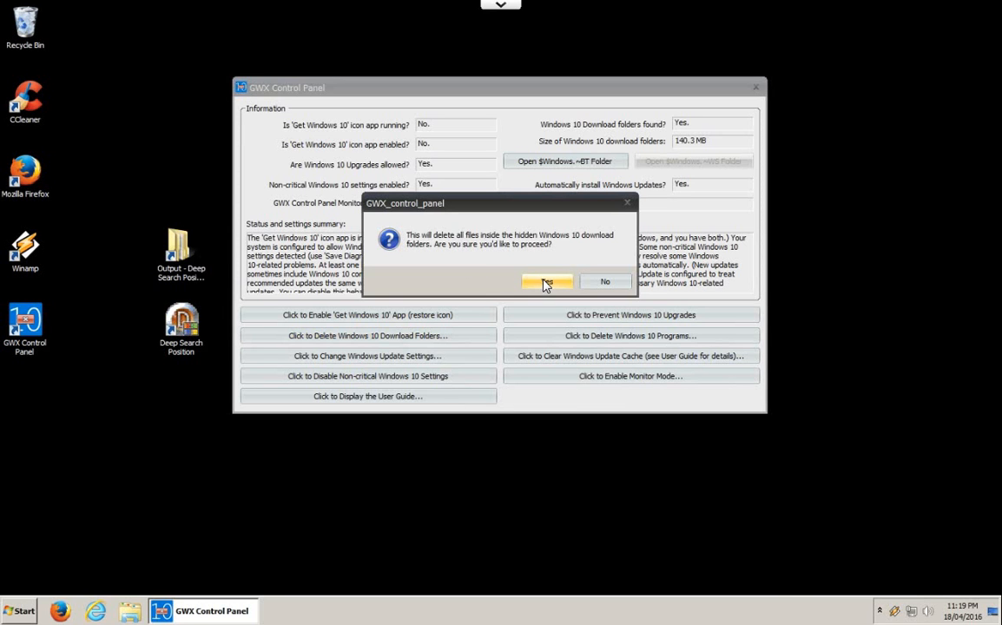
{"action": "left_click", "coordinate": [547, 281]}
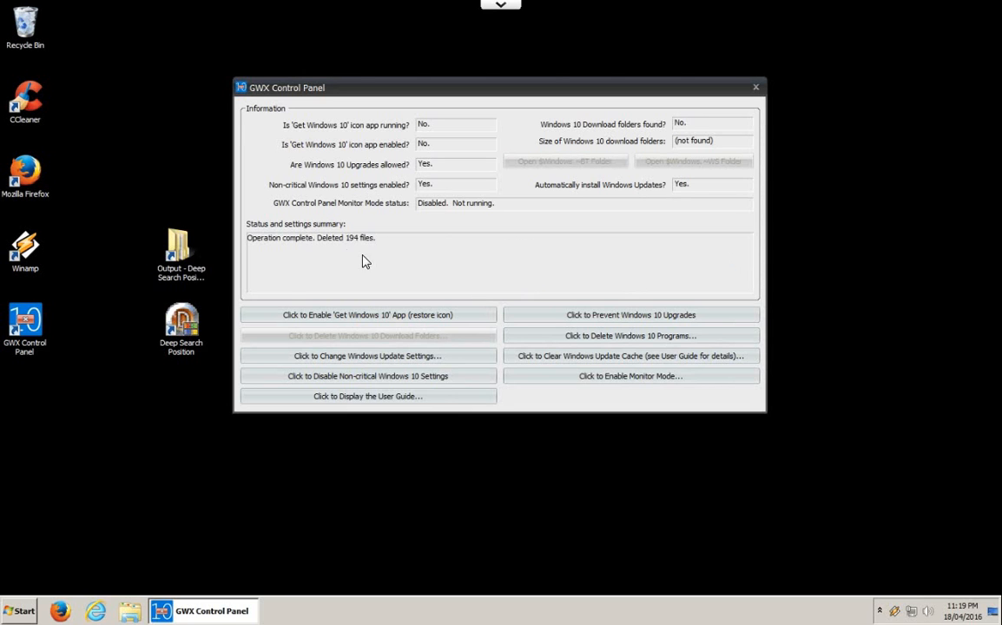
{"action": "mouse_move", "coordinate": [368, 356]}
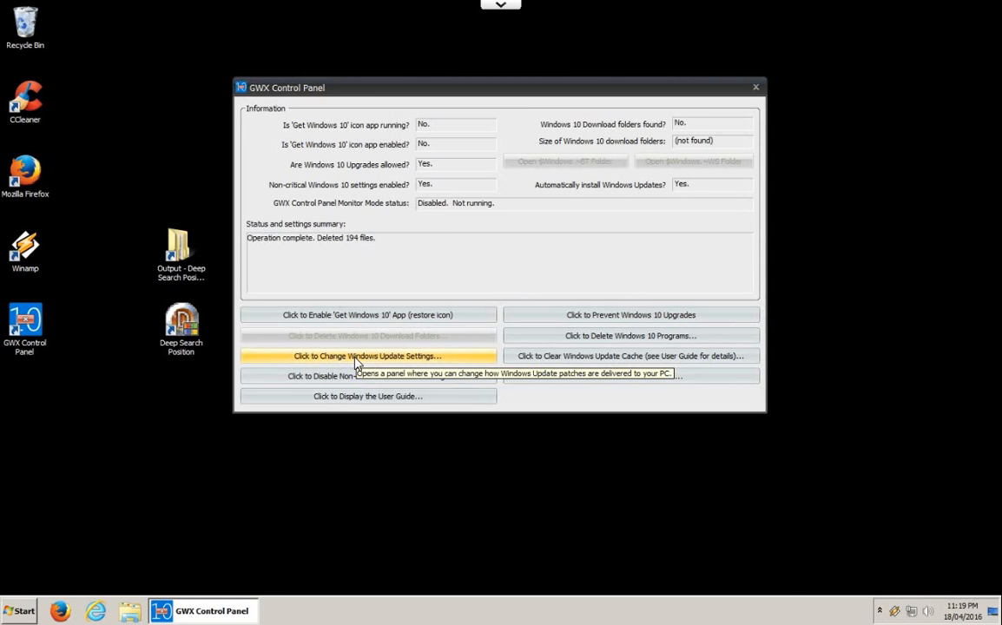
{"action": "left_click", "coordinate": [368, 355]}
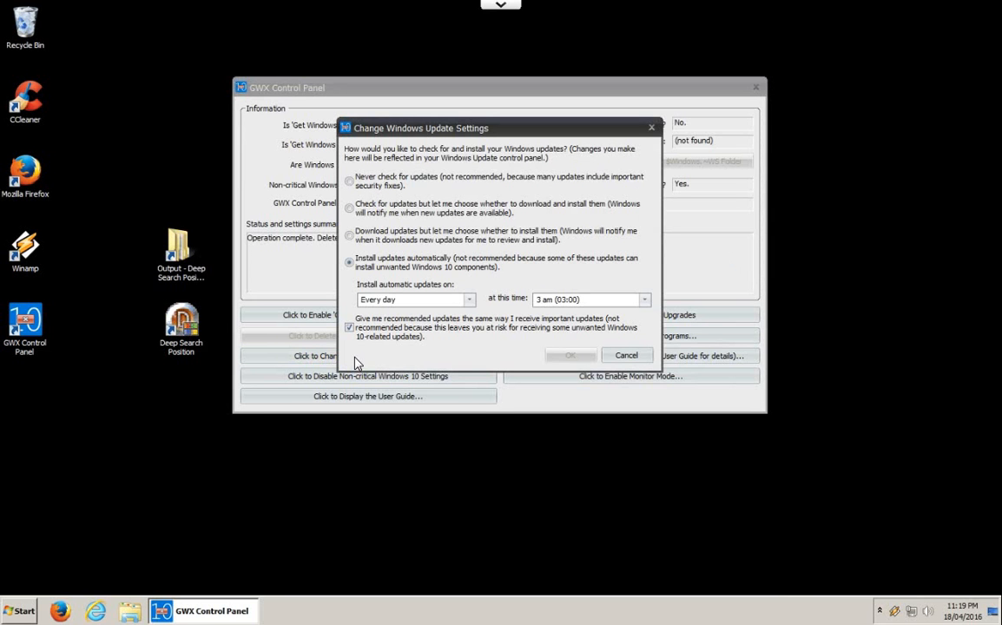
{"action": "mouse_move", "coordinate": [440, 299]}
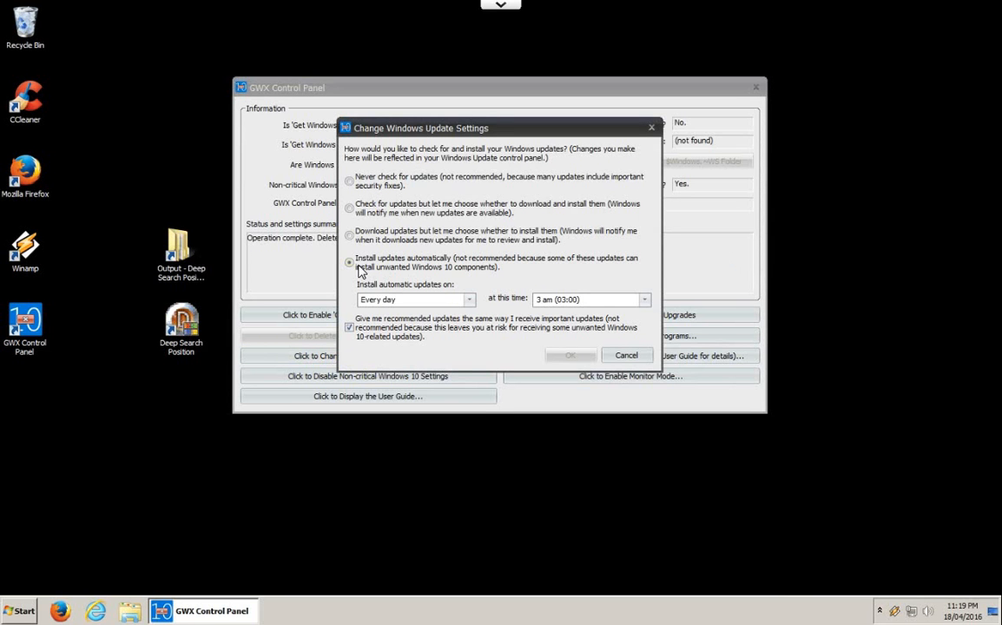
{"action": "mouse_move", "coordinate": [428, 281]}
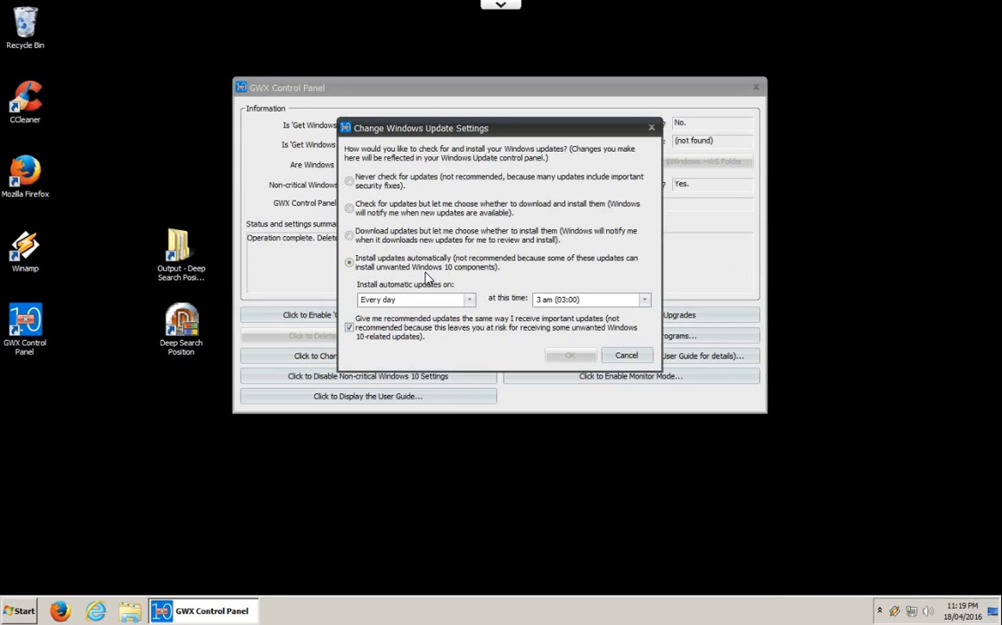
{"action": "mouse_move", "coordinate": [379, 269]}
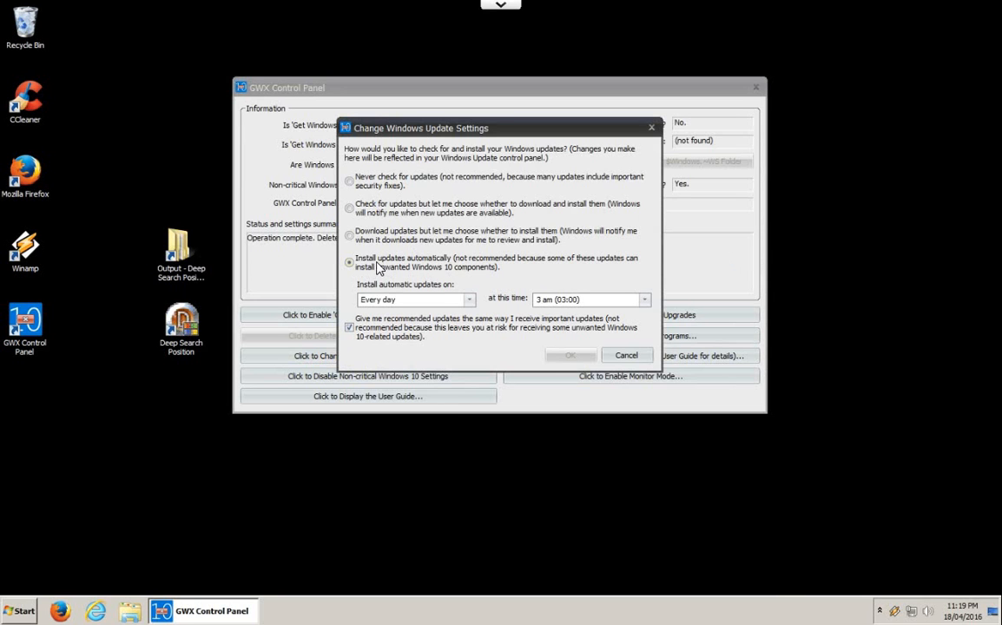
{"action": "mouse_move", "coordinate": [431, 264]}
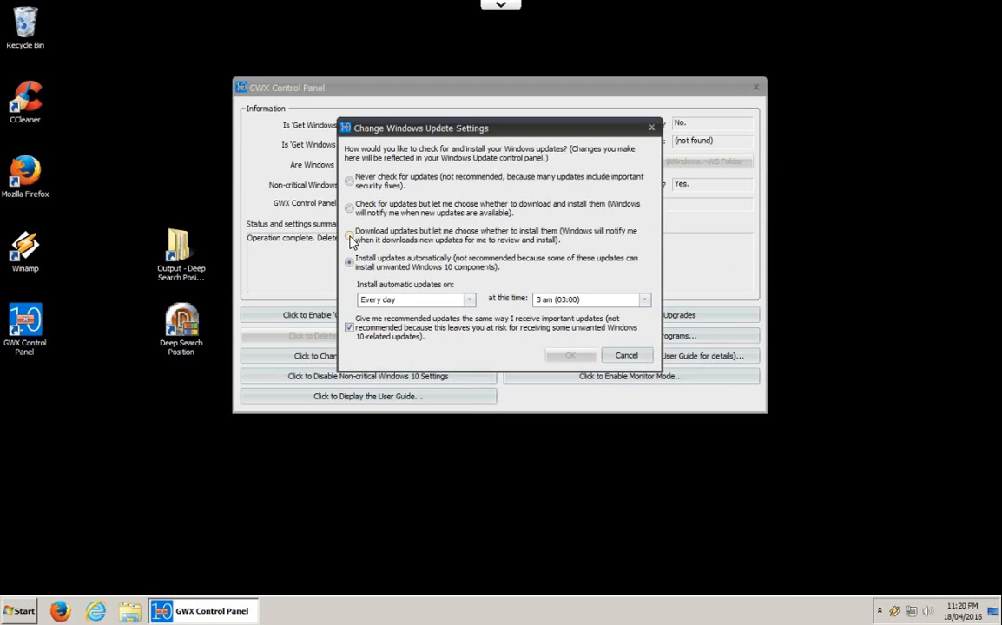
{"action": "left_click", "coordinate": [349, 236]}
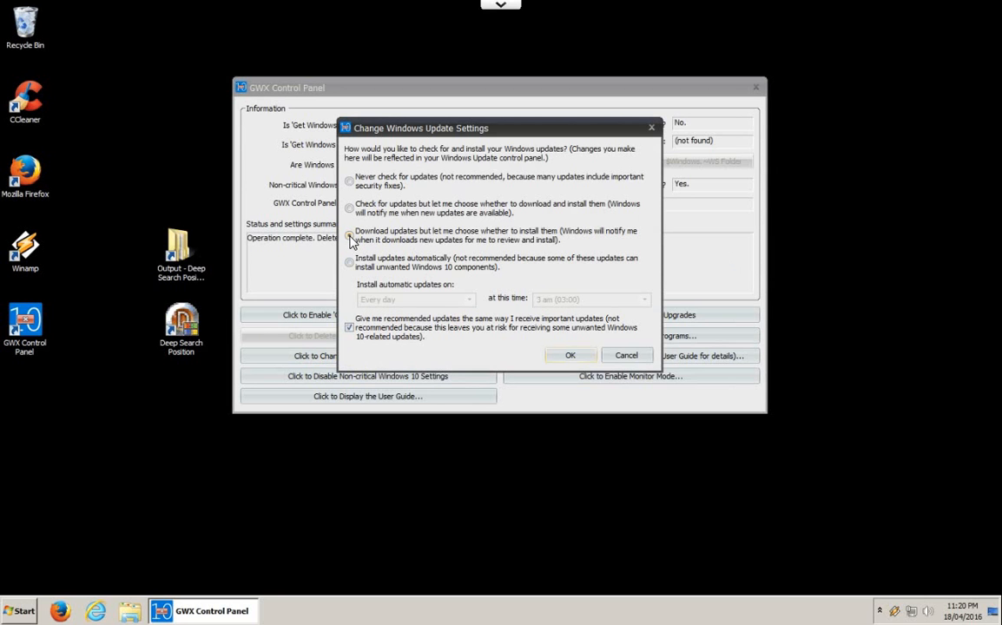
{"action": "left_click", "coordinate": [349, 209]}
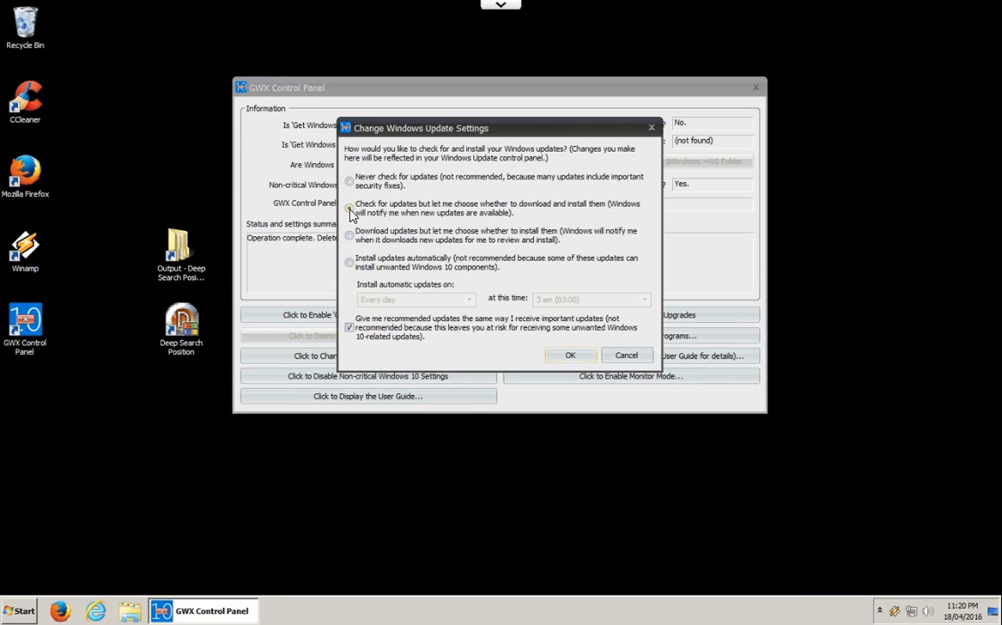
{"action": "left_click", "coordinate": [348, 209]}
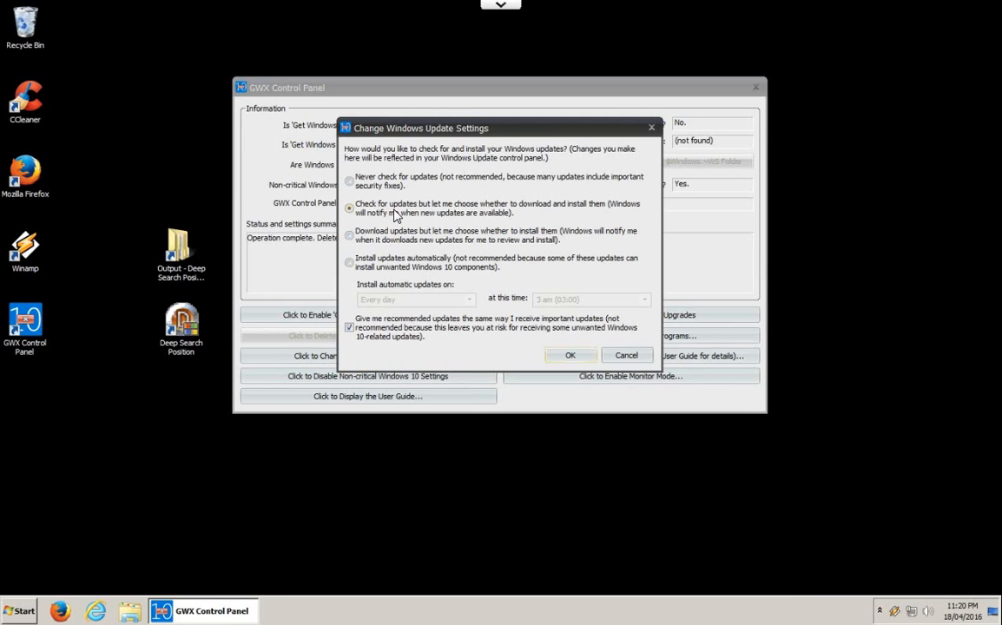
{"action": "mouse_move", "coordinate": [539, 212]}
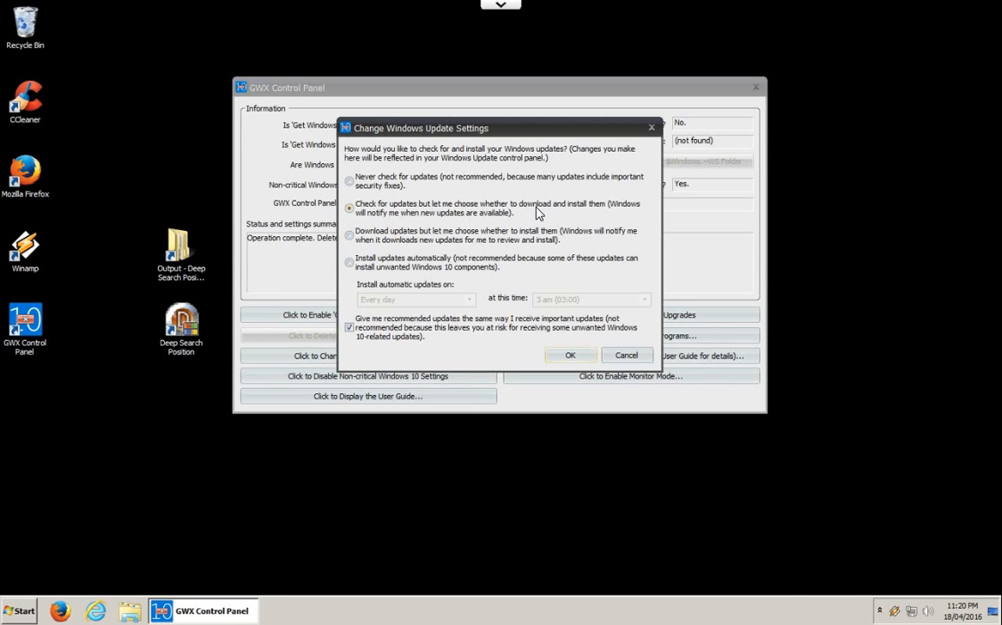
{"action": "mouse_move", "coordinate": [608, 212]}
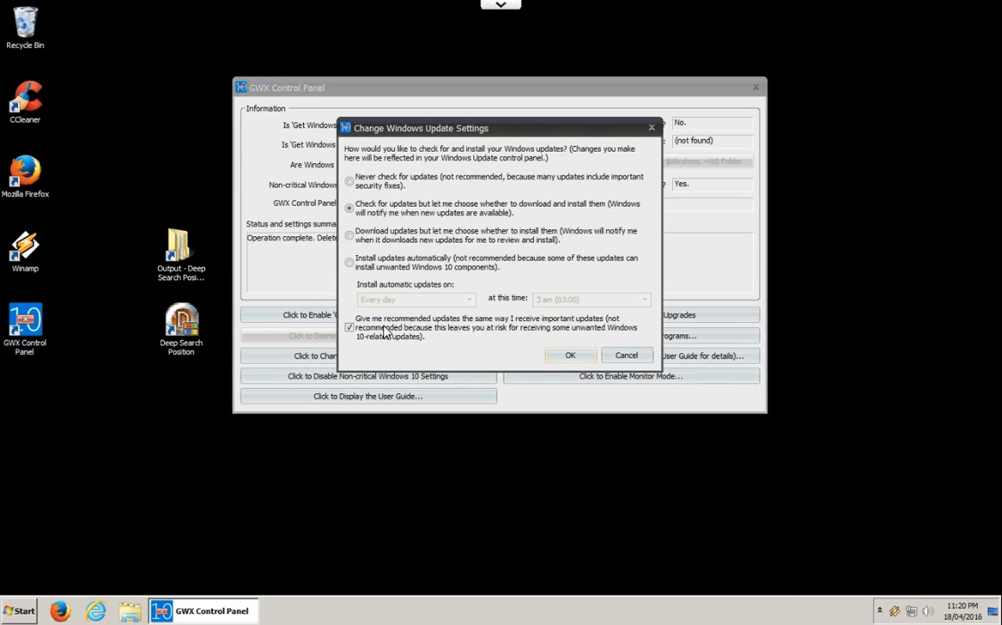
{"action": "left_click", "coordinate": [349, 326]}
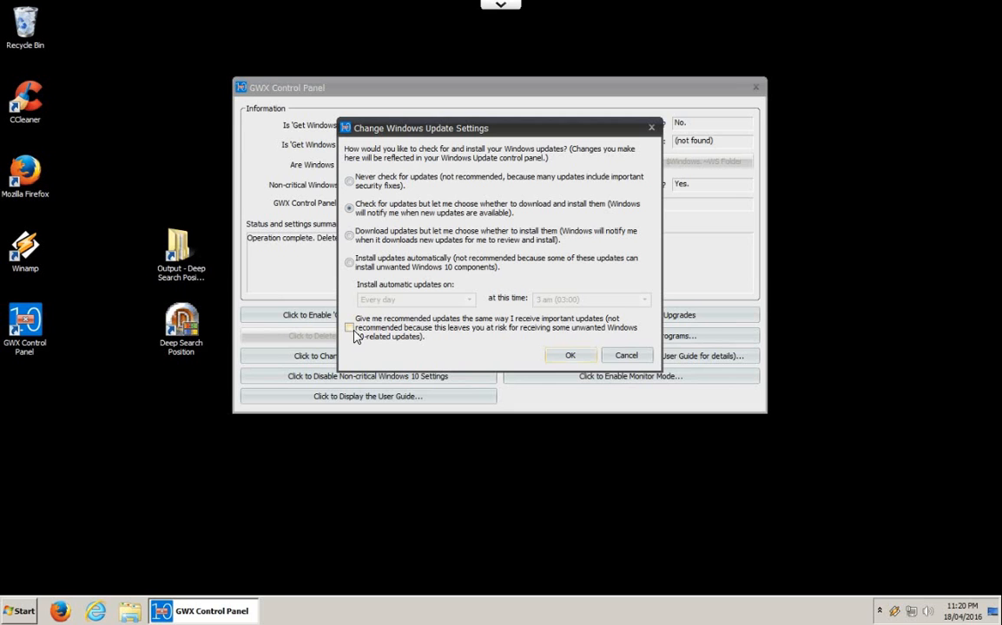
{"action": "mouse_move", "coordinate": [372, 356]}
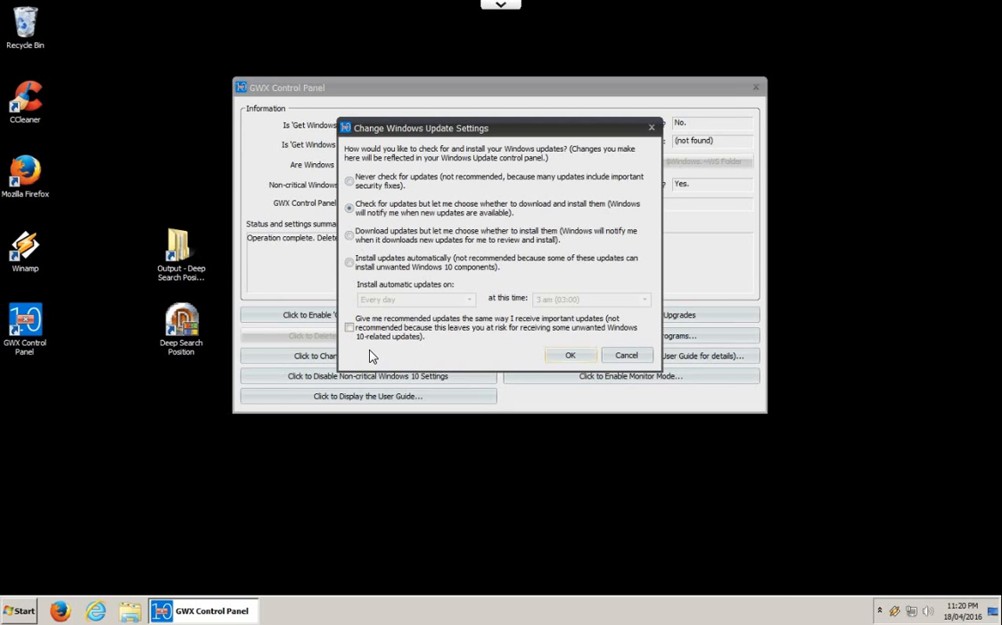
{"action": "mouse_move", "coordinate": [362, 281]}
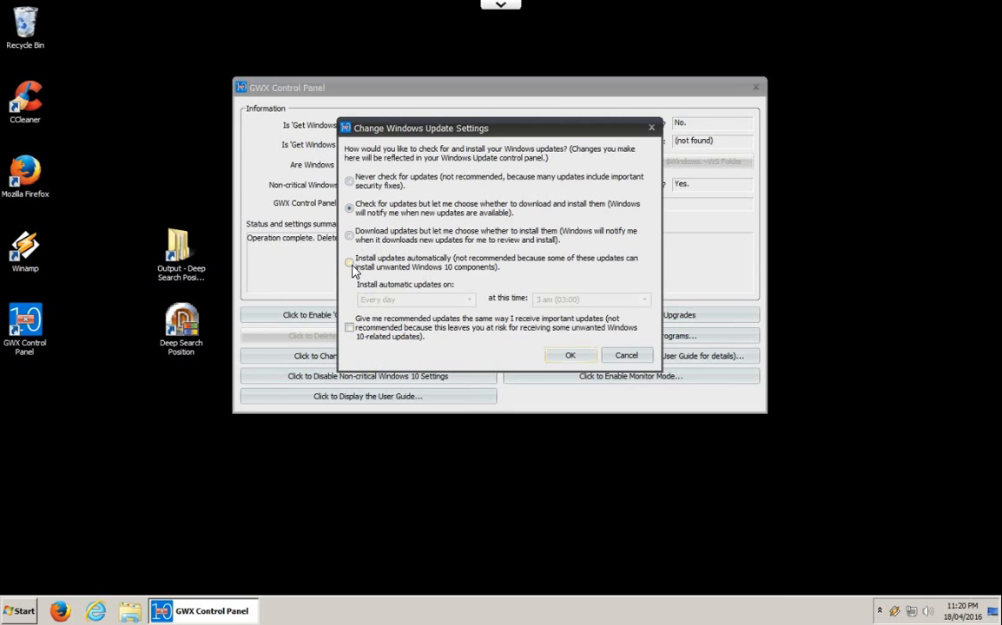
{"action": "left_click", "coordinate": [349, 262]}
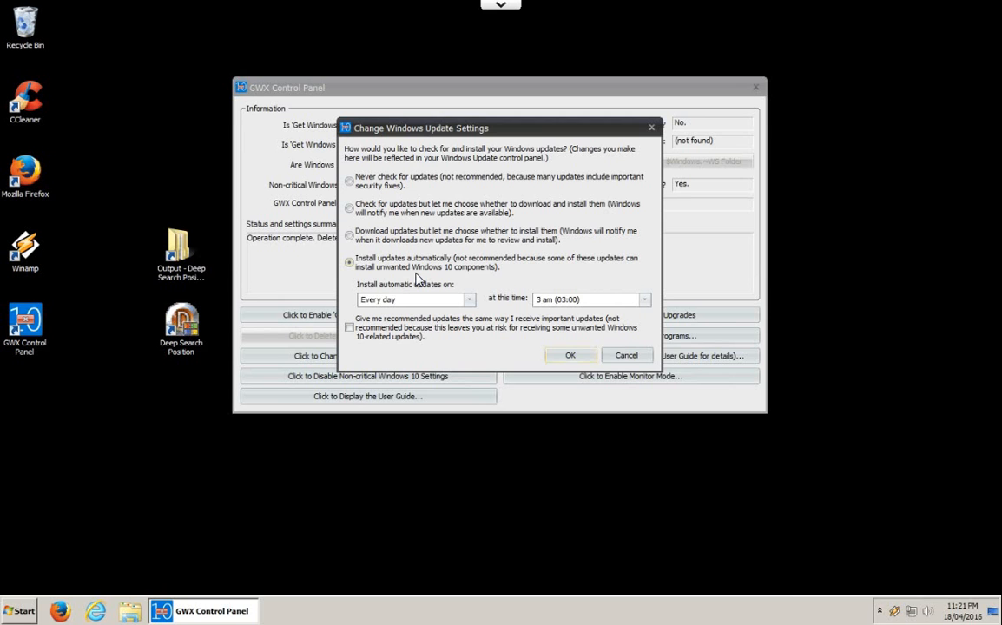
{"action": "left_click", "coordinate": [572, 354]}
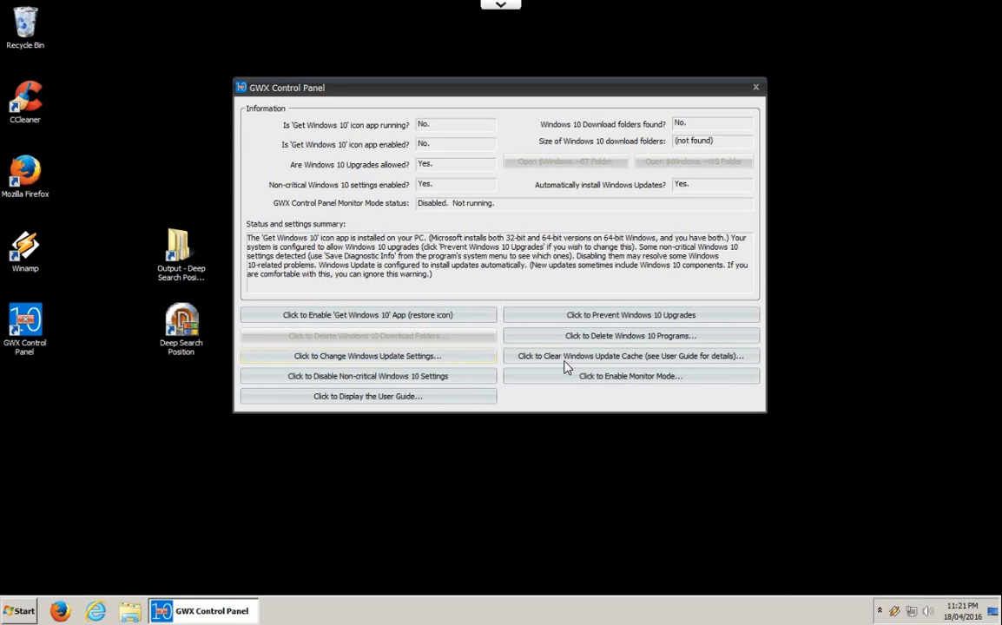
{"action": "mouse_move", "coordinate": [415, 360]}
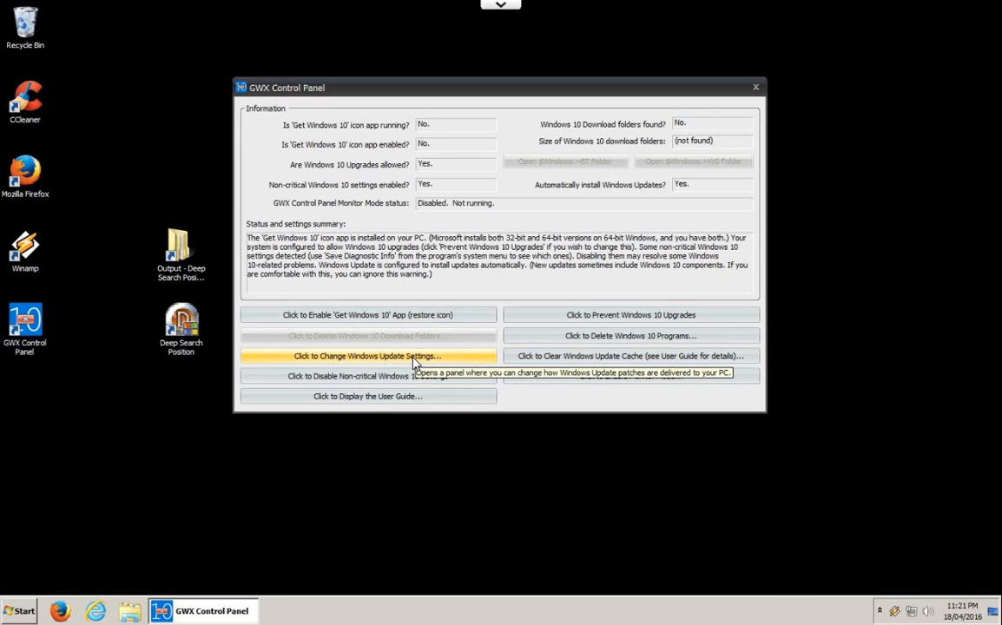
{"action": "mouse_move", "coordinate": [344, 381]}
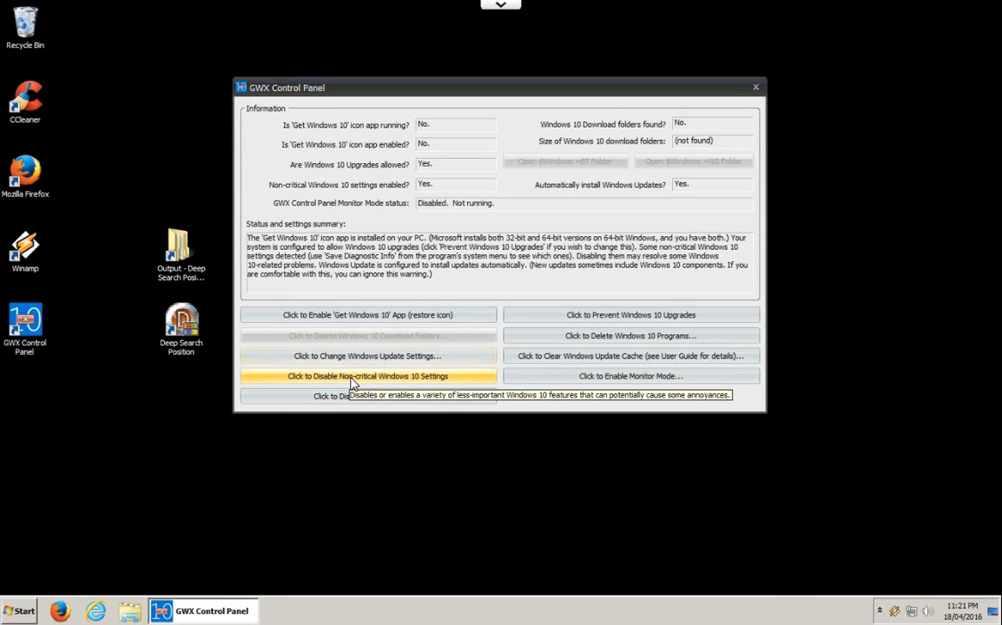
{"action": "mouse_move", "coordinate": [424, 383]}
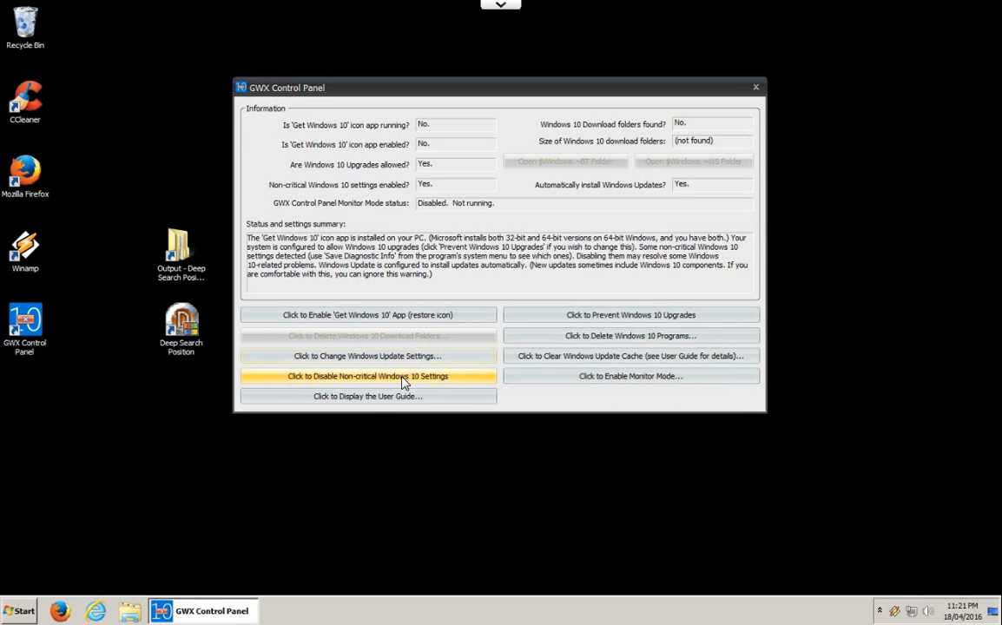
- Turn off the non-critical Windows 10 settings
{"action": "left_click", "coordinate": [368, 375]}
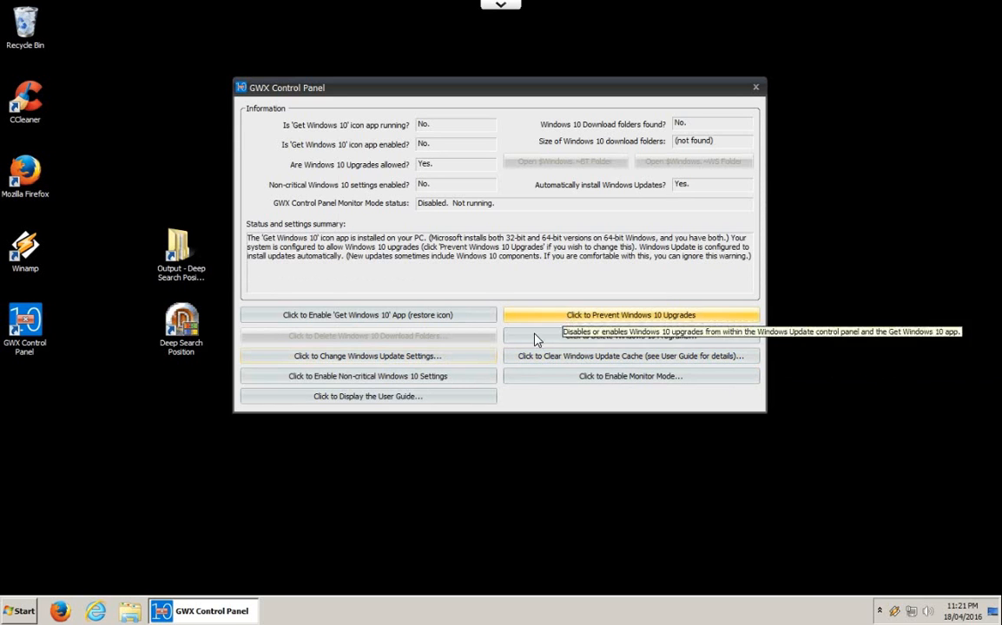
{"action": "mouse_move", "coordinate": [379, 396]}
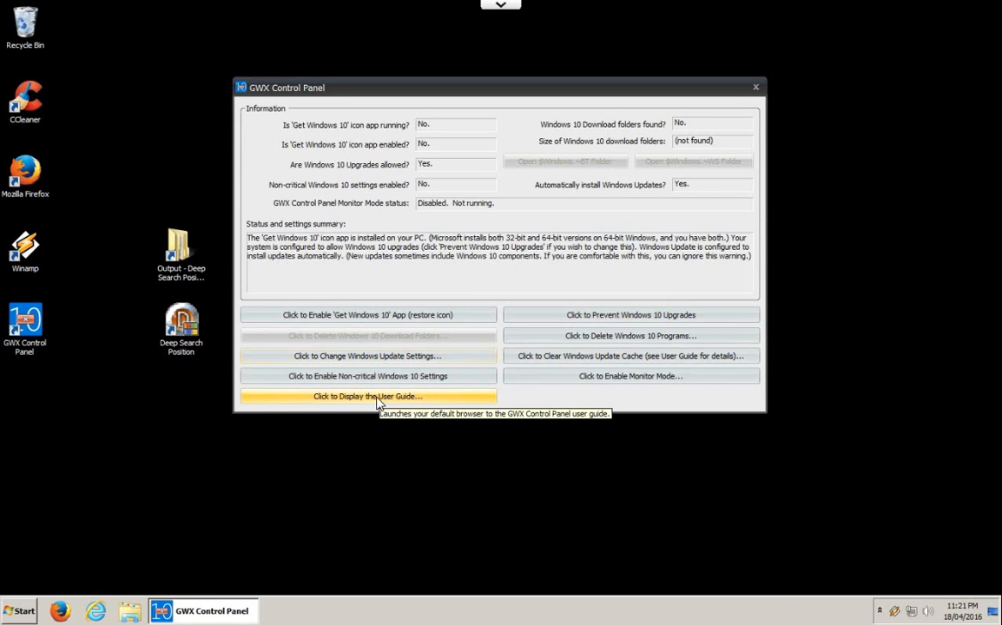
{"action": "mouse_move", "coordinate": [389, 401]}
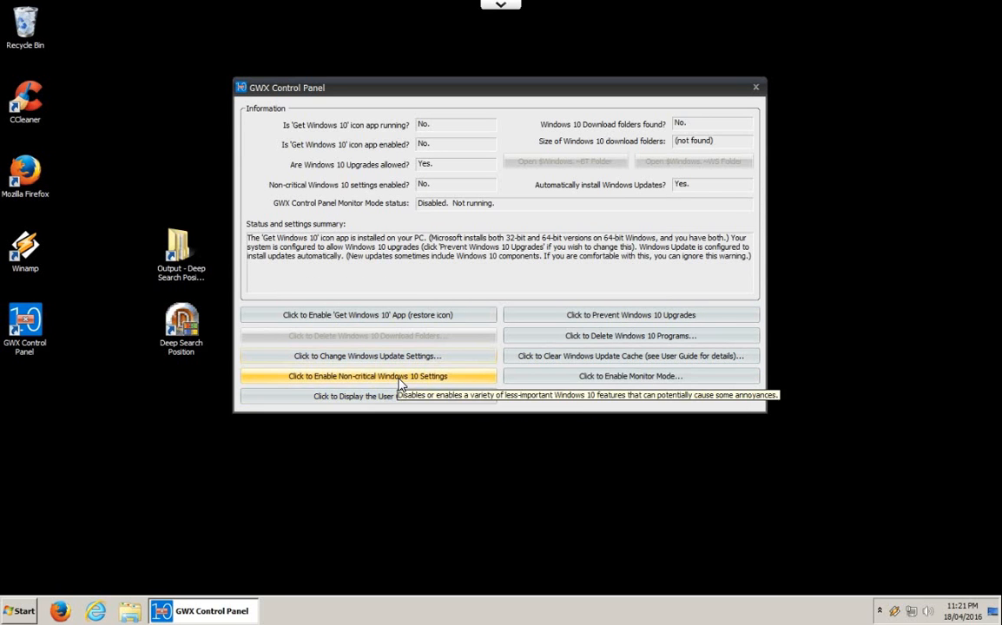
{"action": "mouse_move", "coordinate": [385, 396]}
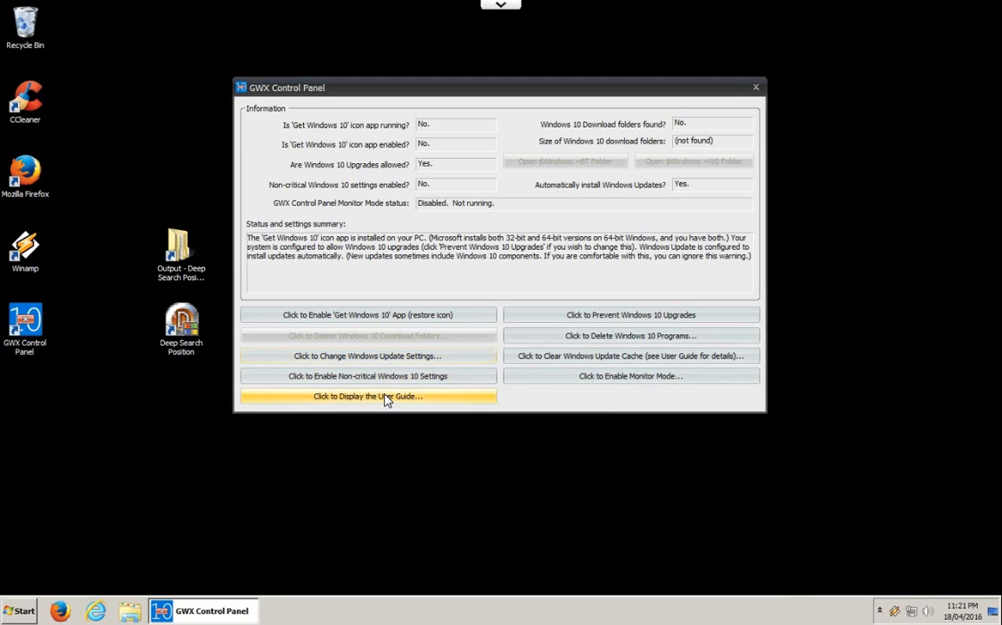
{"action": "mouse_move", "coordinate": [387, 401]}
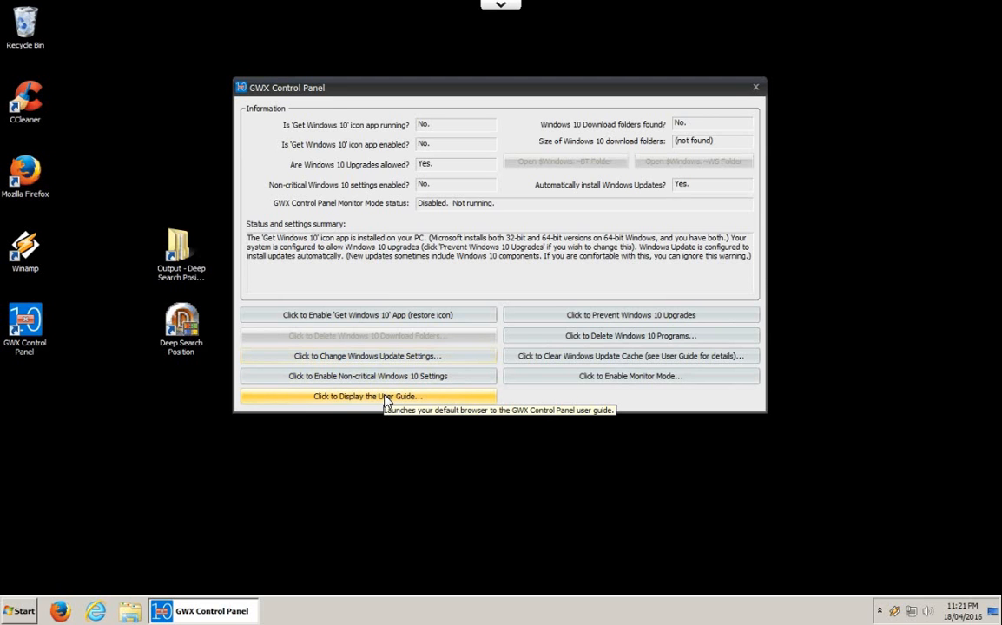
{"action": "mouse_move", "coordinate": [580, 323]}
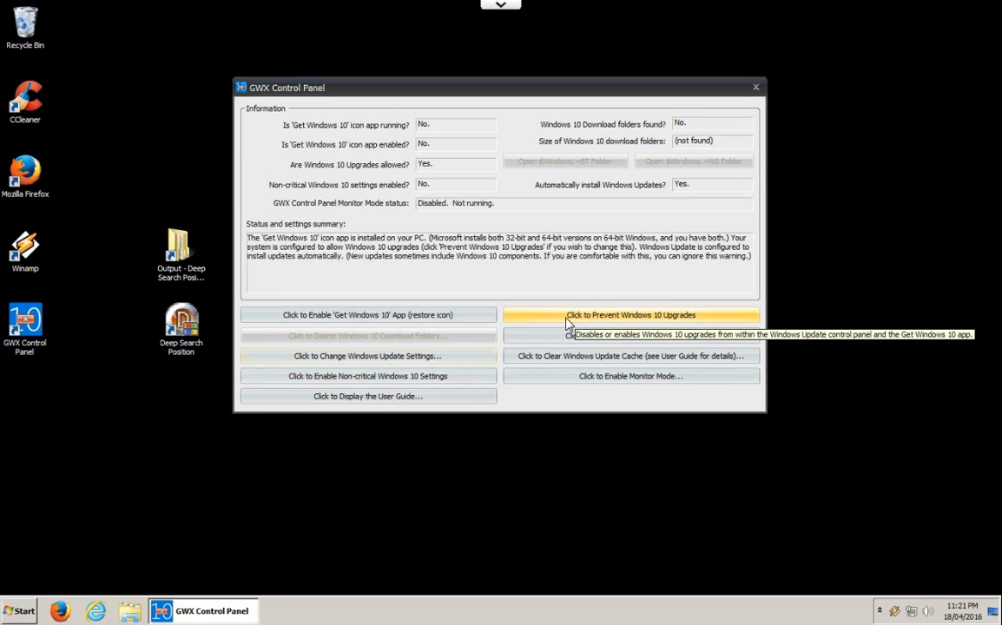
{"action": "mouse_move", "coordinate": [580, 325]}
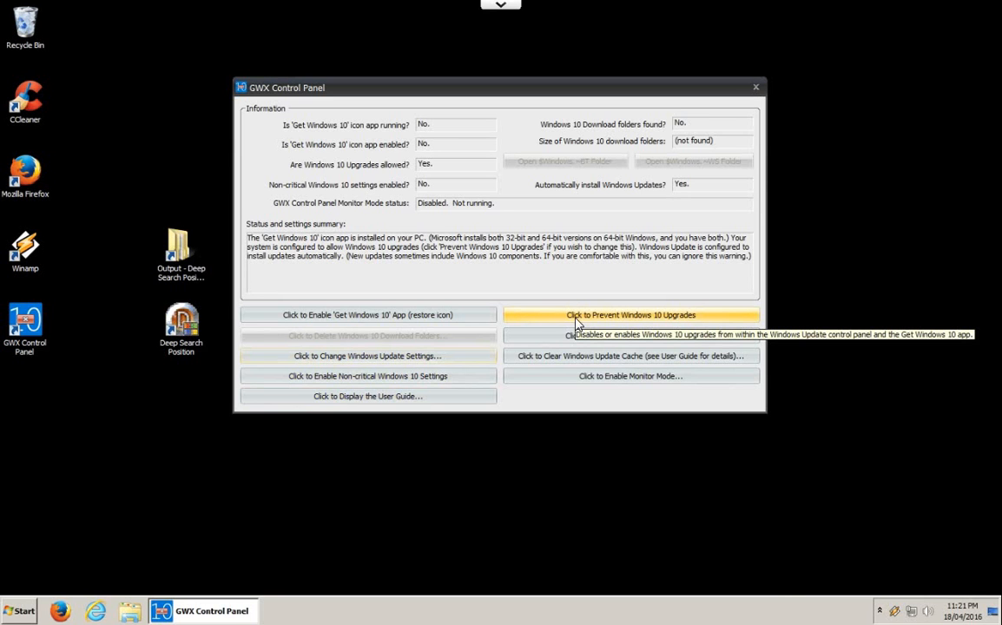
{"action": "mouse_move", "coordinate": [633, 322]}
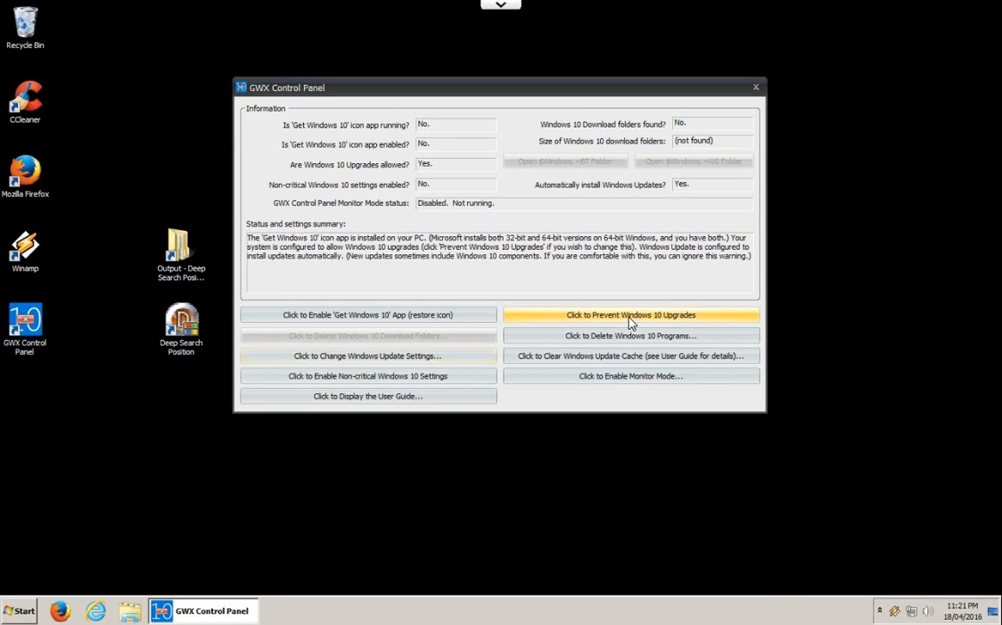
- Block Windows 10 upgrades so they are reported as not allowed
{"action": "left_click", "coordinate": [633, 315]}
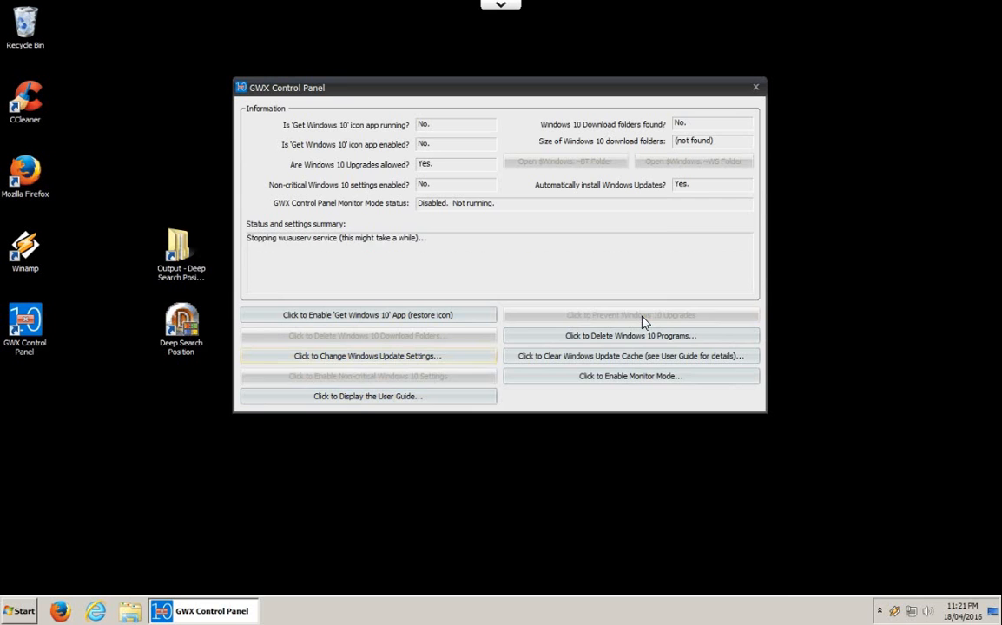
{"action": "left_click", "coordinate": [632, 316]}
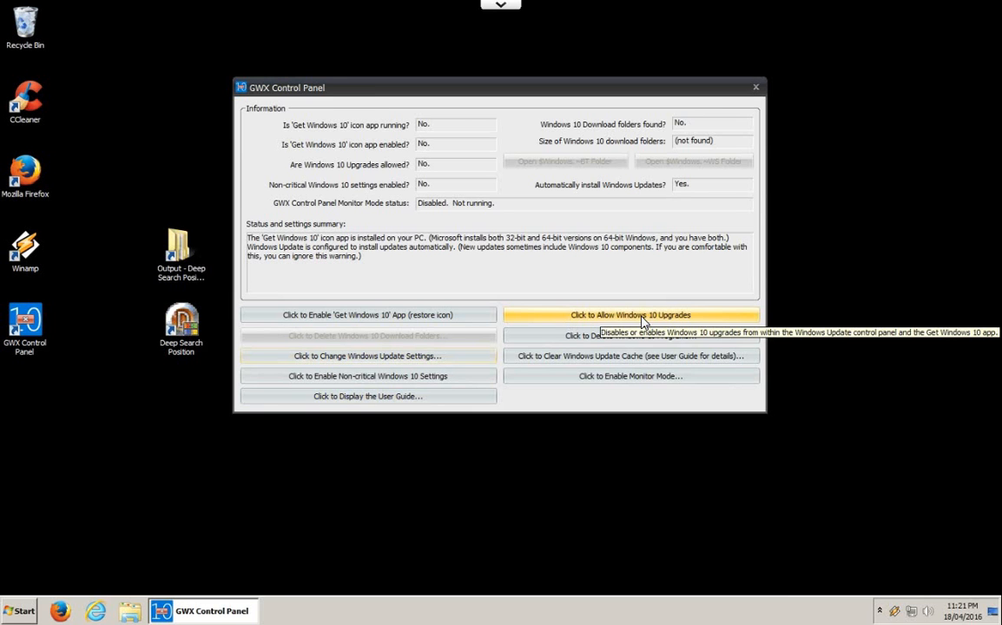
{"action": "mouse_move", "coordinate": [494, 266]}
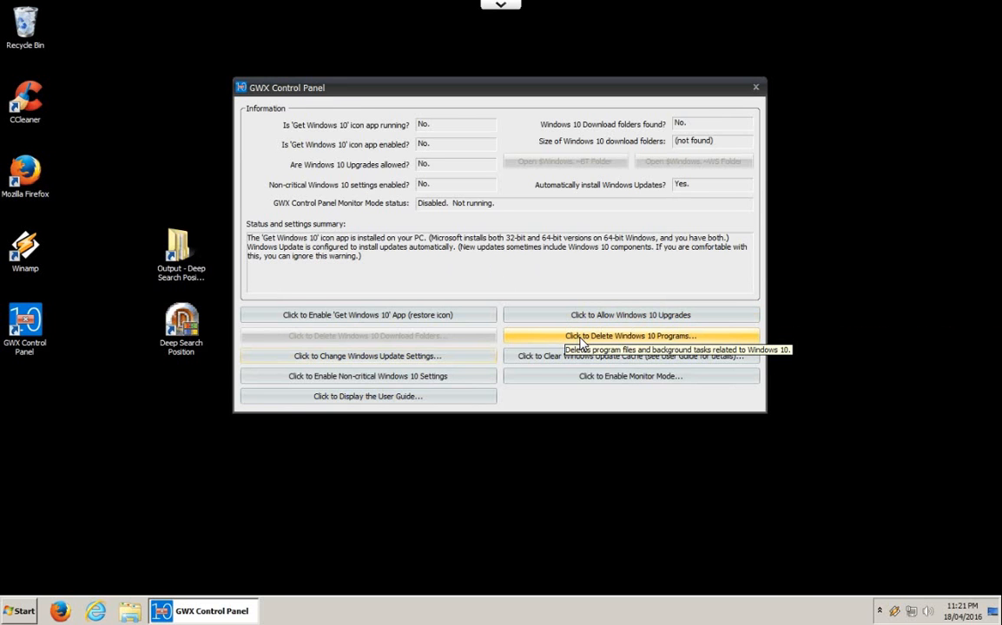
- Delete the Windows 10 program files, confirming in the dialog, so the app shows as not found
{"action": "left_click", "coordinate": [632, 335]}
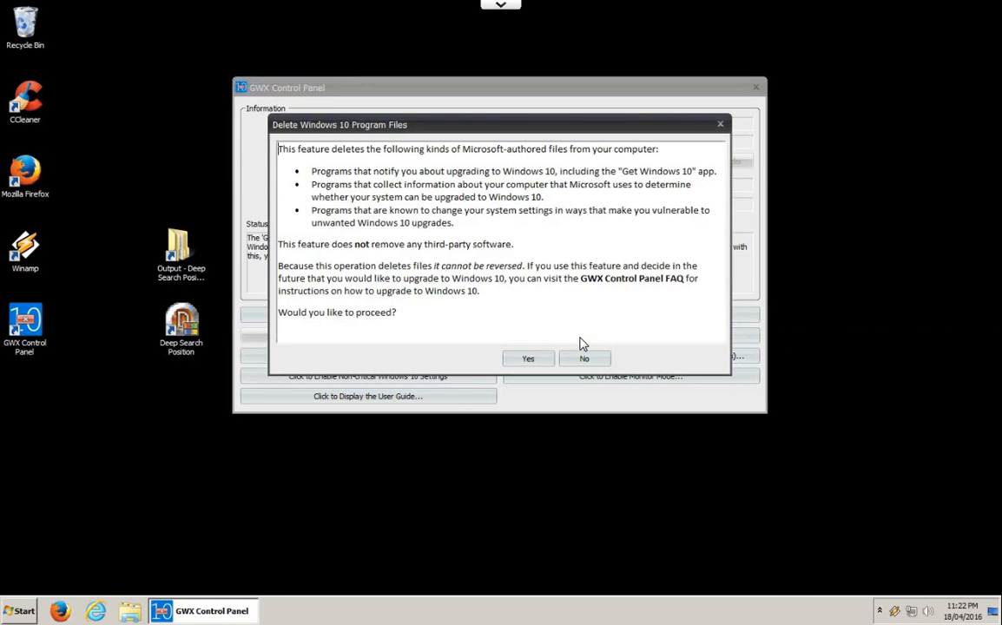
{"action": "mouse_move", "coordinate": [449, 171]}
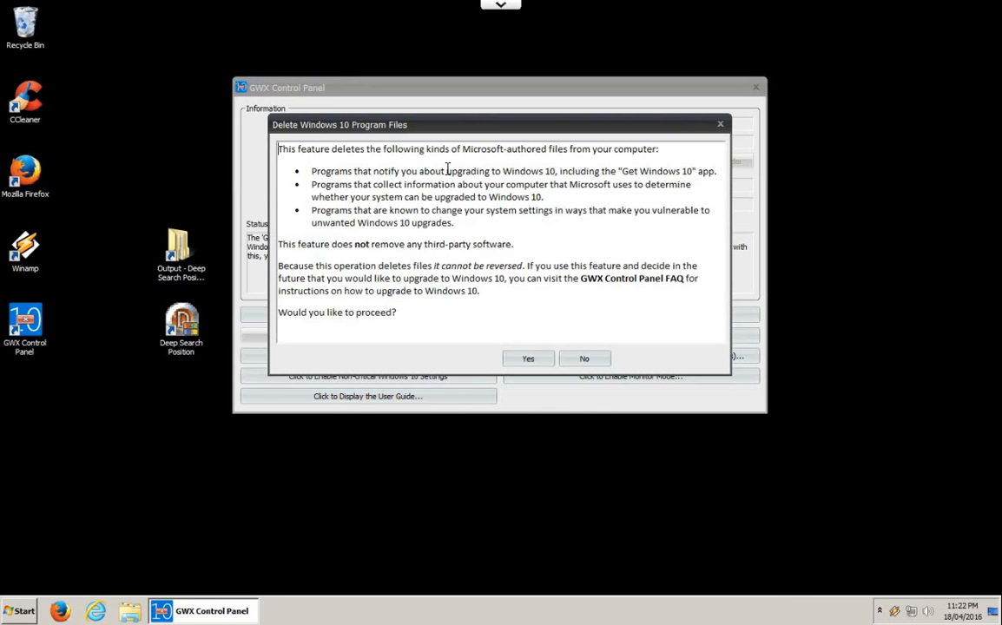
{"action": "mouse_move", "coordinate": [509, 155]}
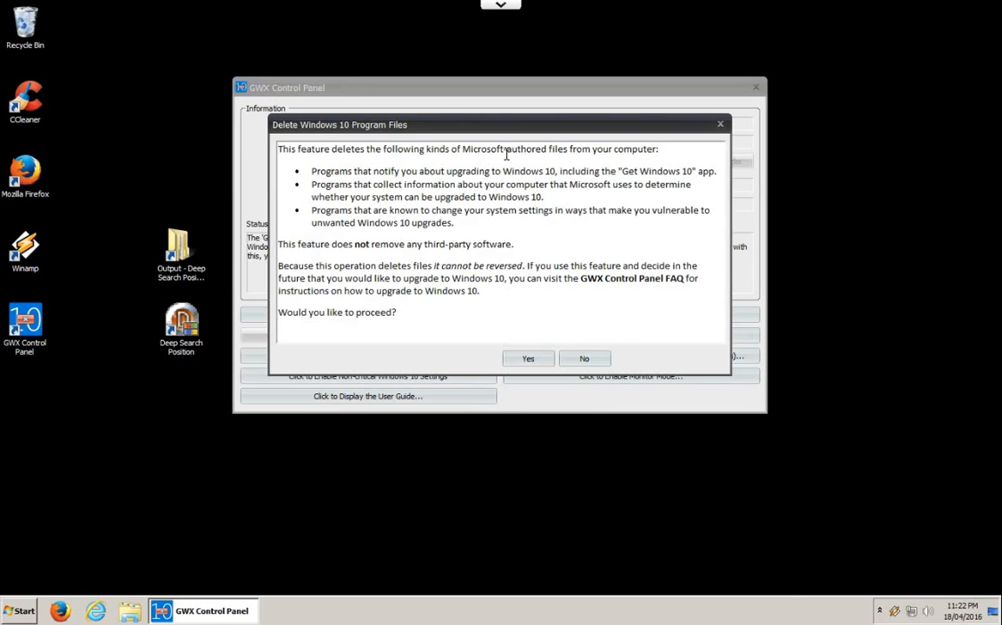
{"action": "mouse_move", "coordinate": [331, 174]}
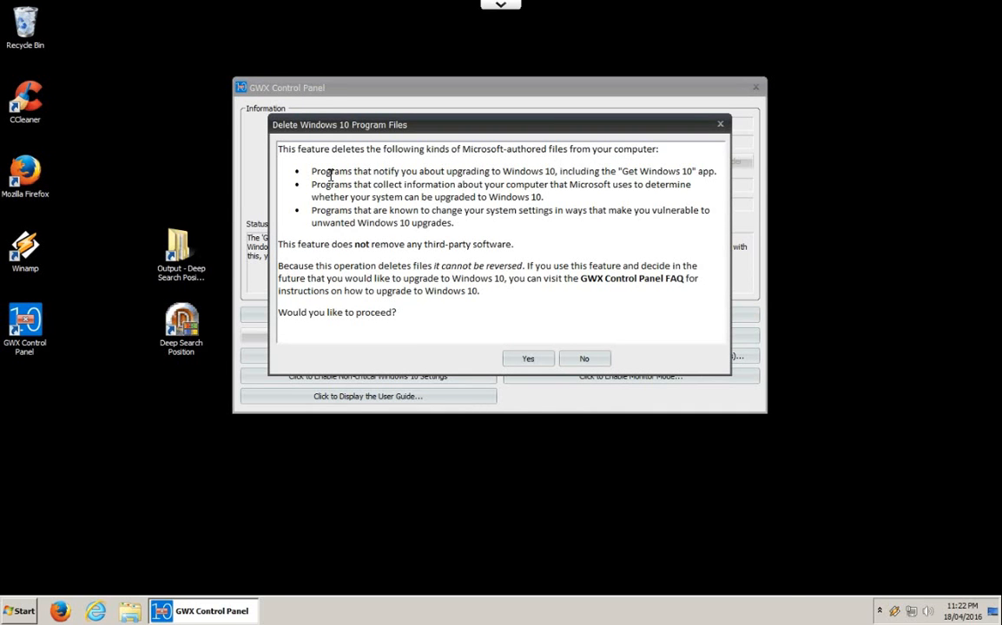
{"action": "mouse_move", "coordinate": [549, 174]}
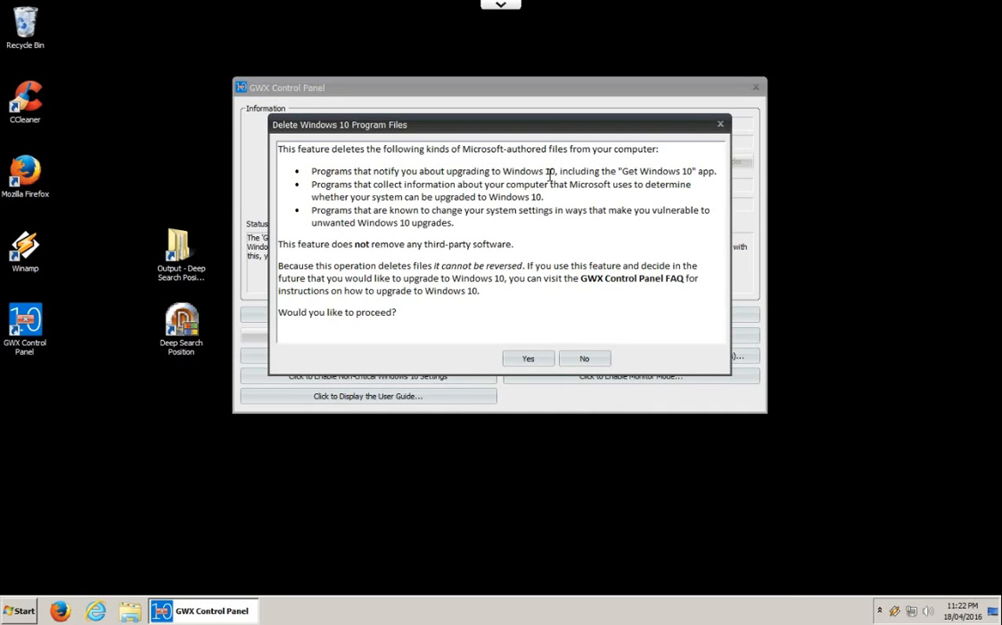
{"action": "mouse_move", "coordinate": [311, 274]}
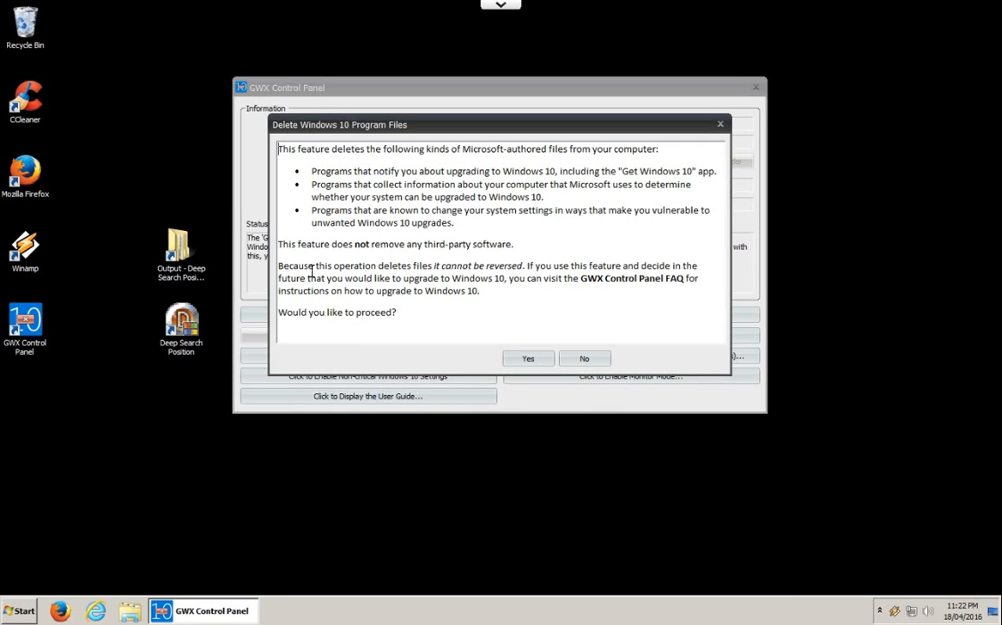
{"action": "mouse_move", "coordinate": [528, 363]}
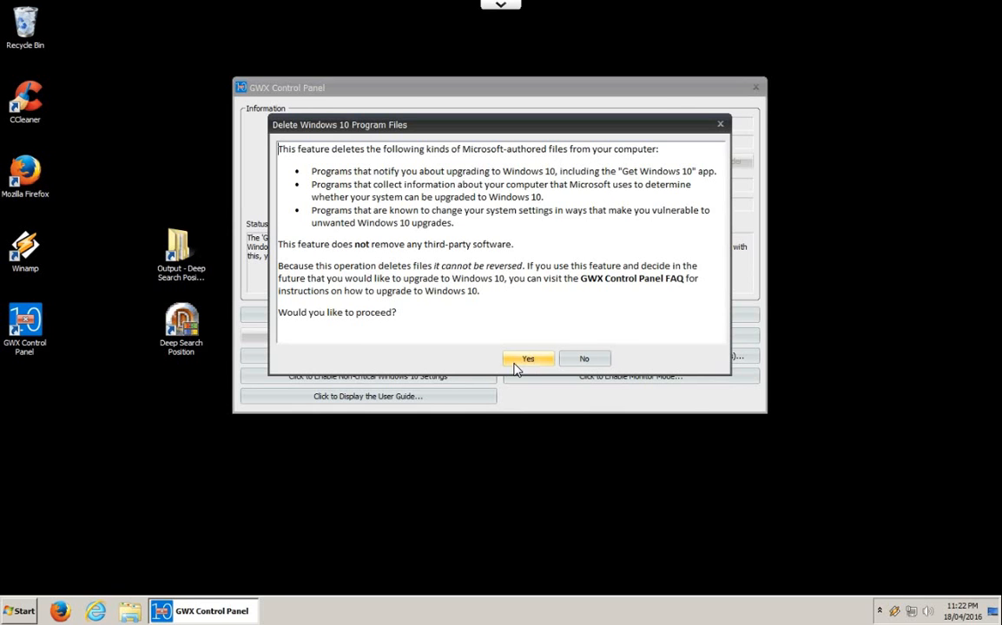
{"action": "left_click", "coordinate": [528, 358]}
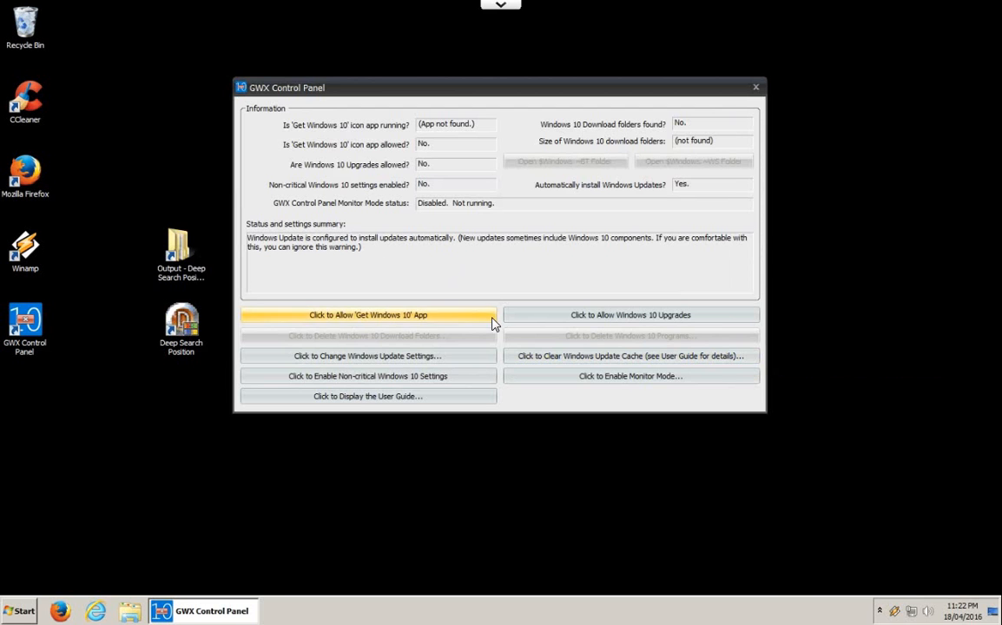
{"action": "mouse_move", "coordinate": [570, 363]}
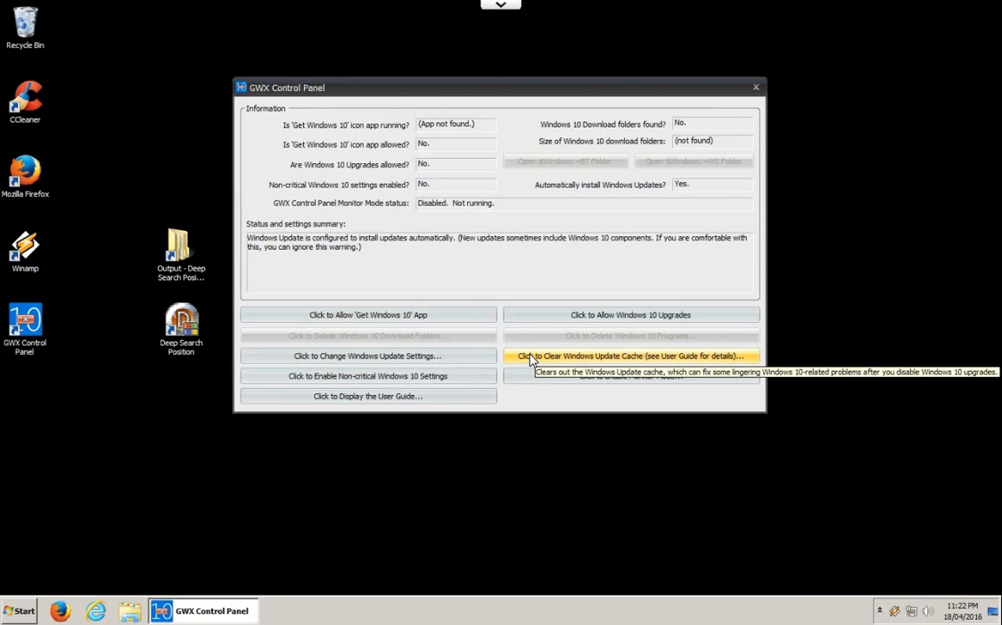
{"action": "mouse_move", "coordinate": [599, 368]}
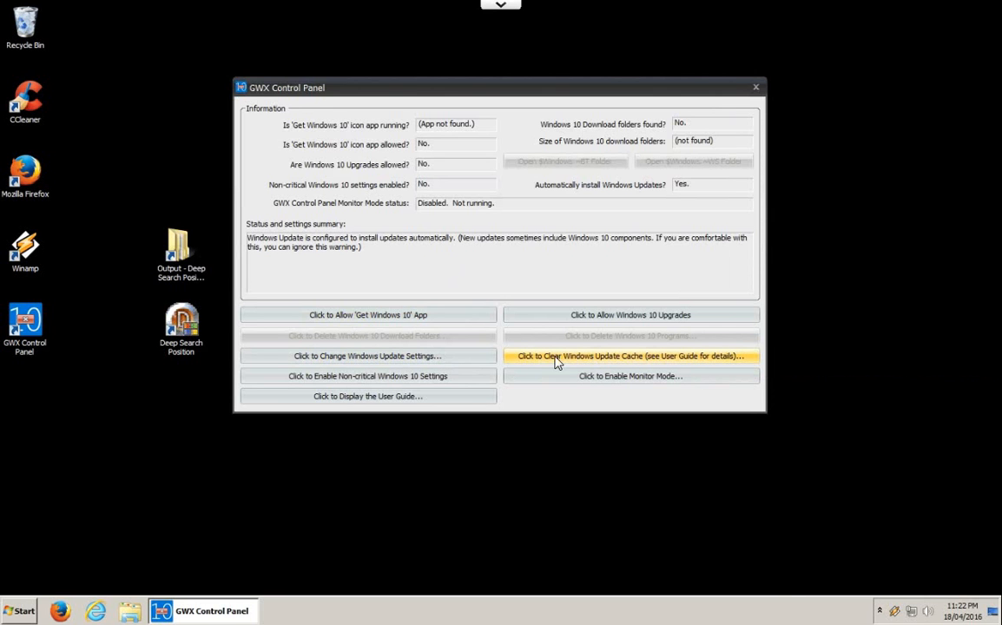
{"action": "mouse_move", "coordinate": [636, 363]}
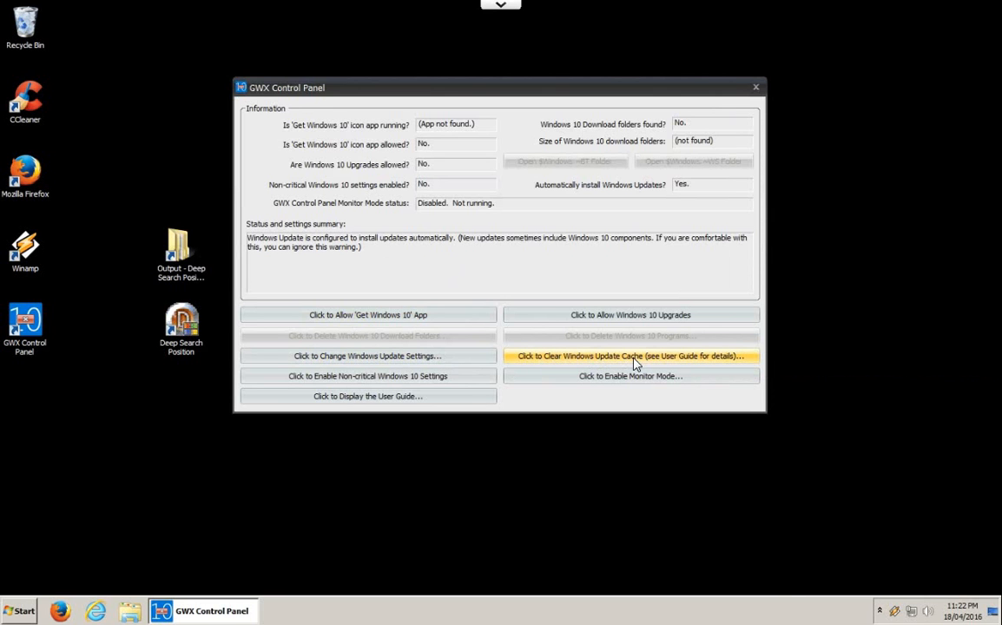
- Start clearing the Windows Update cache, bringing up its proceed confirmation
{"action": "left_click", "coordinate": [633, 357]}
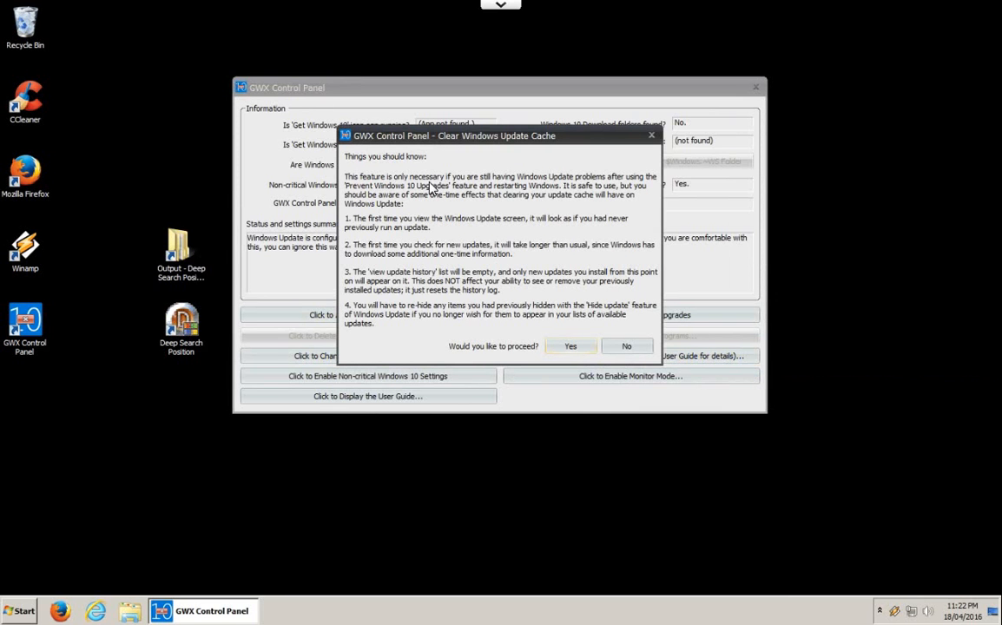
{"action": "mouse_move", "coordinate": [479, 217]}
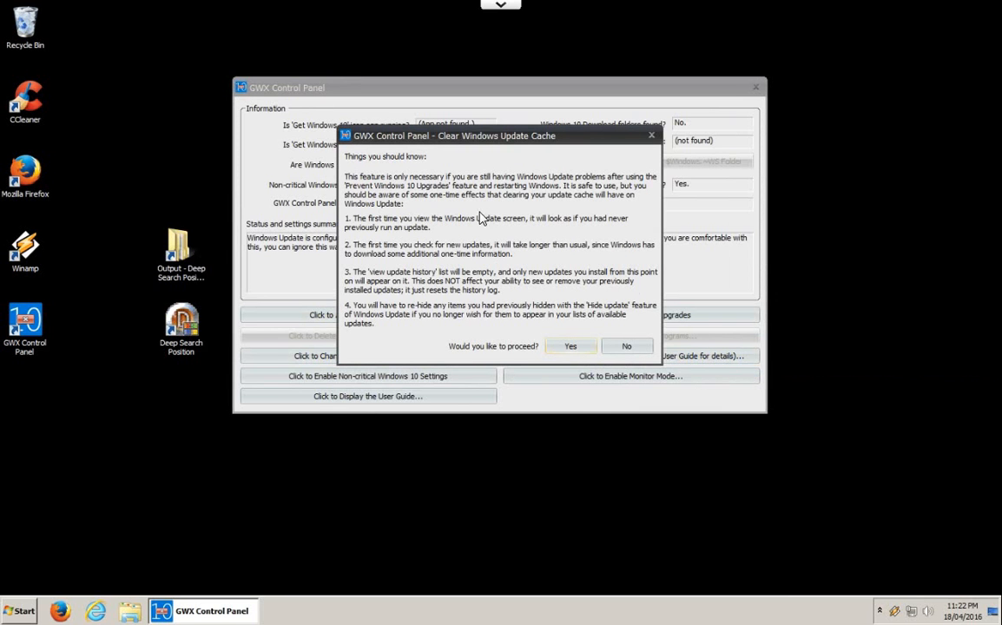
{"action": "mouse_move", "coordinate": [393, 180]}
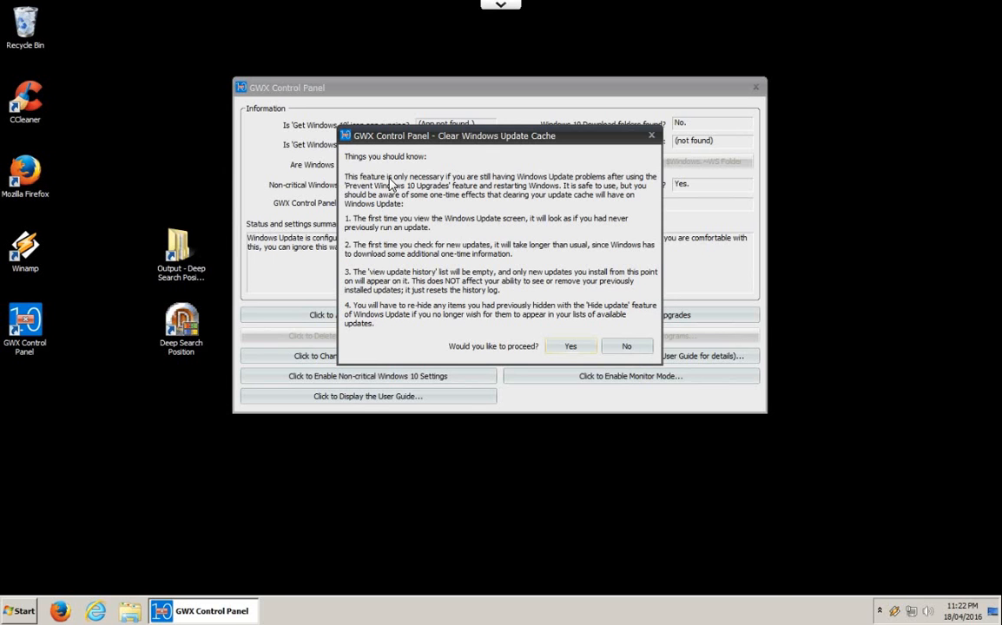
{"action": "mouse_move", "coordinate": [457, 215]}
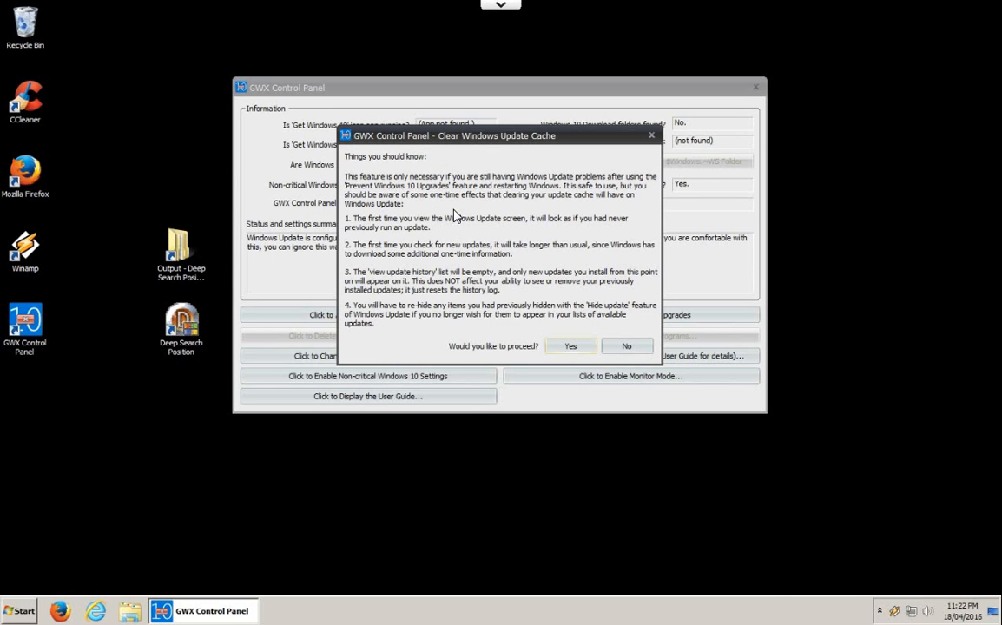
{"action": "mouse_move", "coordinate": [445, 229]}
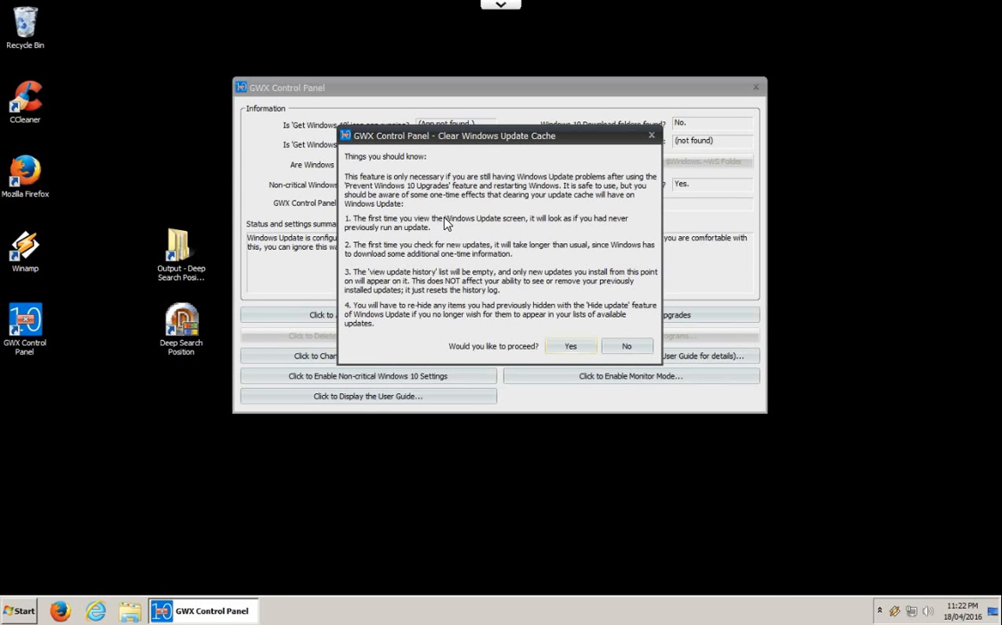
{"action": "mouse_move", "coordinate": [358, 253]}
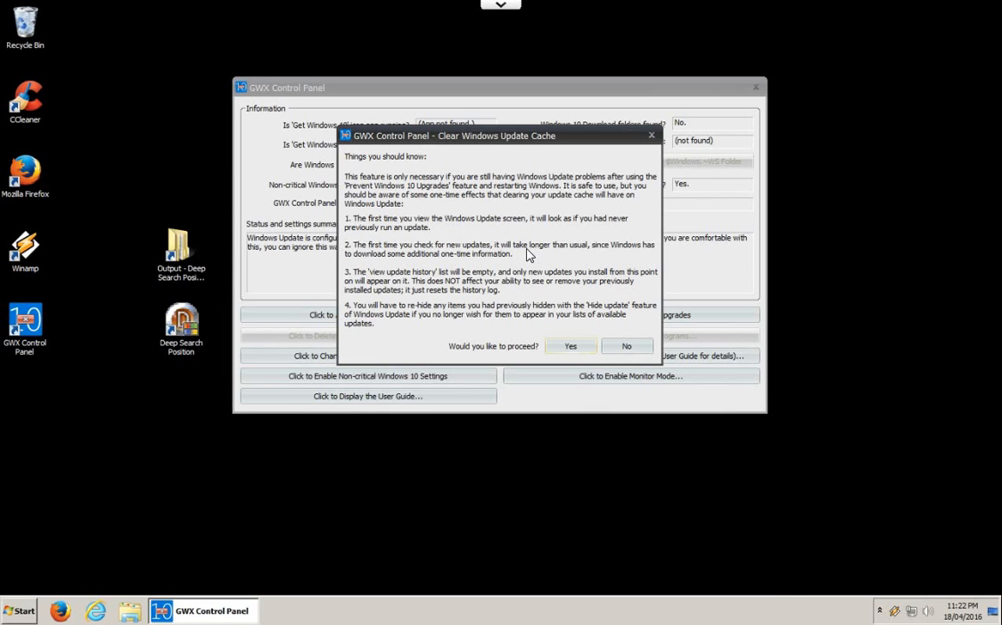
{"action": "mouse_move", "coordinate": [396, 281]}
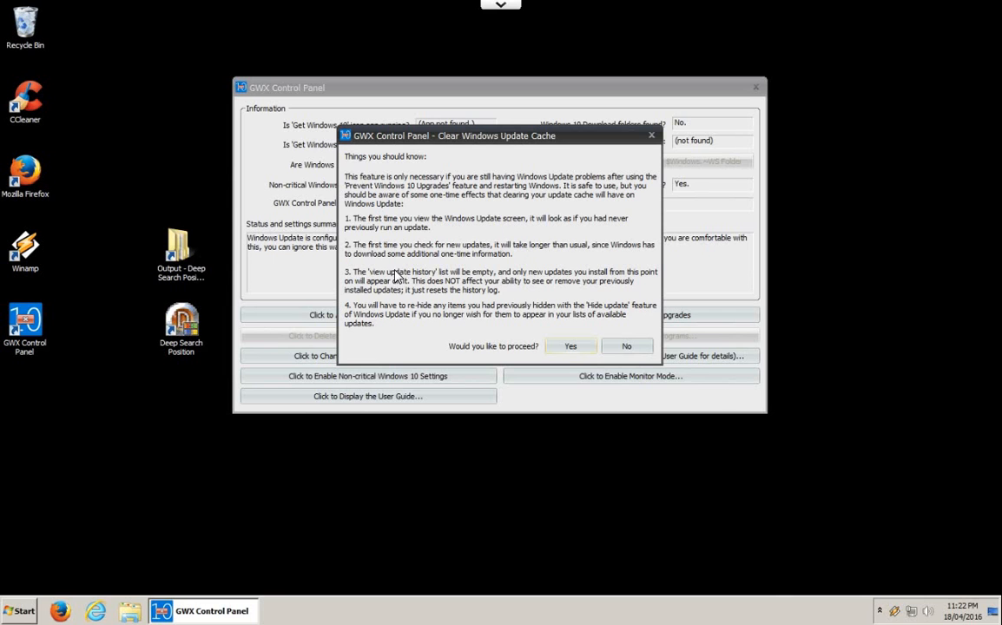
{"action": "mouse_move", "coordinate": [511, 282]}
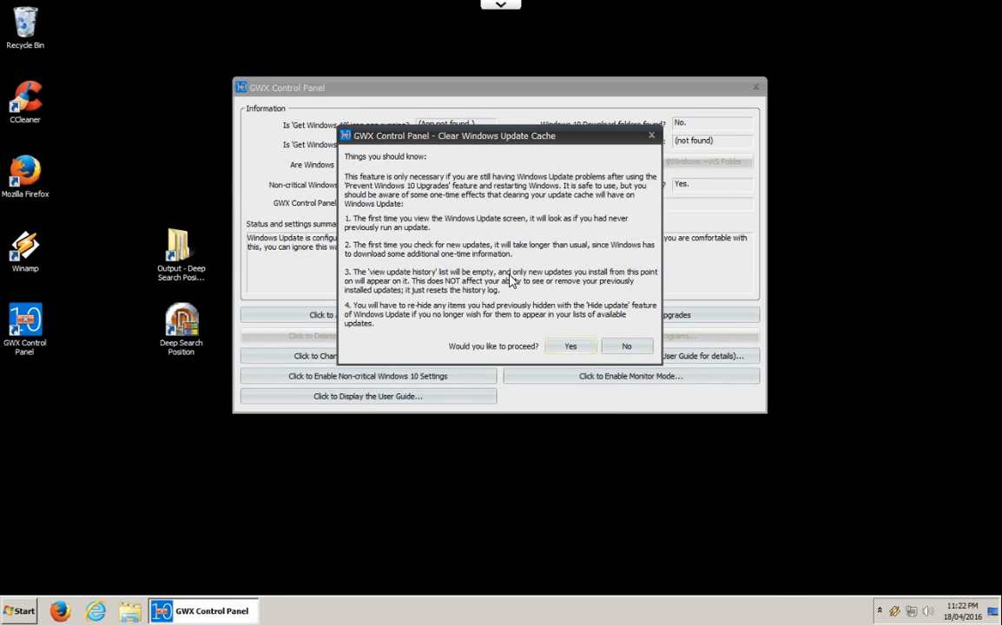
{"action": "mouse_move", "coordinate": [487, 295]}
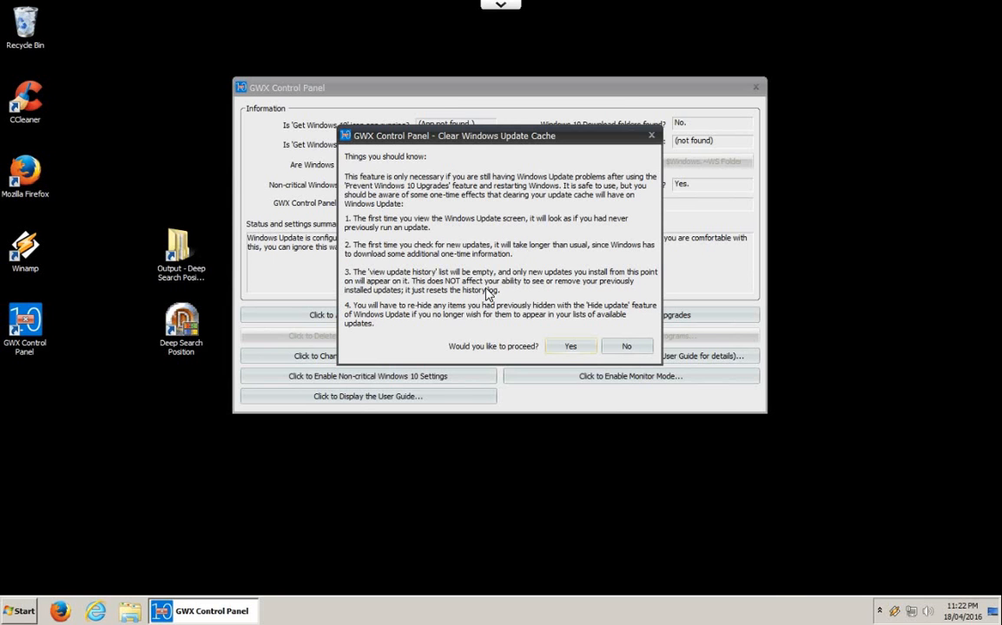
{"action": "mouse_move", "coordinate": [389, 296]}
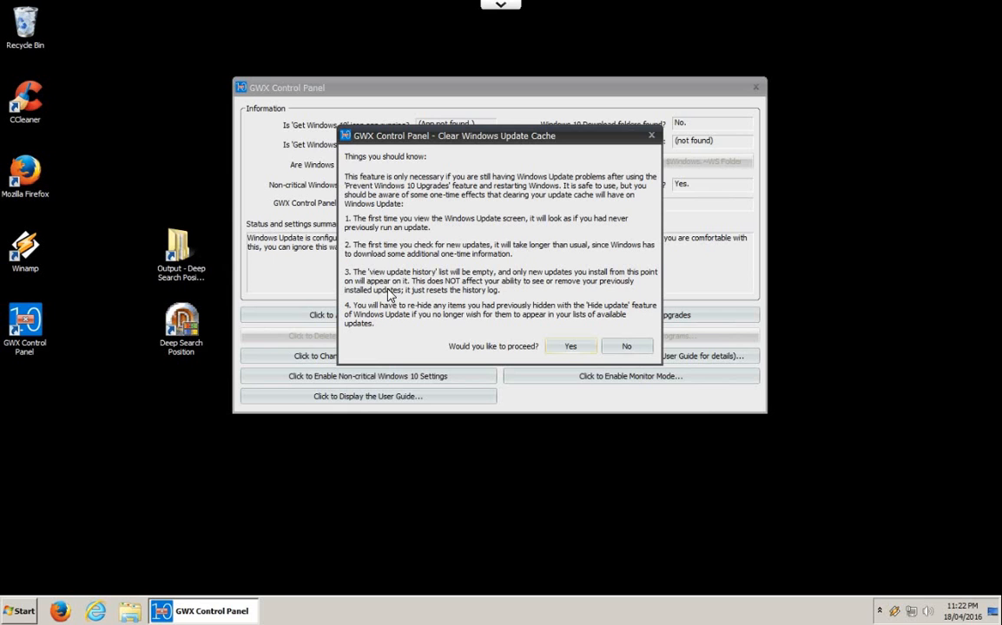
{"action": "mouse_move", "coordinate": [449, 296]}
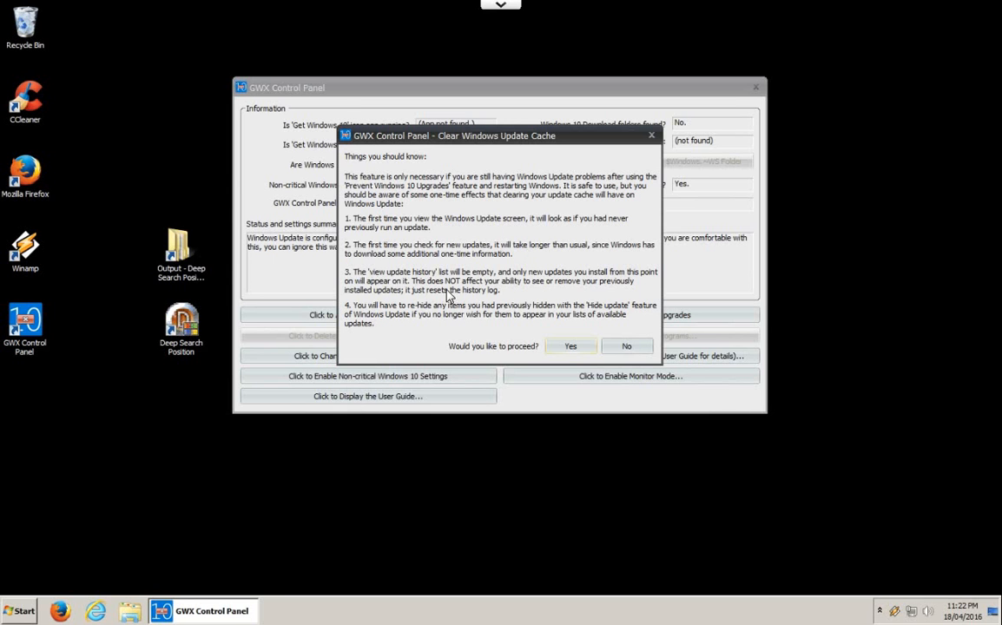
{"action": "mouse_move", "coordinate": [403, 315]}
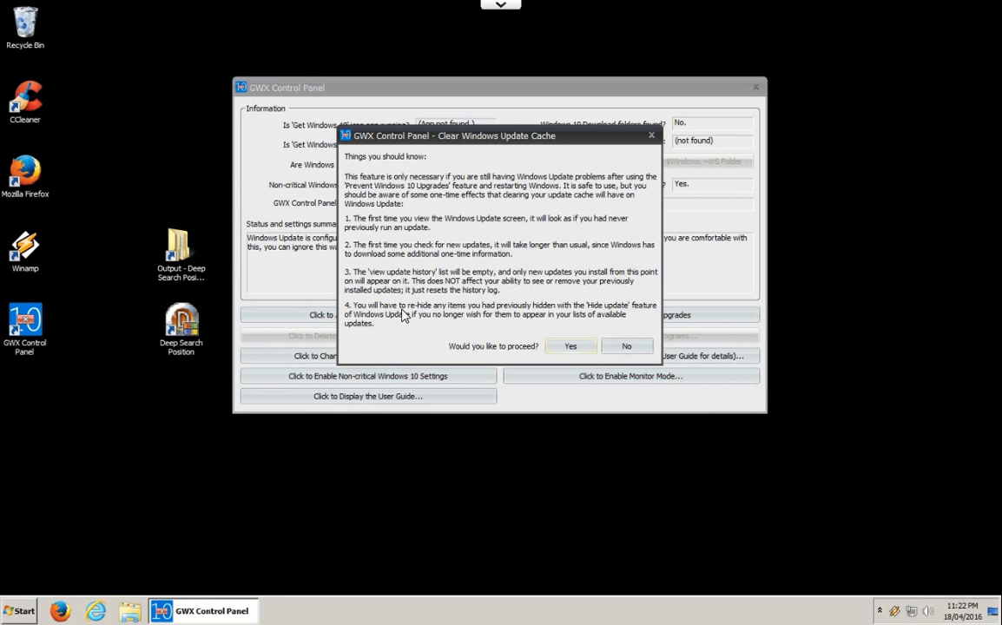
{"action": "mouse_move", "coordinate": [389, 316]}
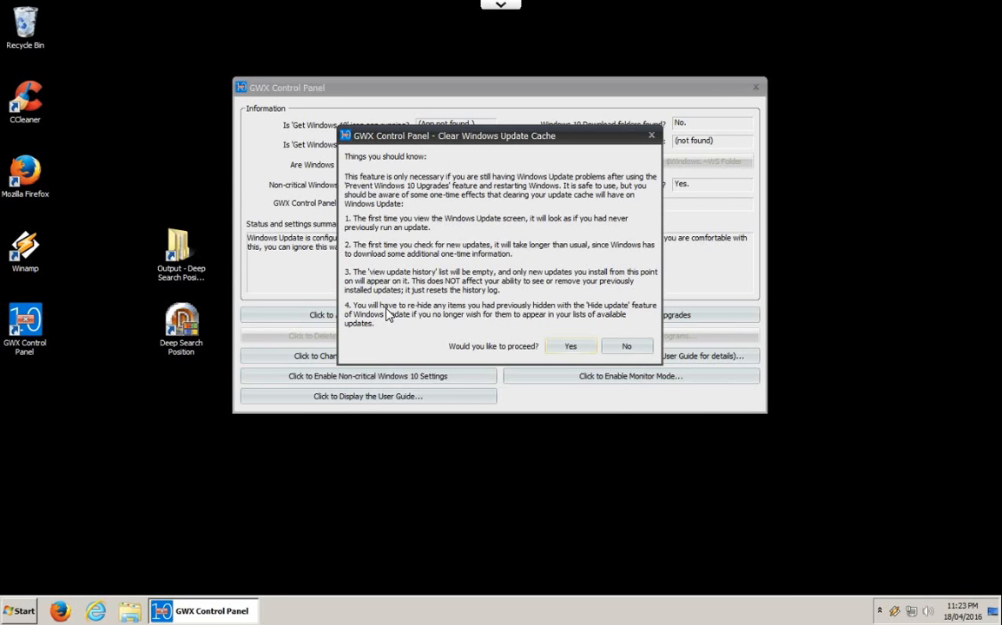
{"action": "mouse_move", "coordinate": [403, 316]}
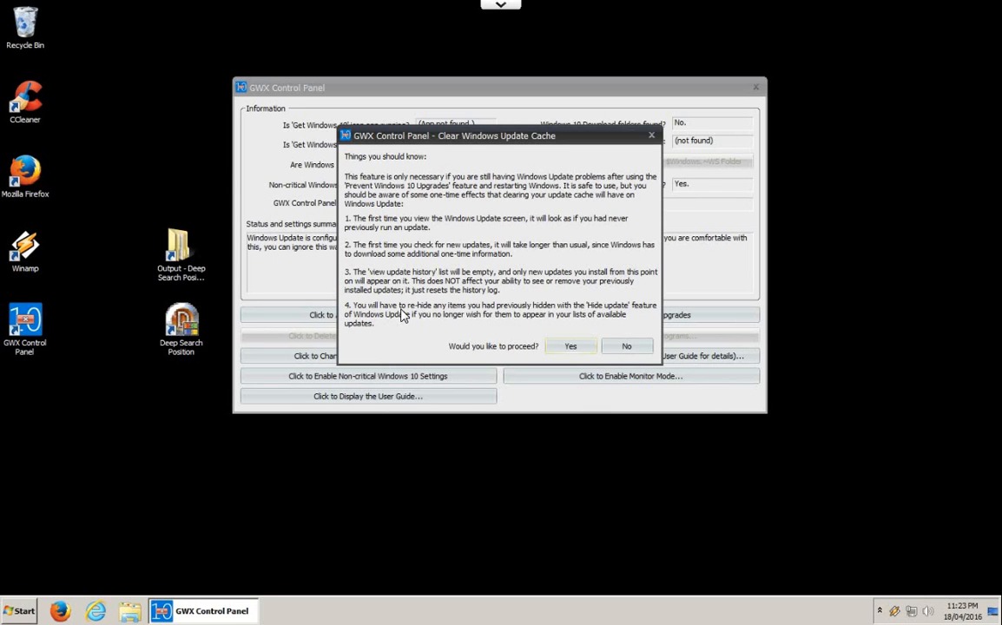
{"action": "mouse_move", "coordinate": [414, 315]}
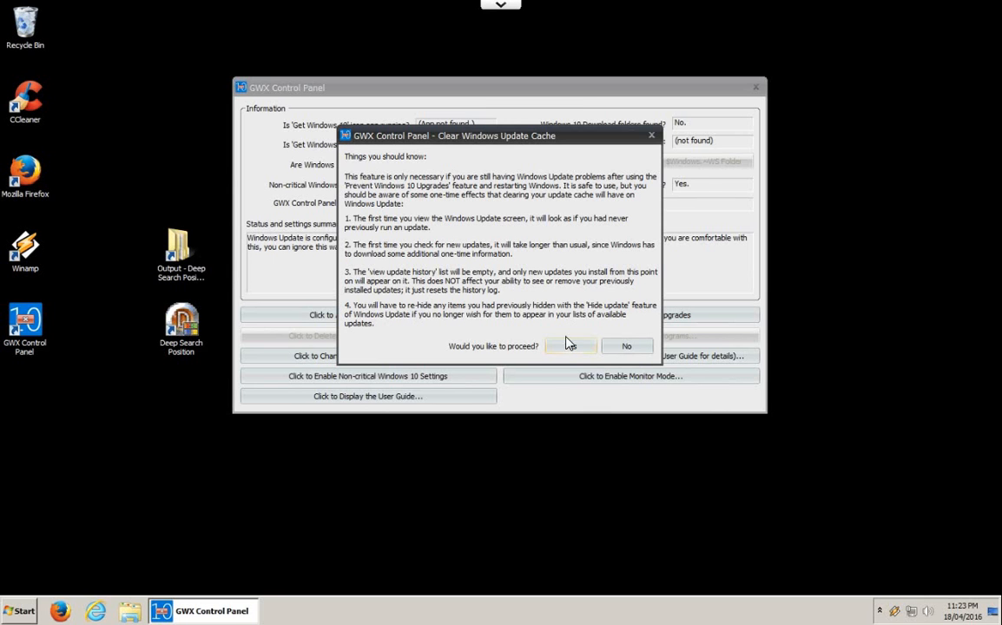
{"action": "left_click", "coordinate": [570, 346]}
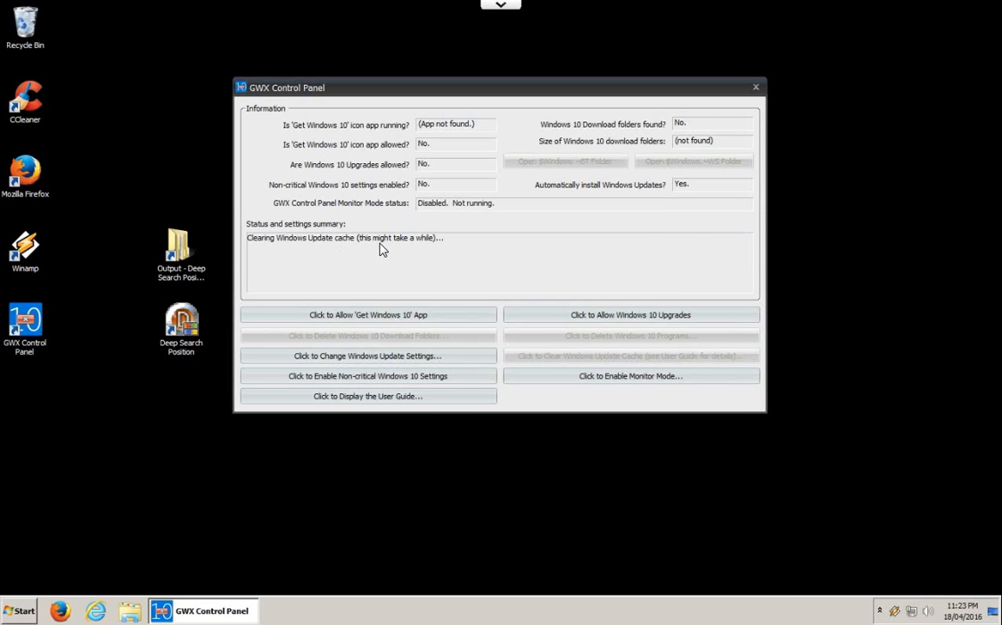
{"action": "mouse_move", "coordinate": [389, 252]}
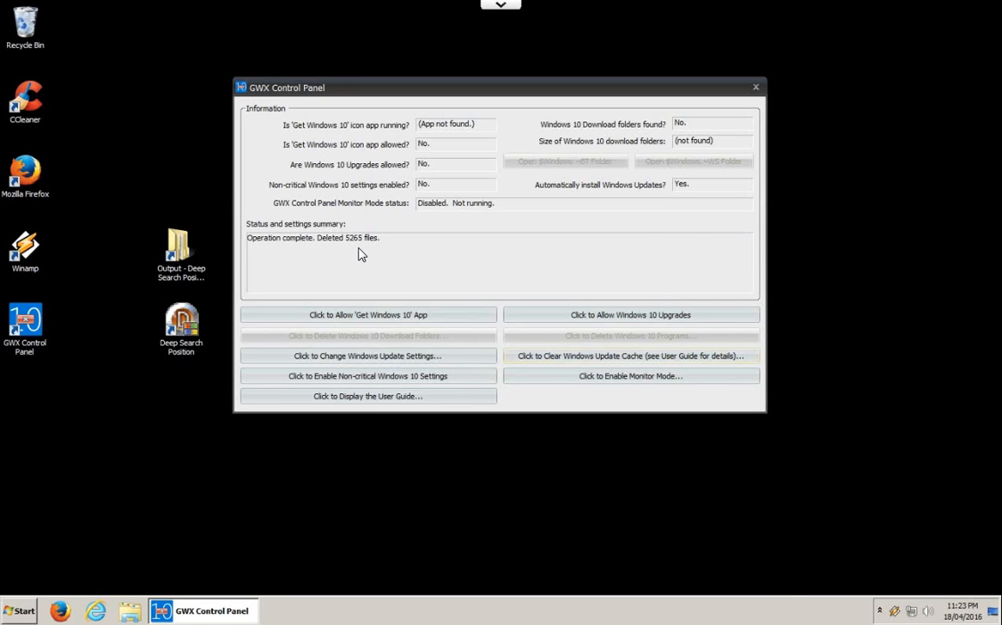
{"action": "mouse_move", "coordinate": [354, 246]}
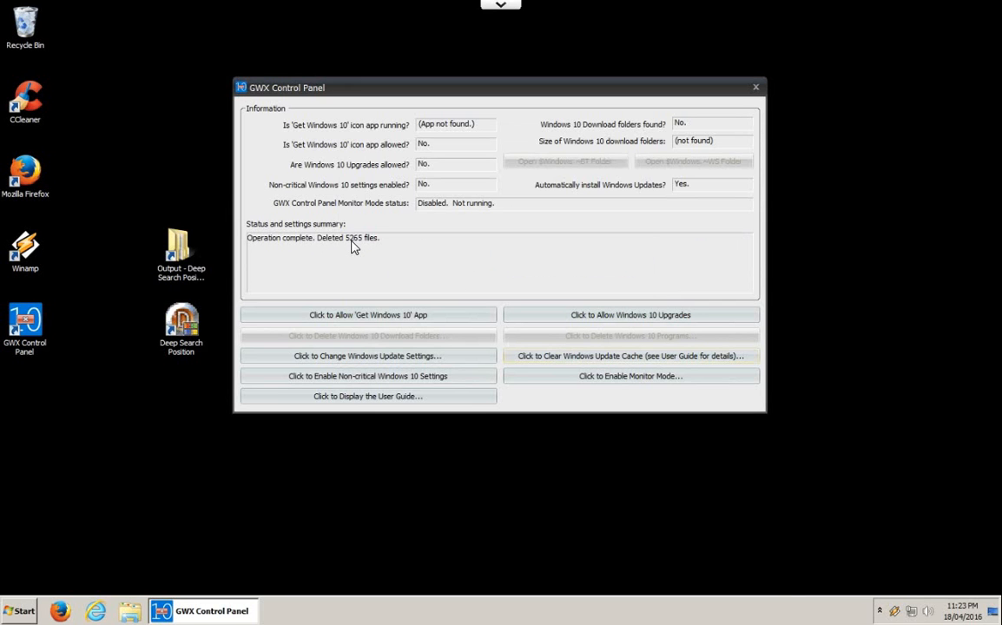
{"action": "mouse_move", "coordinate": [448, 268]}
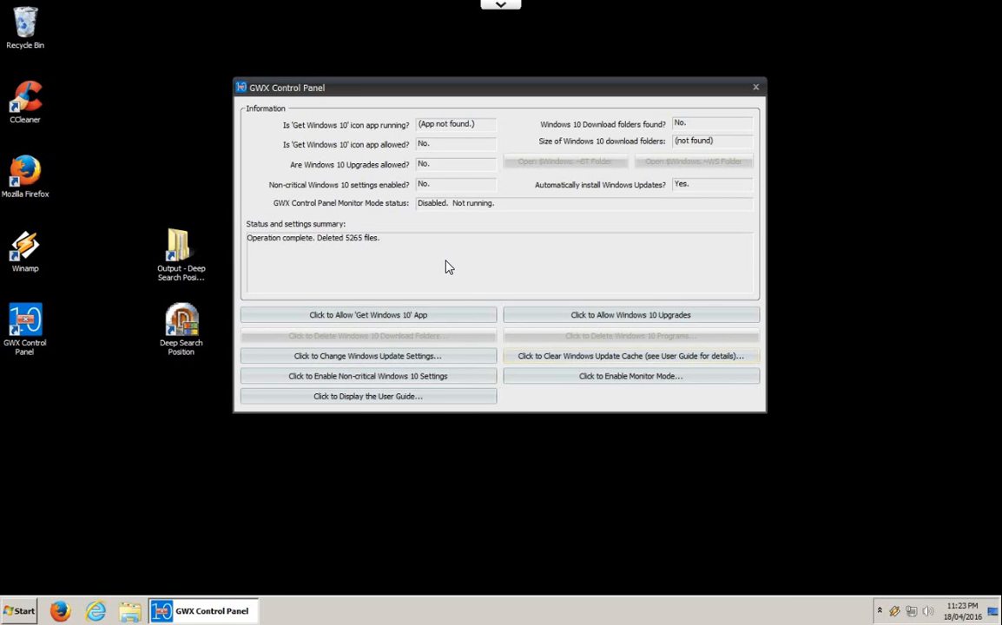
{"action": "mouse_move", "coordinate": [622, 367]}
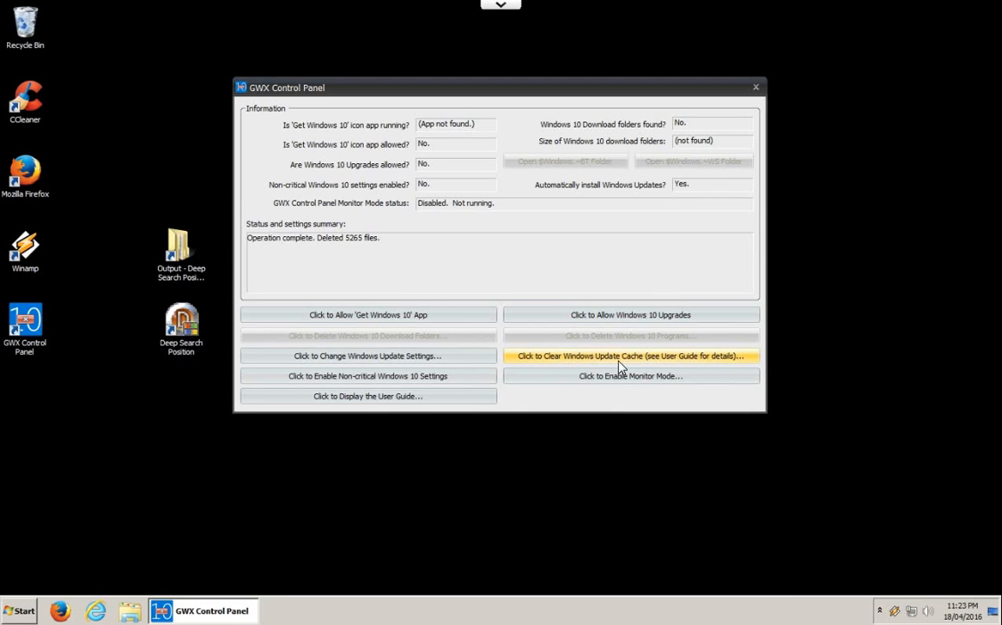
{"action": "mouse_move", "coordinate": [612, 383]}
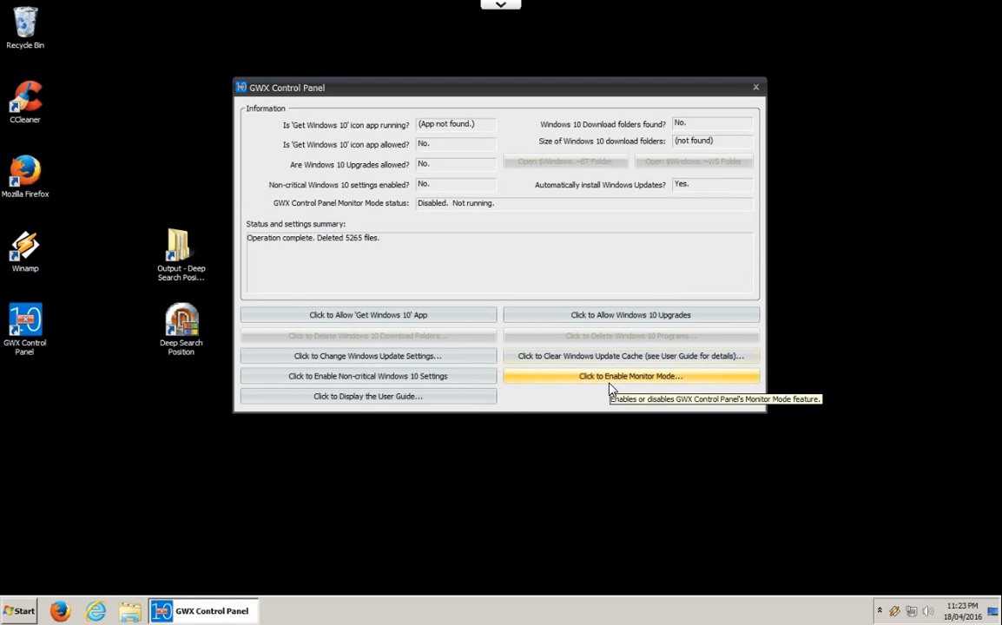
{"action": "mouse_move", "coordinate": [664, 390]}
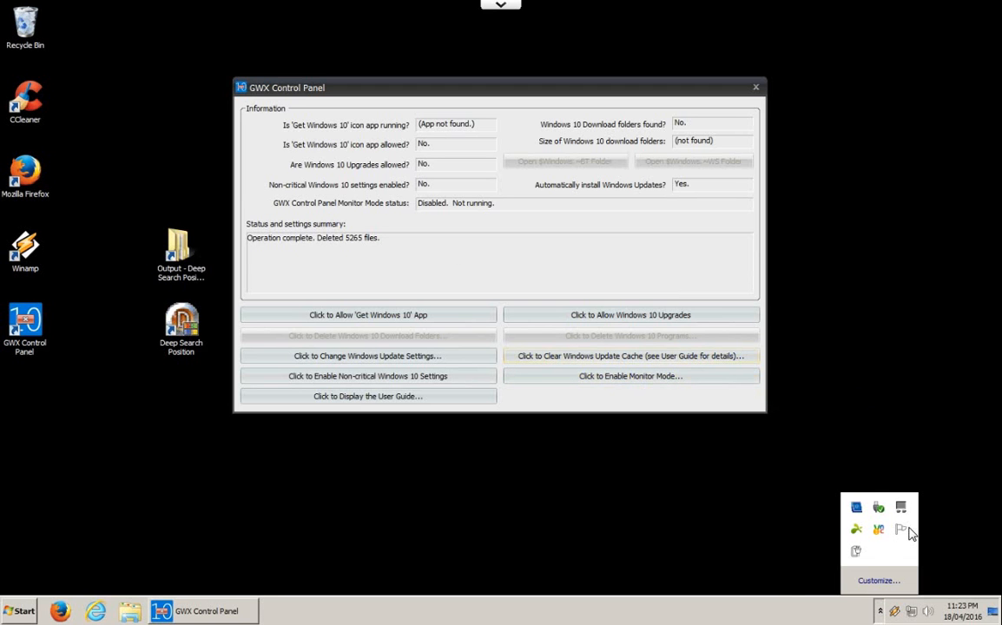
{"action": "mouse_move", "coordinate": [883, 556]}
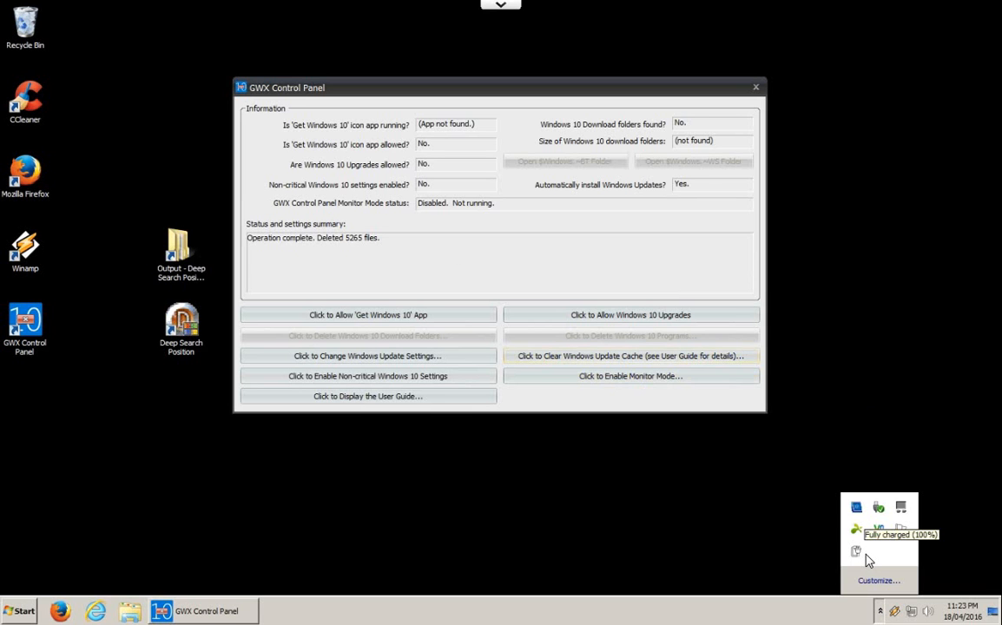
{"action": "mouse_move", "coordinate": [600, 382]}
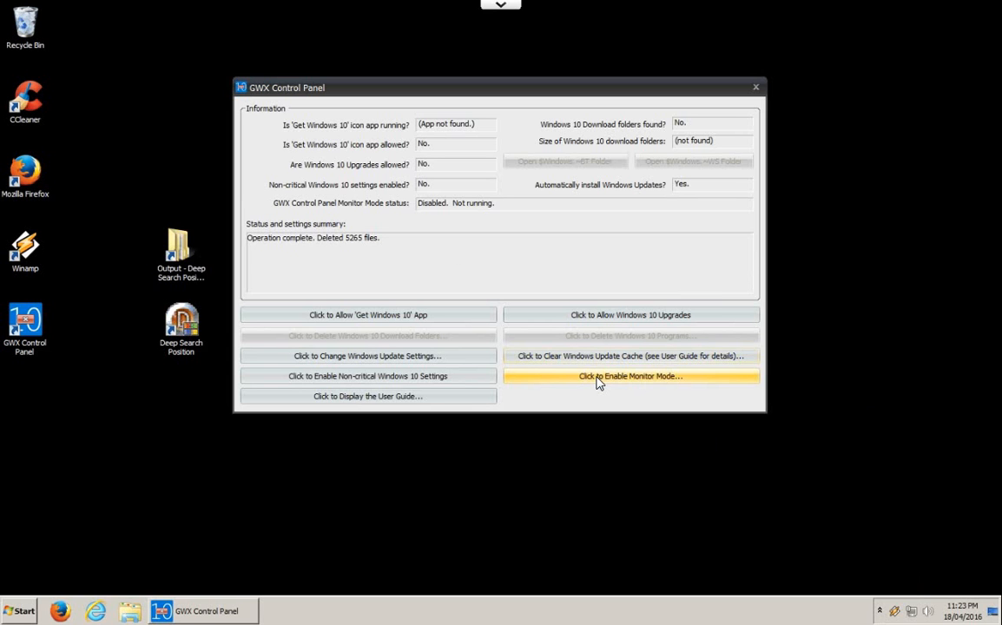
- Enable Monitor Mode for all users and confirm the enabled message
{"action": "left_click", "coordinate": [631, 375]}
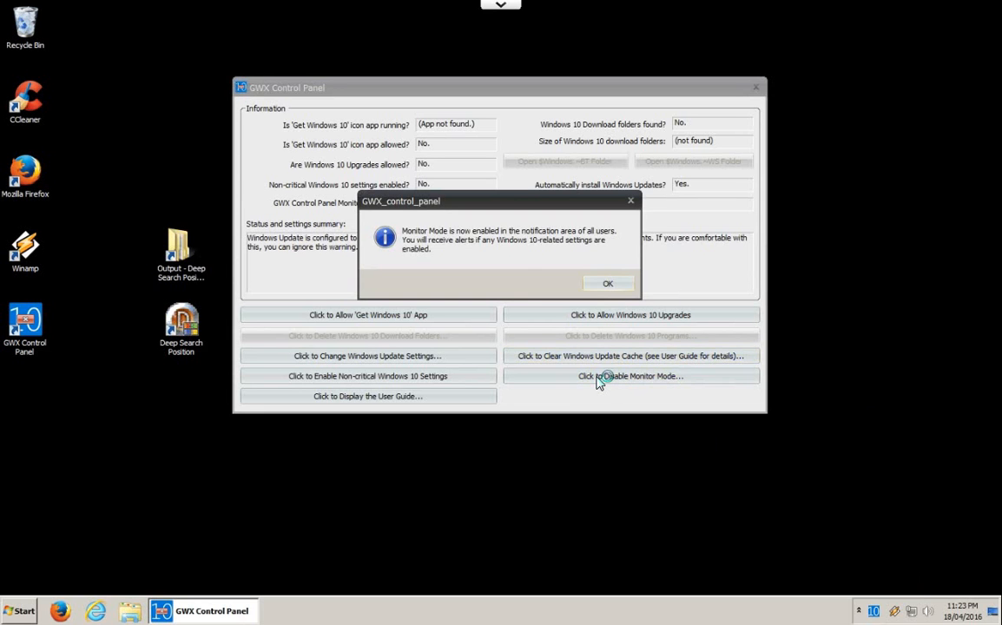
{"action": "left_click", "coordinate": [608, 283]}
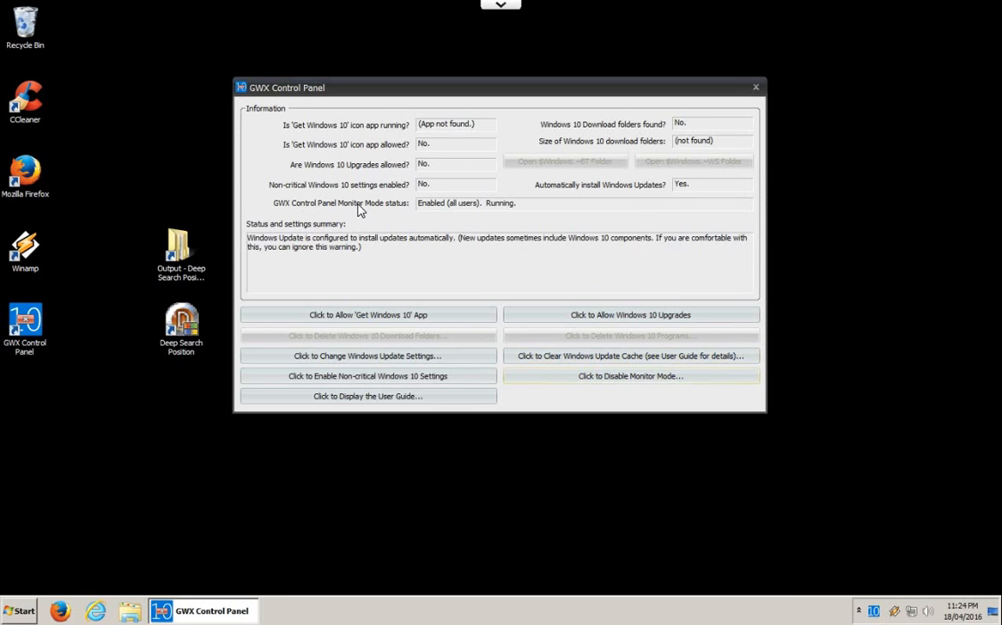
{"action": "mouse_move", "coordinate": [521, 209]}
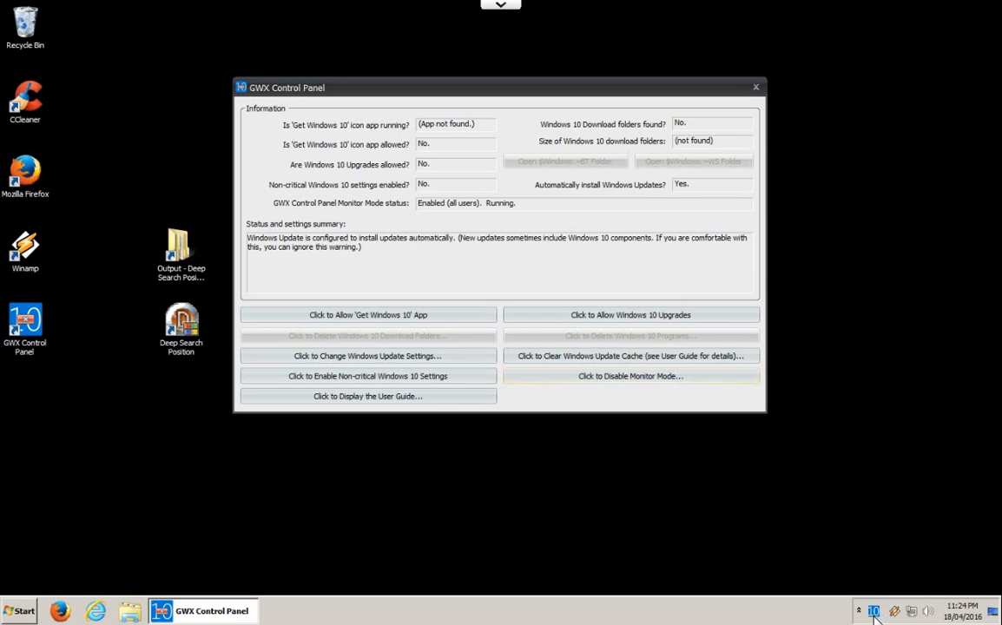
{"action": "mouse_move", "coordinate": [876, 608]}
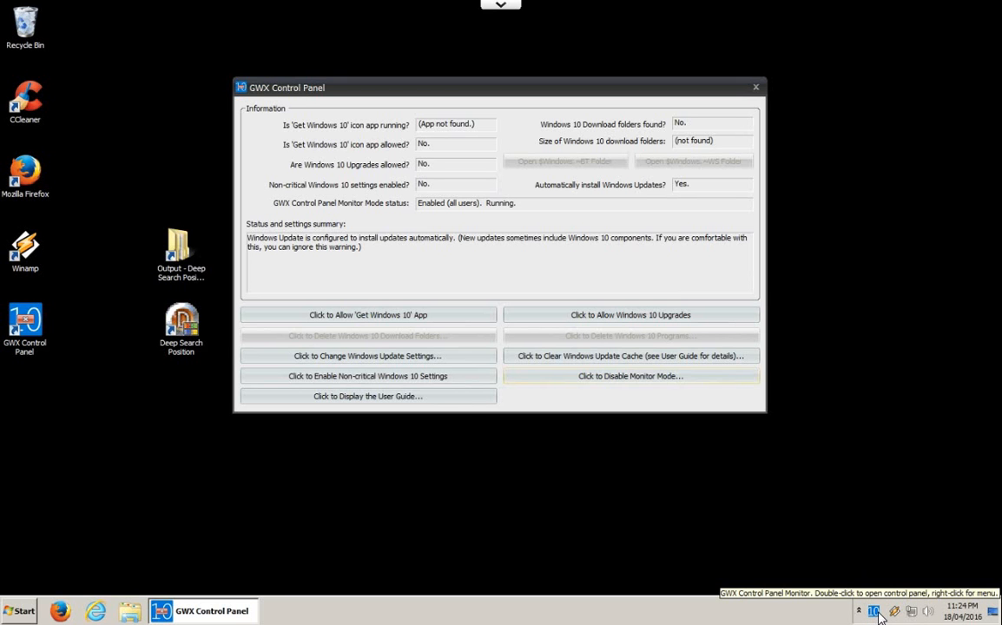
{"action": "left_click", "coordinate": [754, 87]}
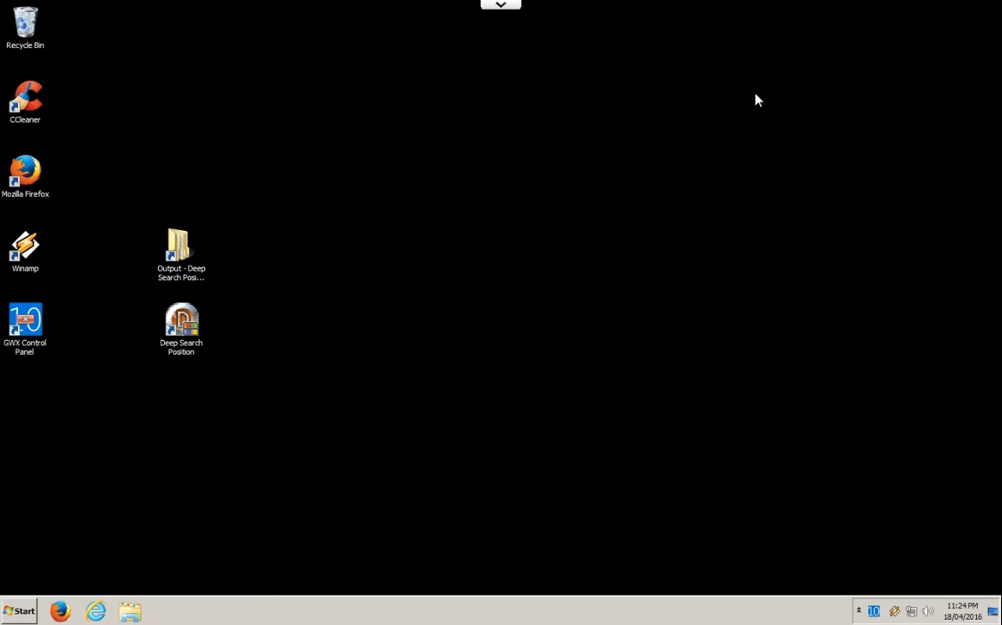
{"action": "mouse_move", "coordinate": [876, 610]}
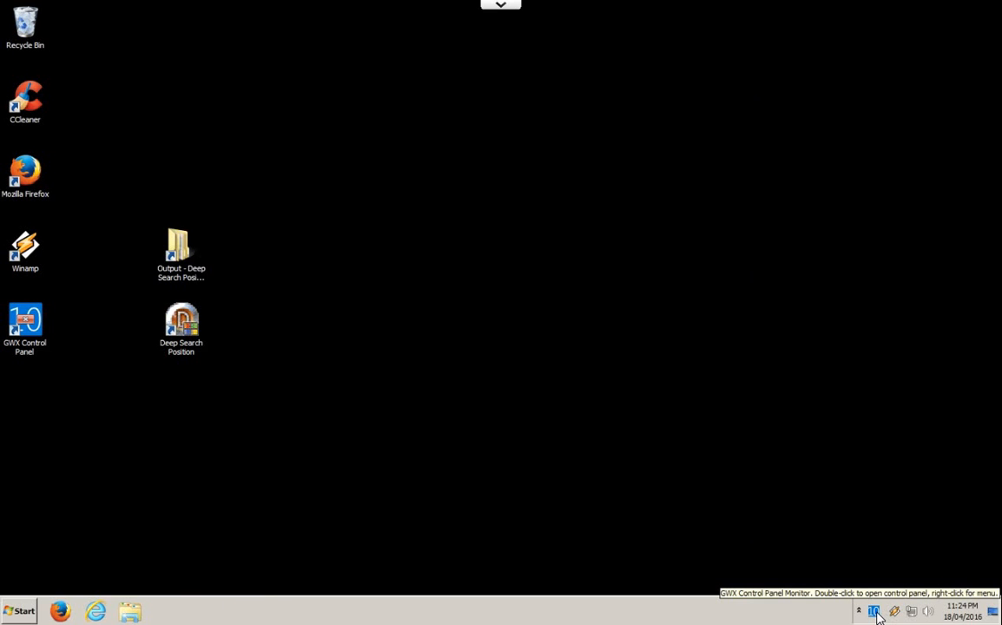
{"action": "double_click", "coordinate": [875, 608]}
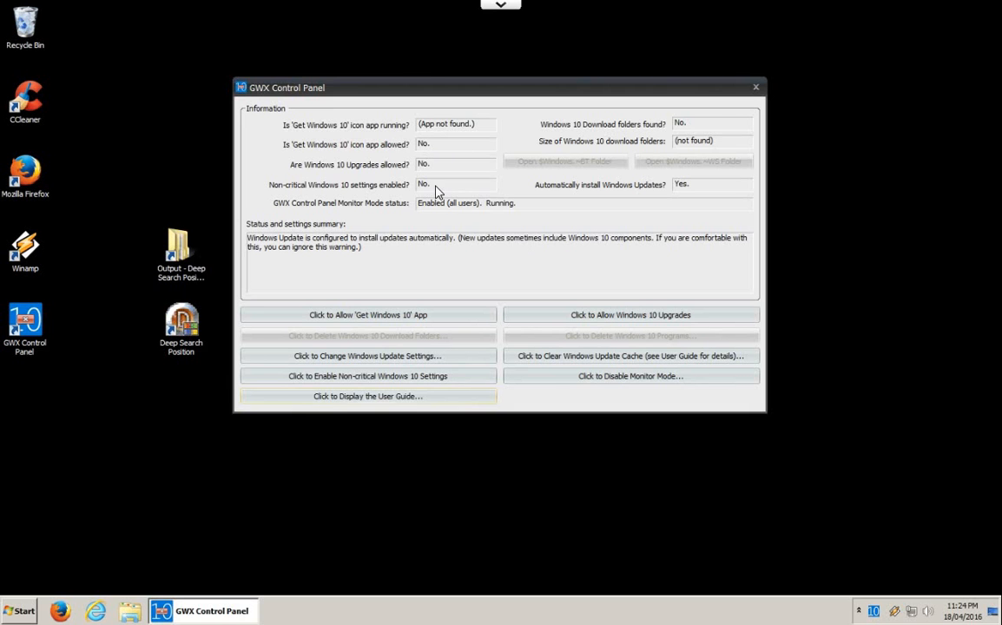
{"action": "mouse_move", "coordinate": [434, 178]}
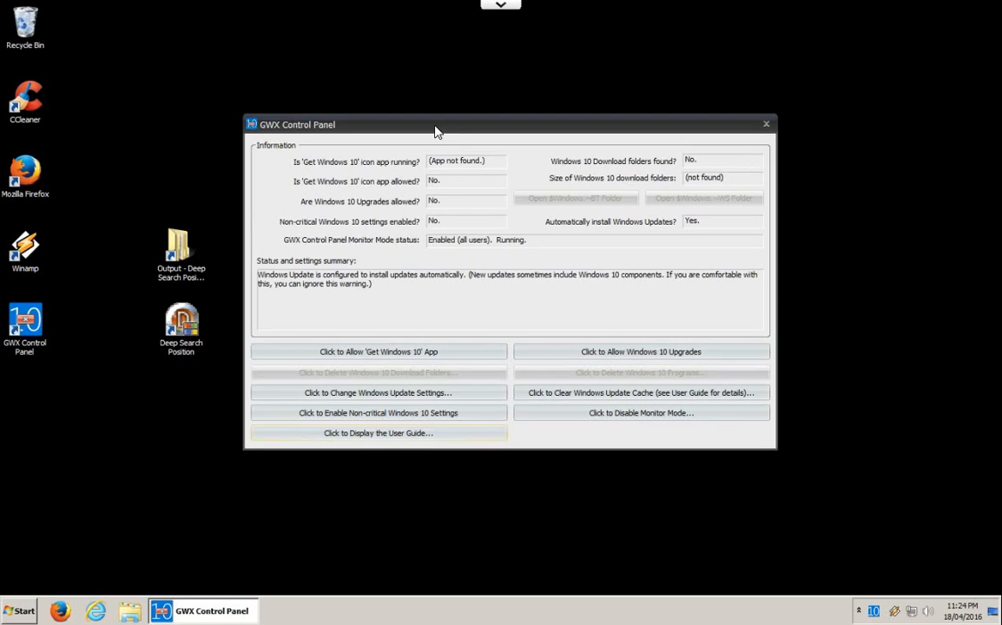
{"action": "mouse_move", "coordinate": [368, 241]}
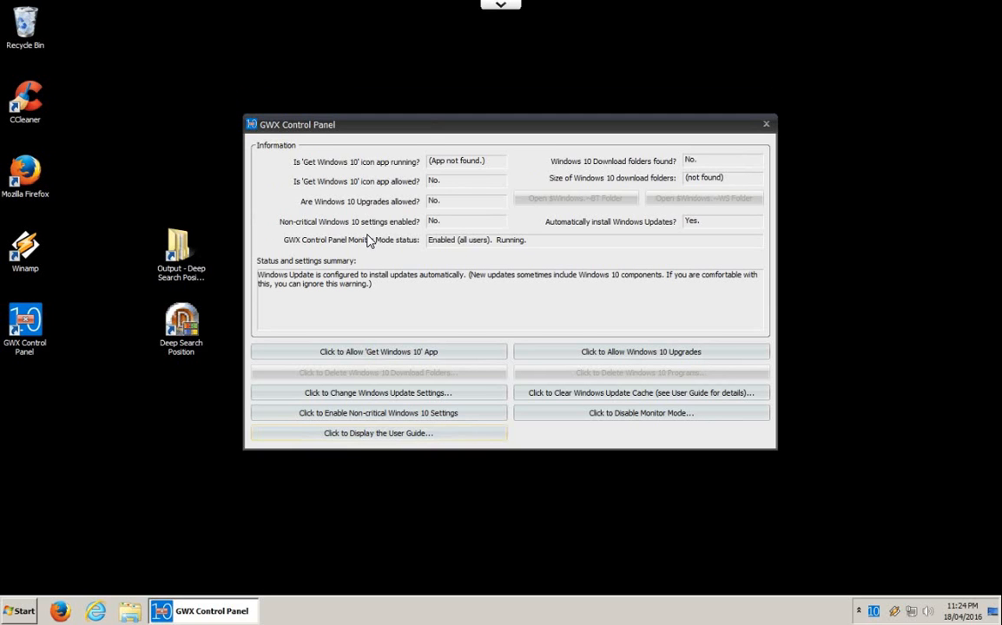